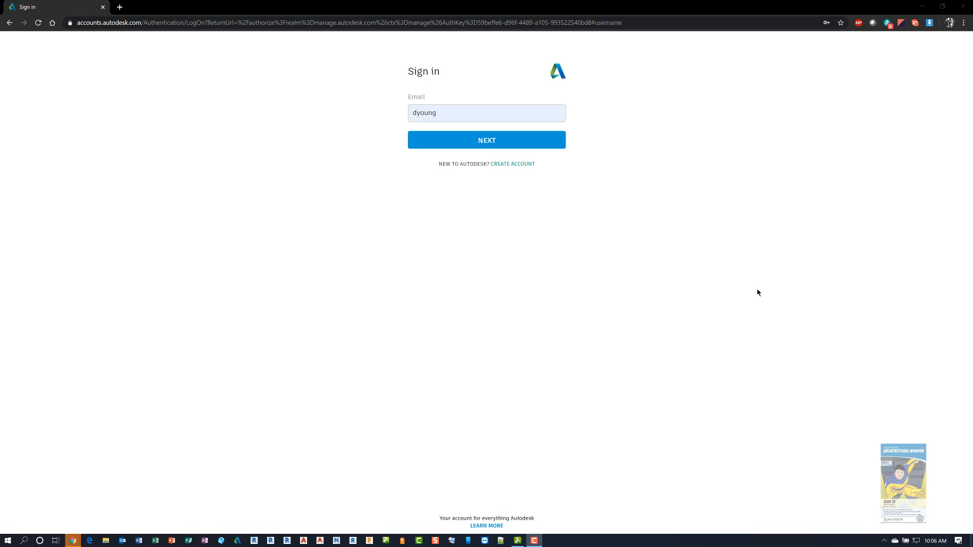
pyautogui.moveTo(738, 170)
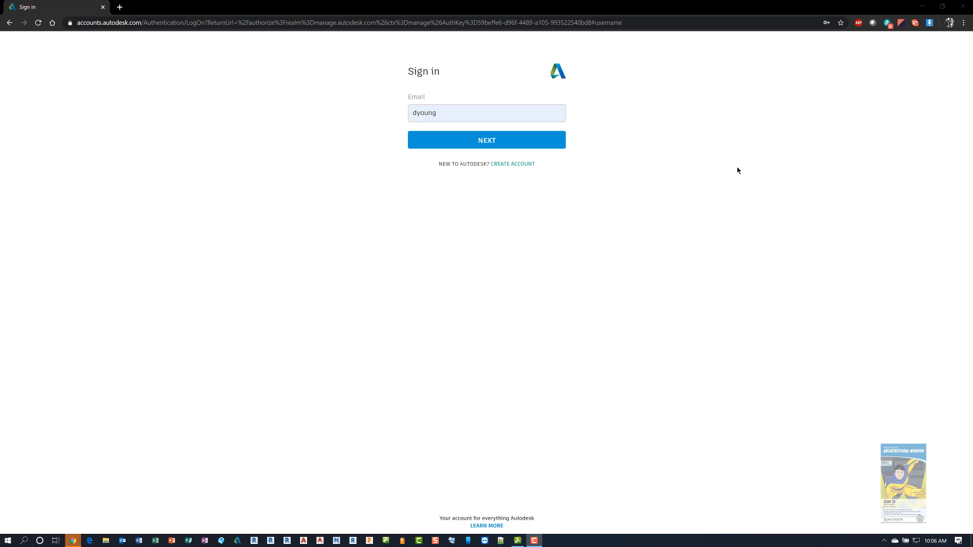
# Step: Go to manage.autodesk.com and sign in with the password to reach the account home page
pyautogui.click(348, 23)
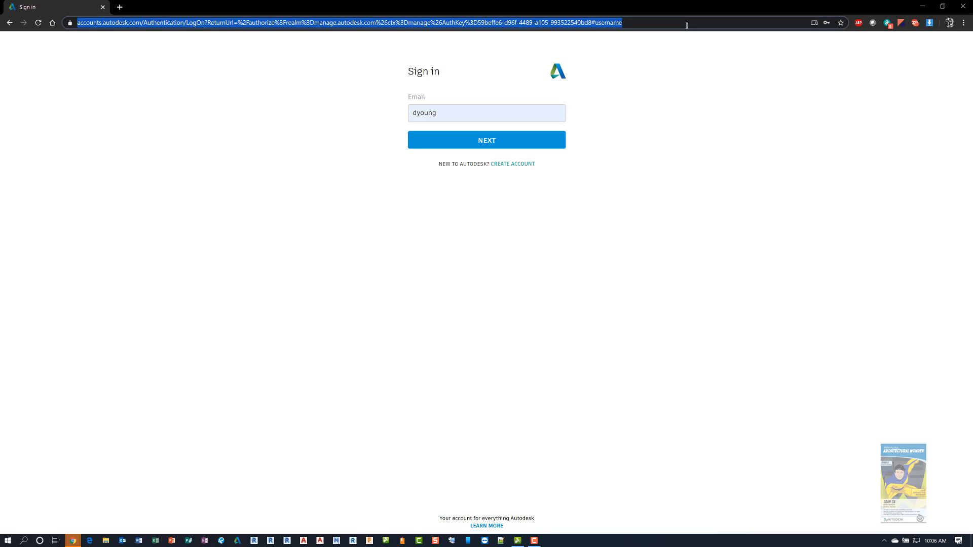
pyautogui.write('manage.autodesk.com')
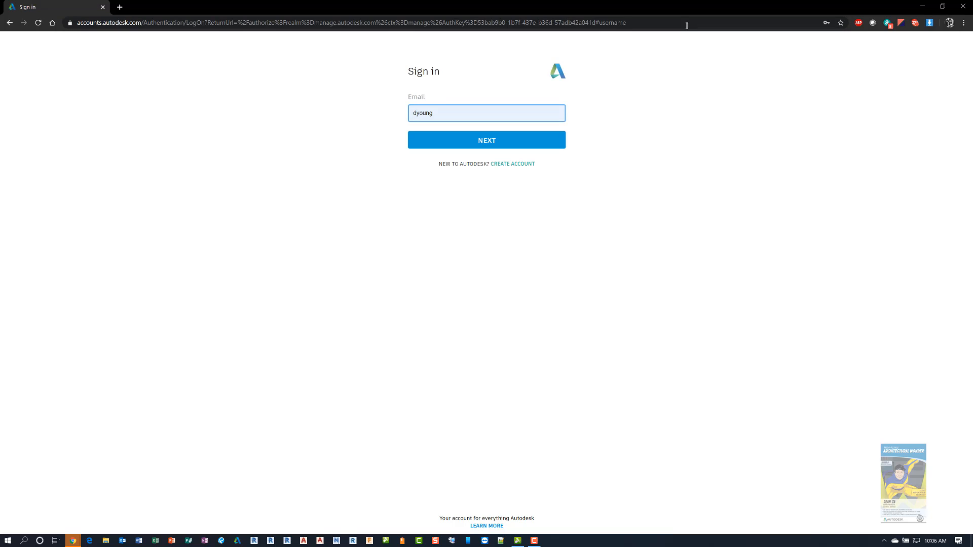
pyautogui.moveTo(687, 101)
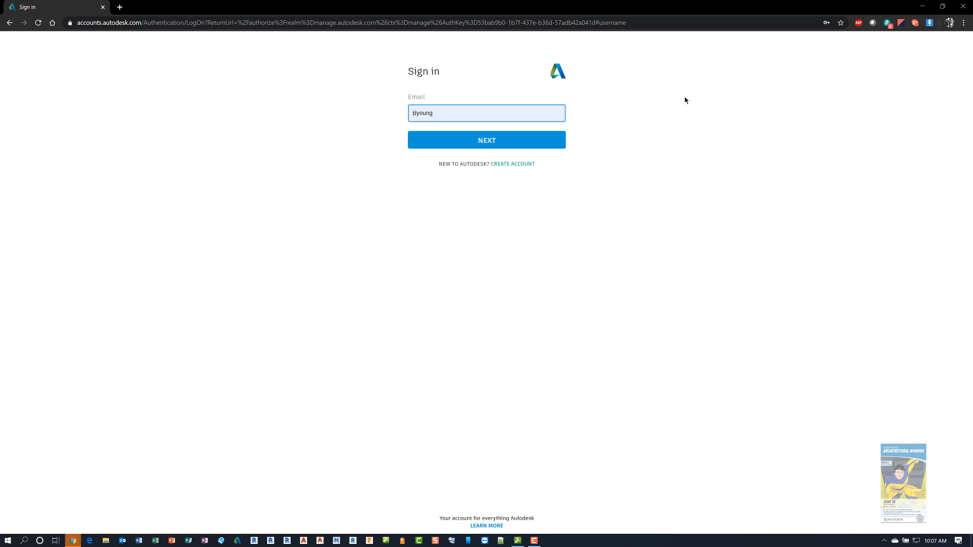
pyautogui.moveTo(674, 154)
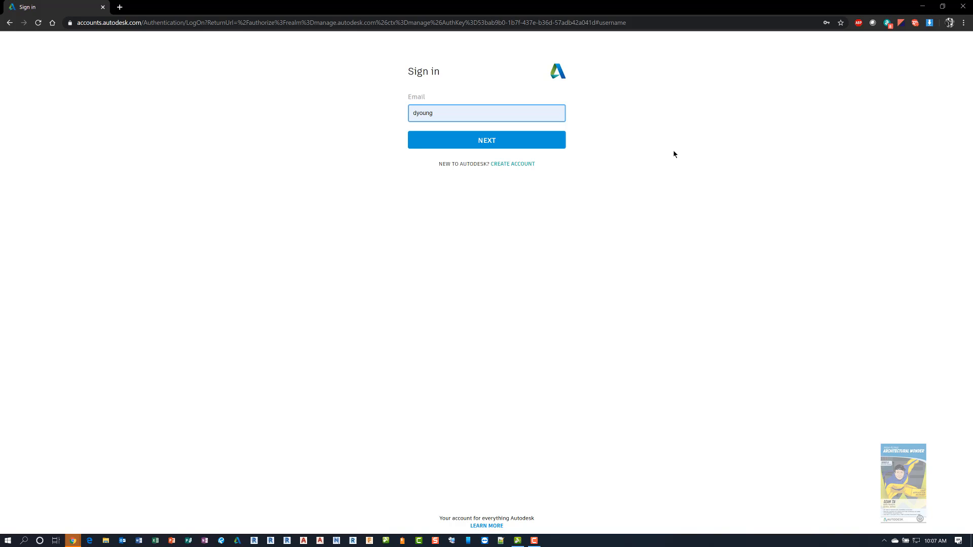
pyautogui.moveTo(668, 150)
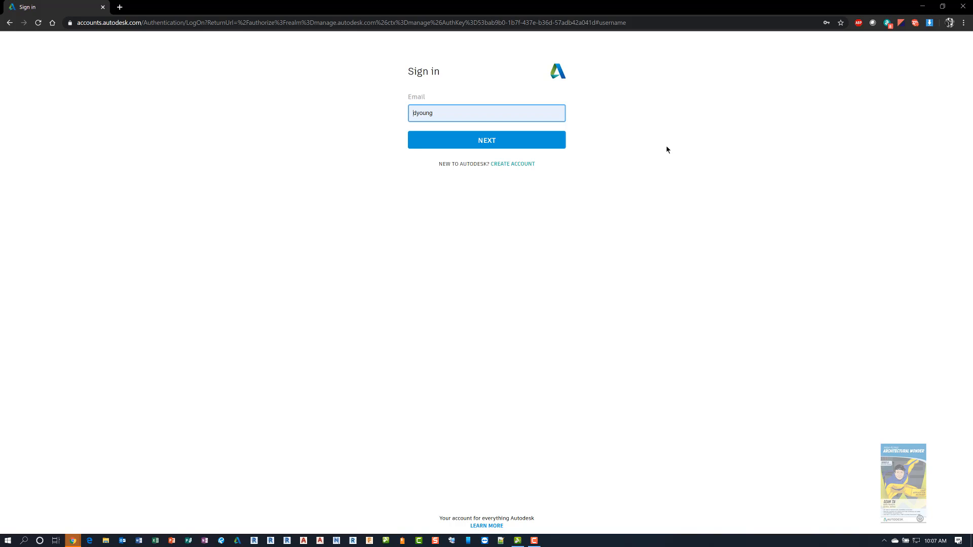
pyautogui.moveTo(486, 140)
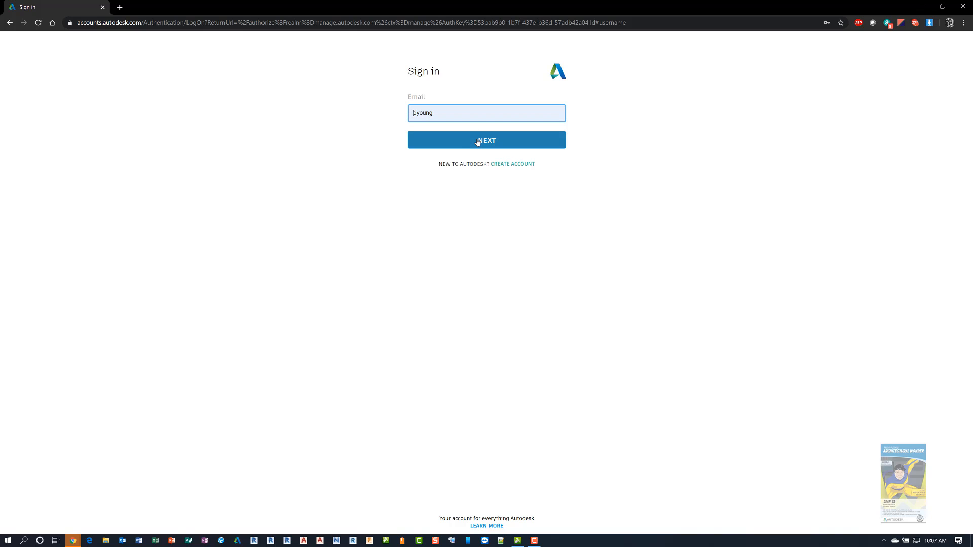
pyautogui.click(487, 139)
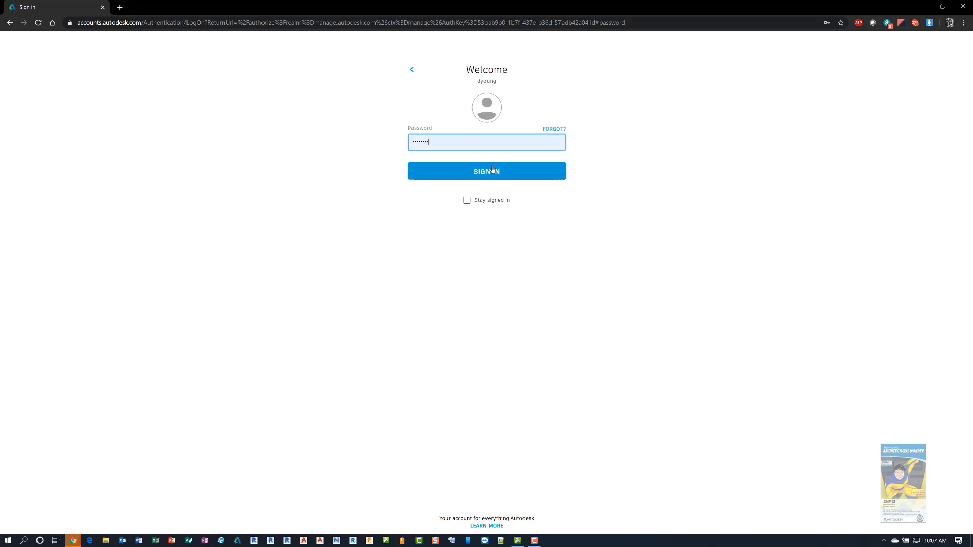
pyautogui.click(487, 172)
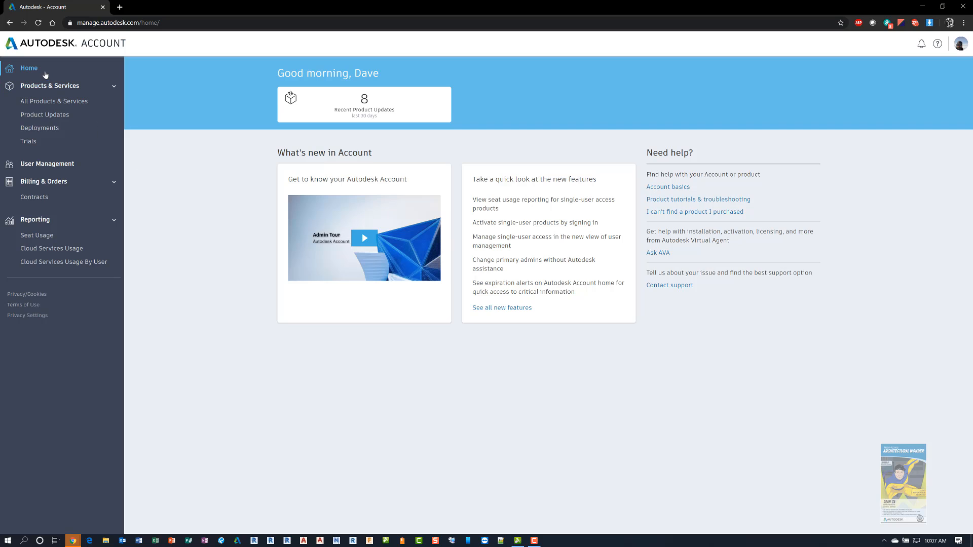
pyautogui.moveTo(61, 371)
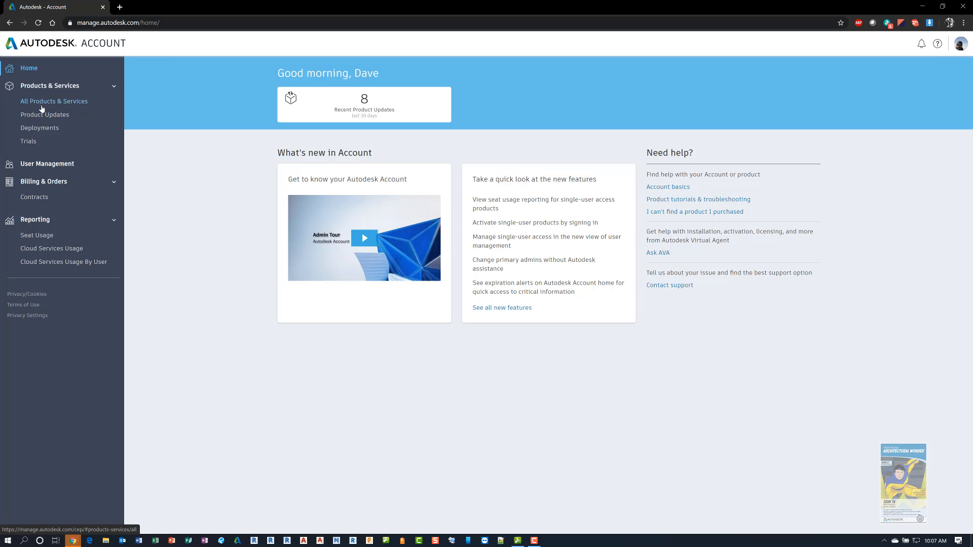
pyautogui.moveTo(40, 128)
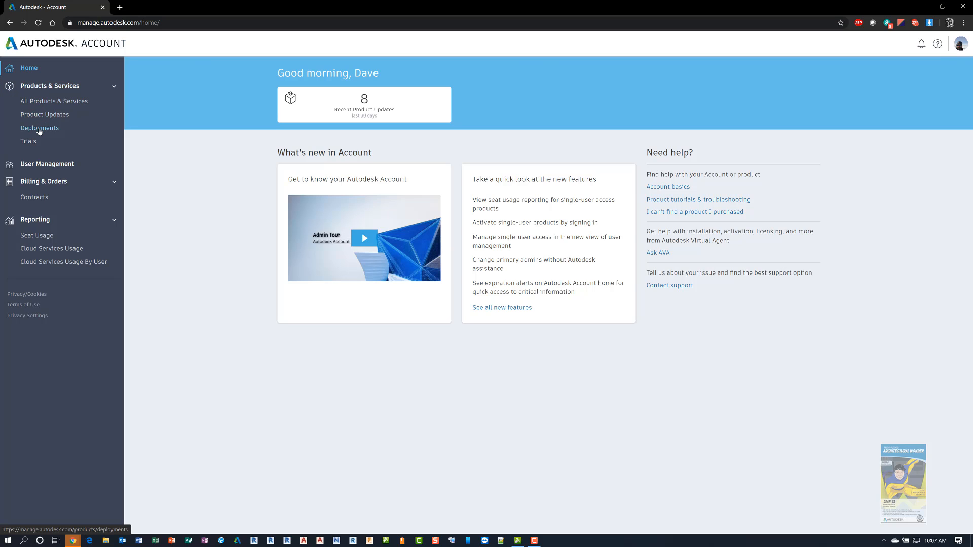
pyautogui.moveTo(28, 142)
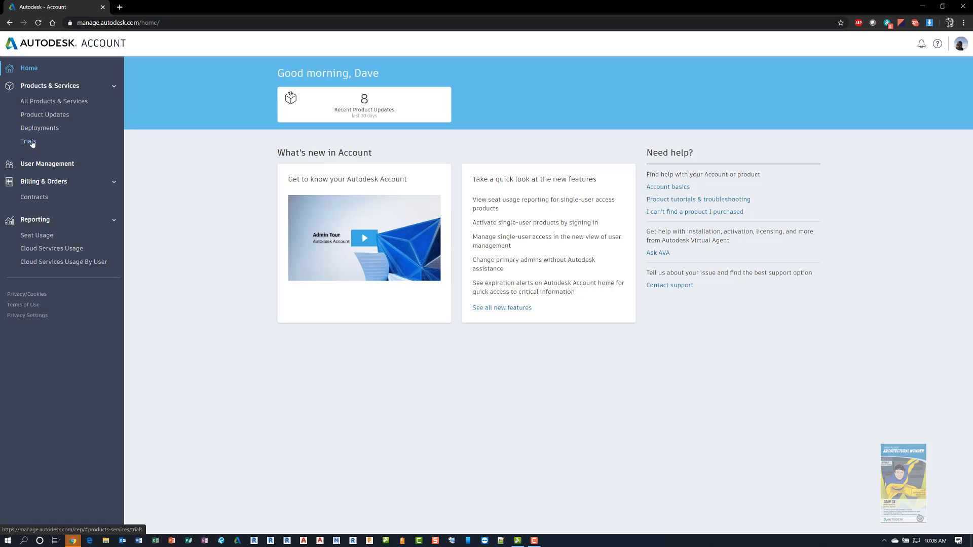
pyautogui.moveTo(81, 140)
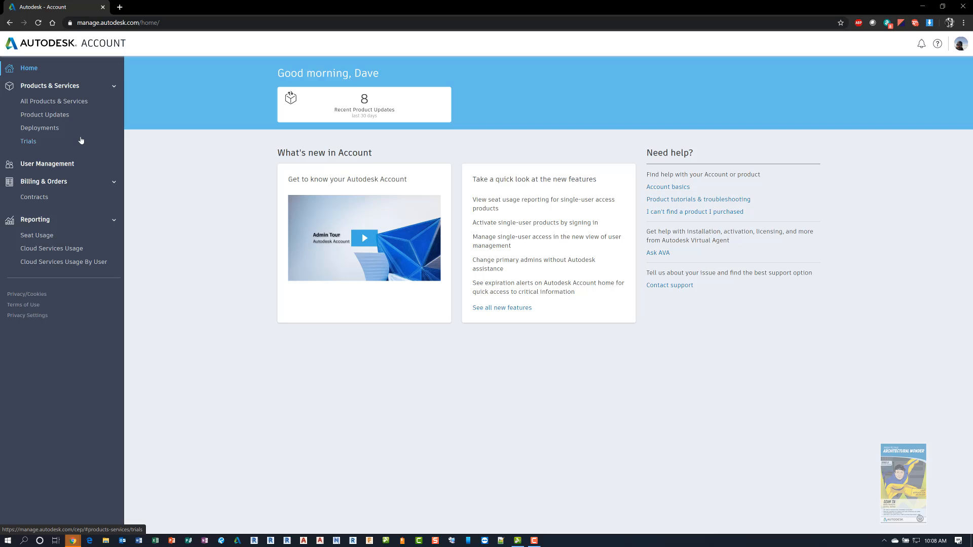
pyautogui.moveTo(53, 100)
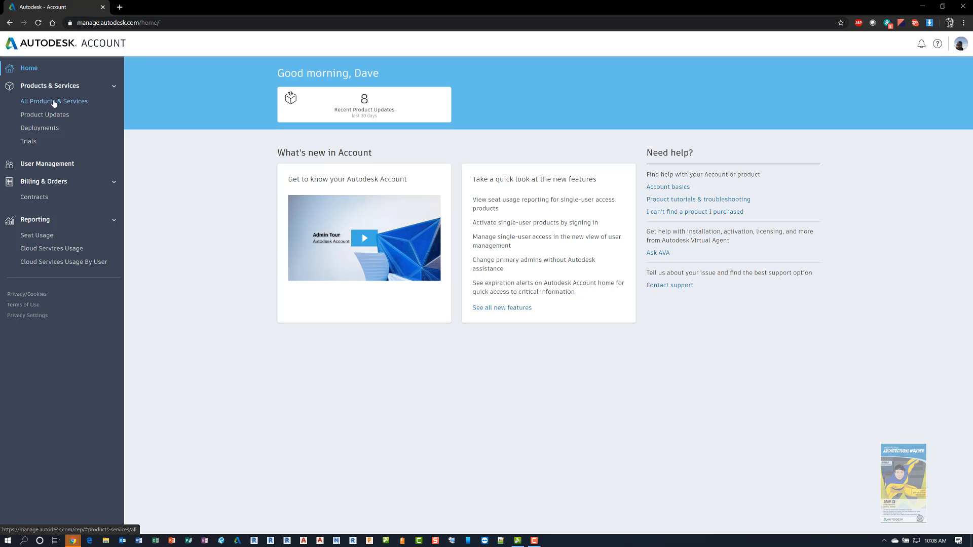
# Step: Show All Products & Services and browse the 100-product list with seats and license types
pyautogui.click(53, 102)
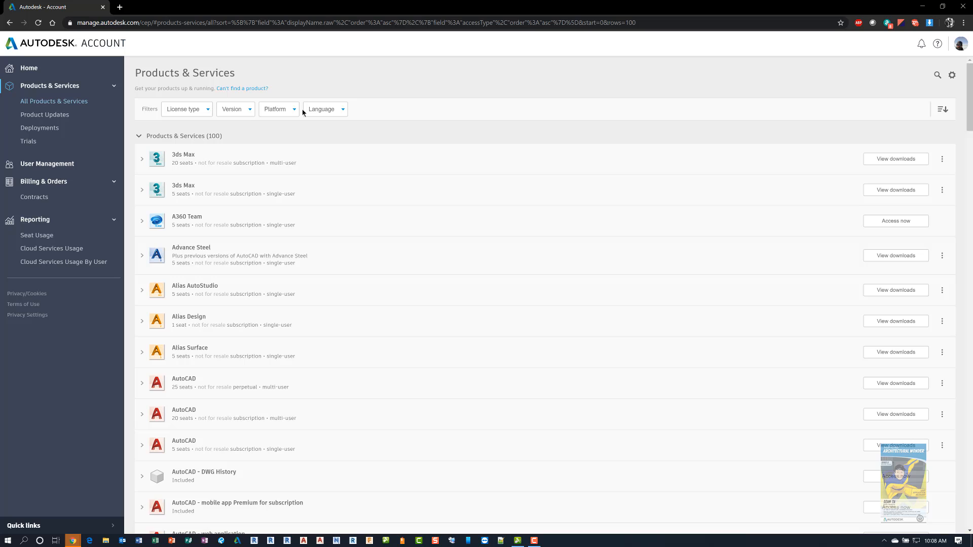
pyautogui.moveTo(490, 100)
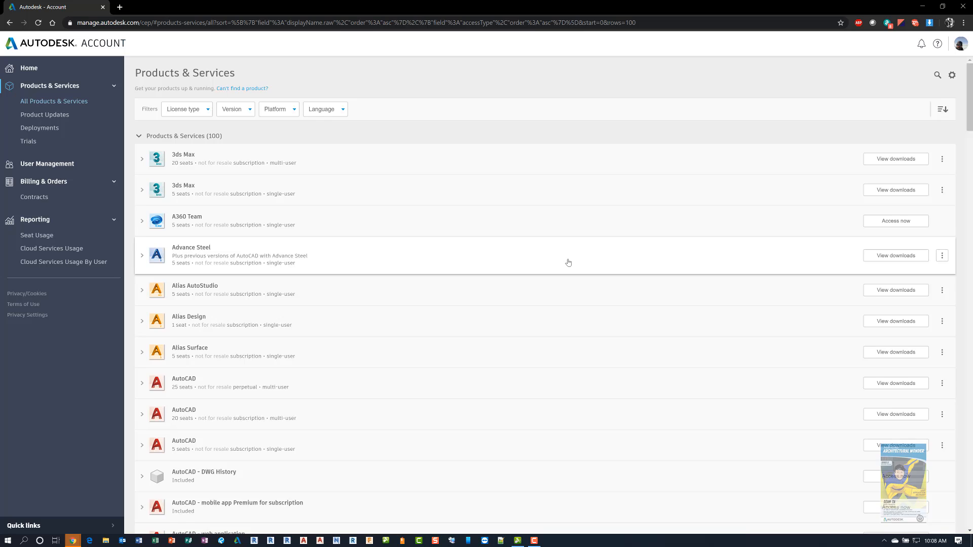
pyautogui.scroll(-3)
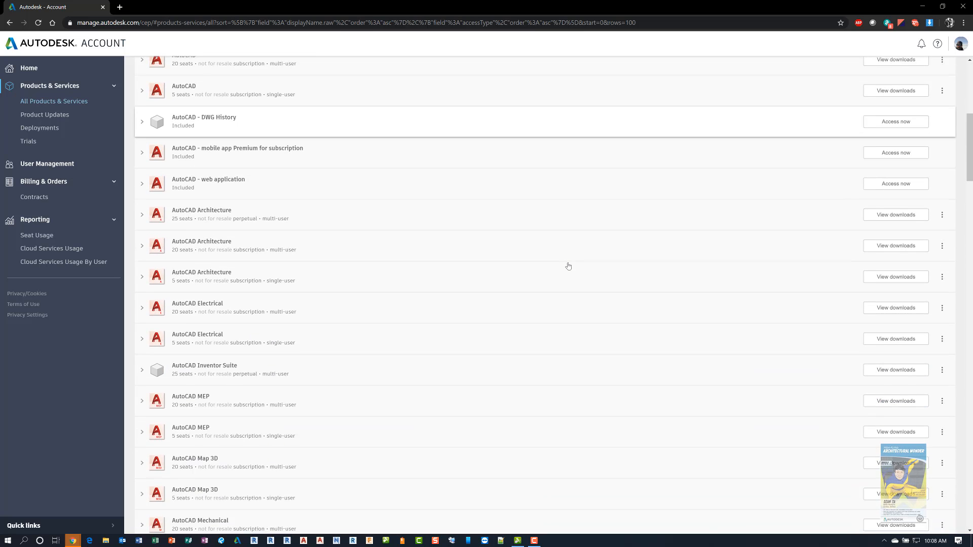
pyautogui.scroll(-3)
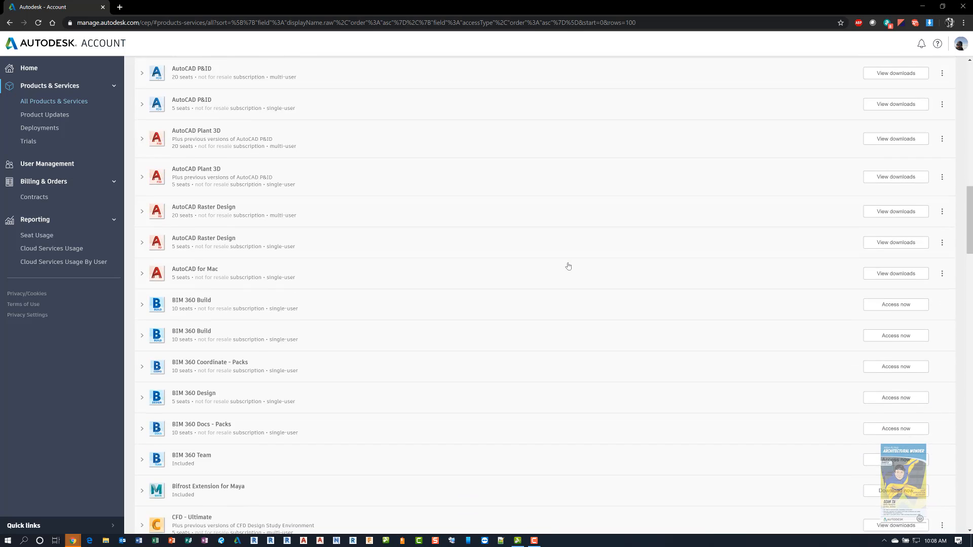
pyautogui.scroll(-3)
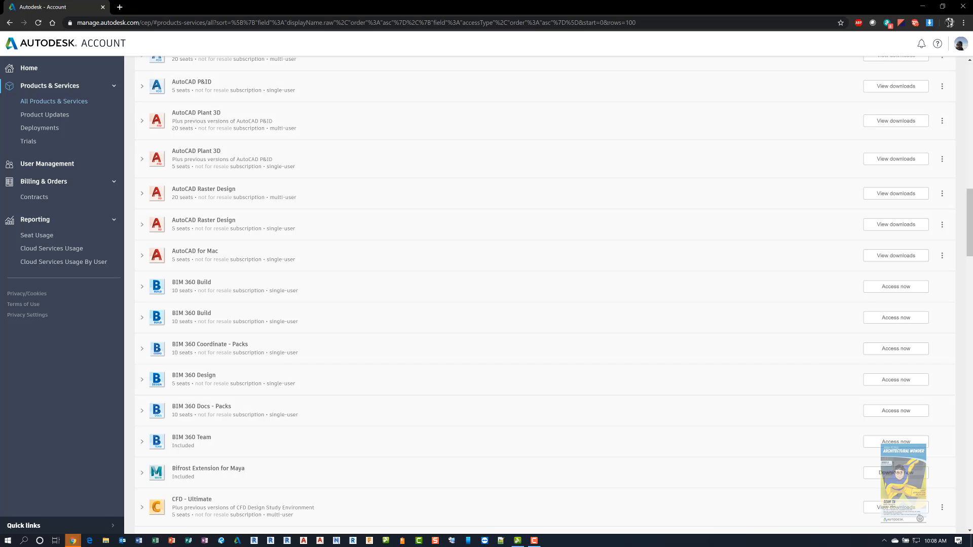
pyautogui.scroll(3)
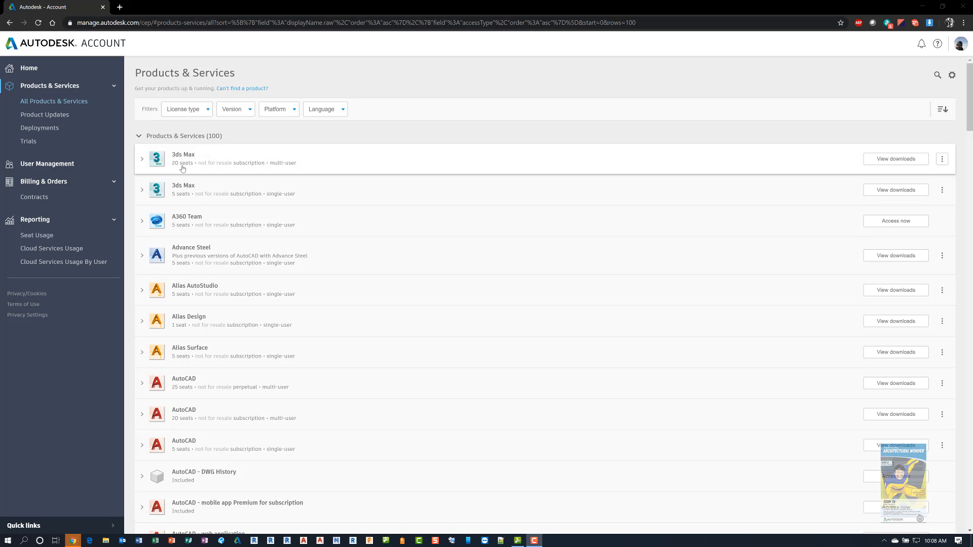
pyautogui.moveTo(143, 170)
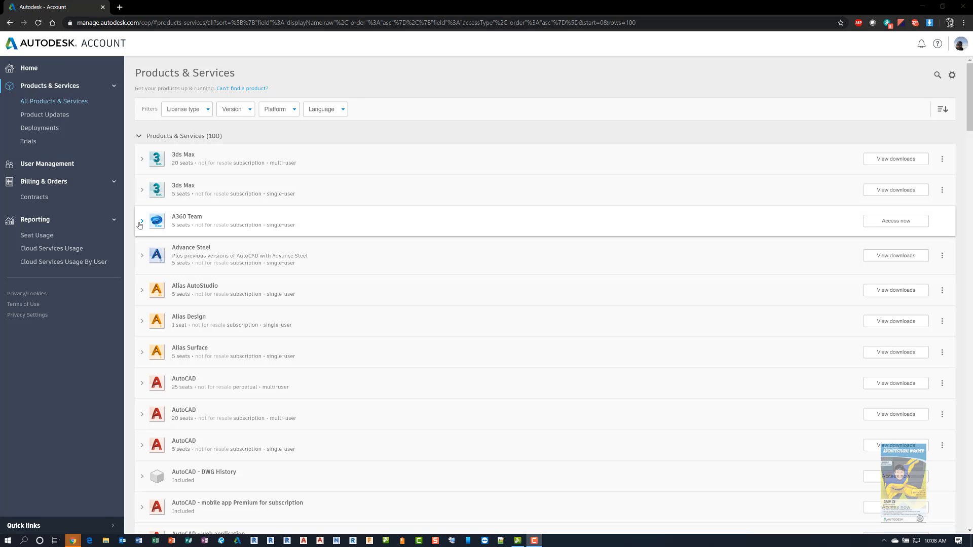
pyautogui.scroll(-3)
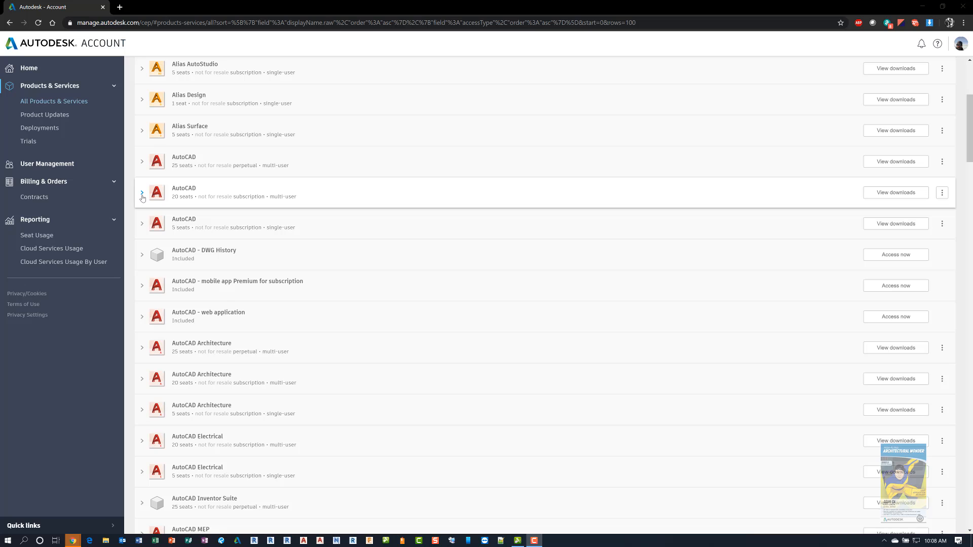
# Step: Expand the 20-seat multi-user AutoCAD row and review its serial keys and network license options
pyautogui.click(142, 193)
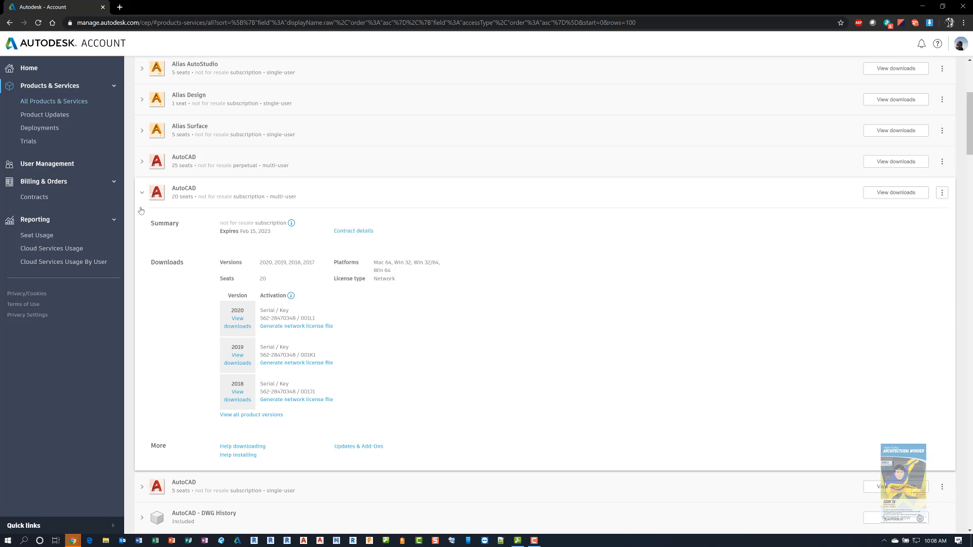
pyautogui.moveTo(408, 411)
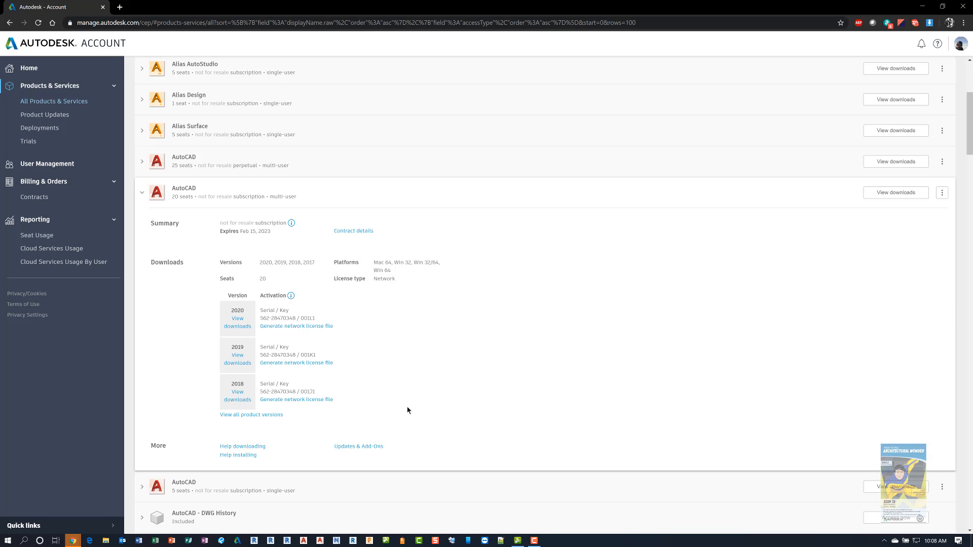
pyautogui.moveTo(425, 391)
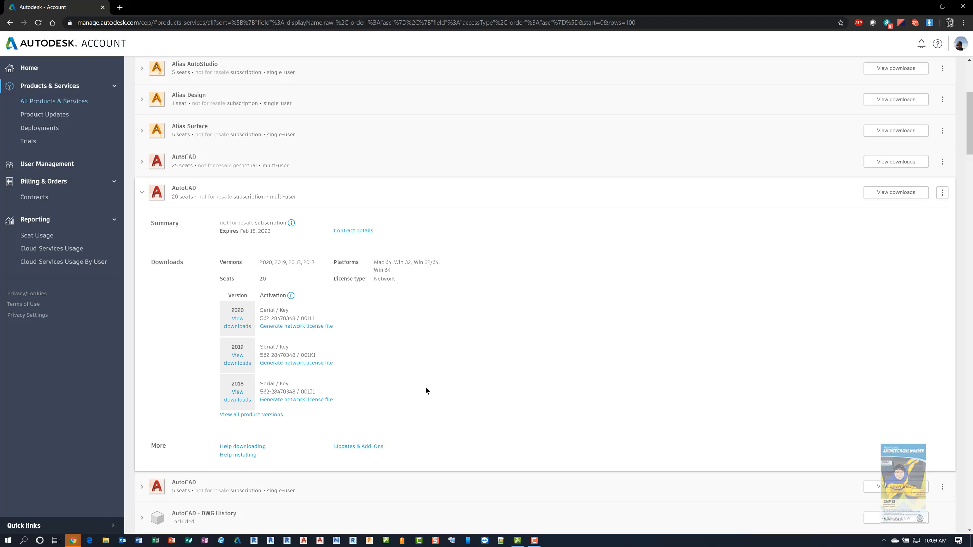
pyautogui.scroll(-3)
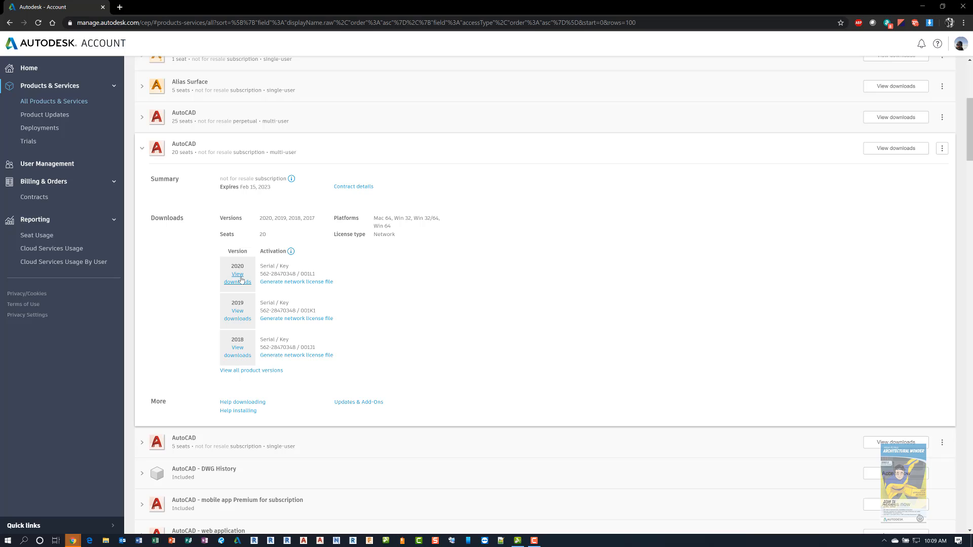
pyautogui.moveTo(237, 318)
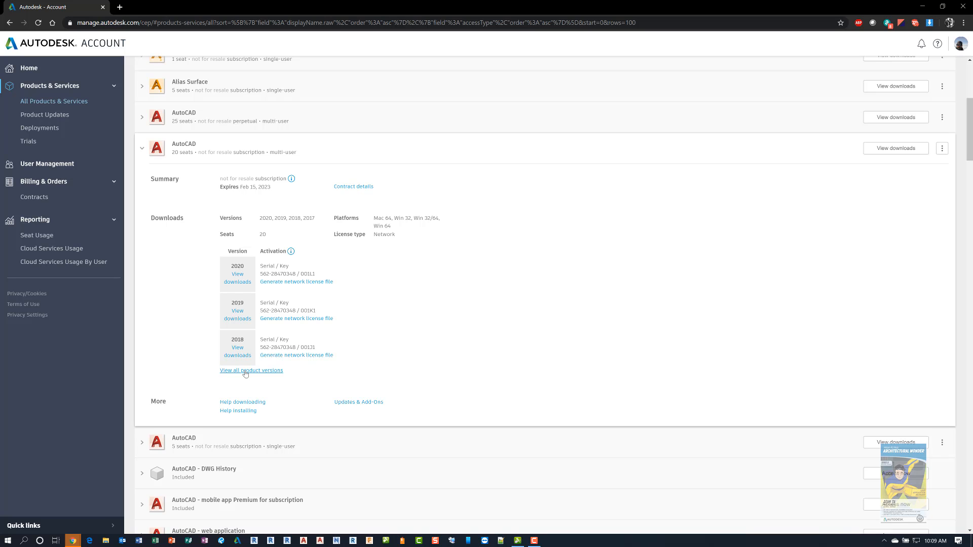
pyautogui.moveTo(263, 371)
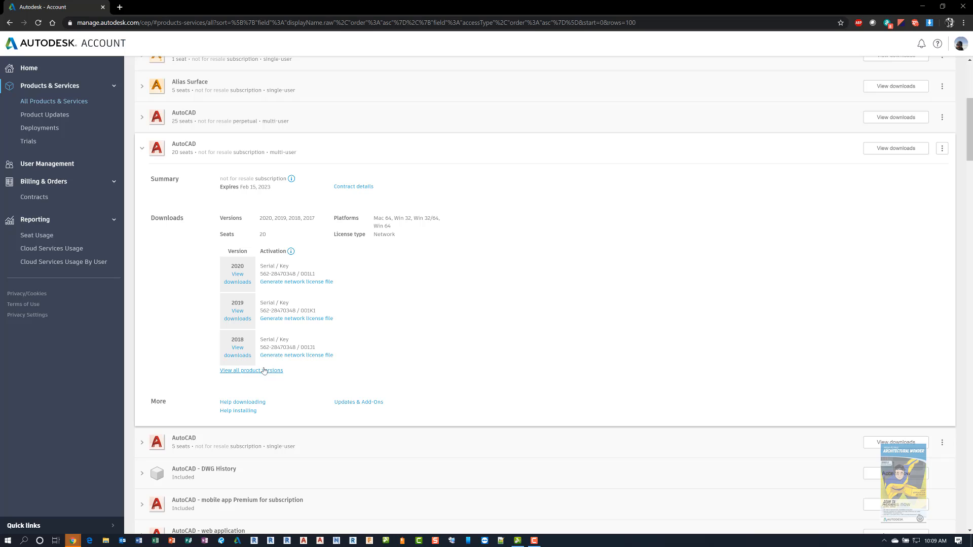
pyautogui.moveTo(313, 275)
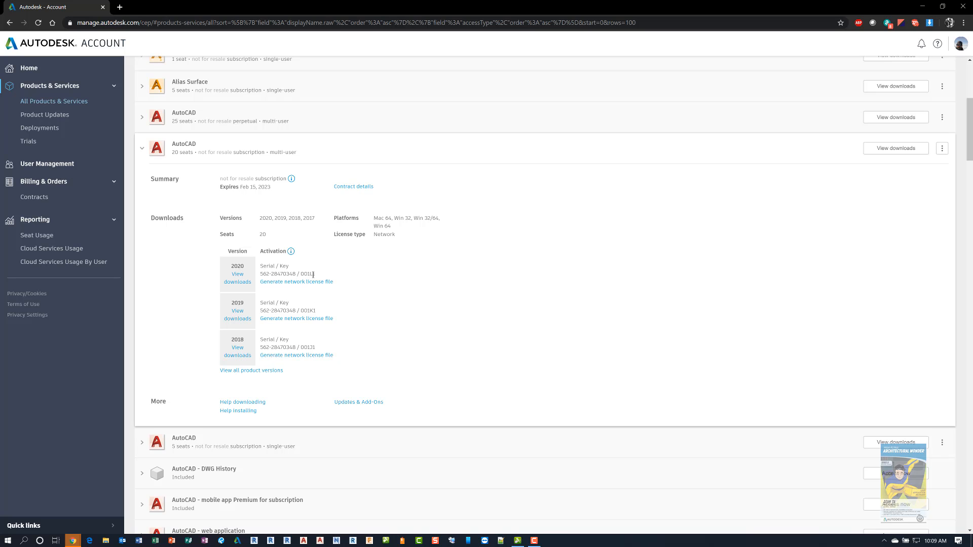
pyautogui.moveTo(286, 199)
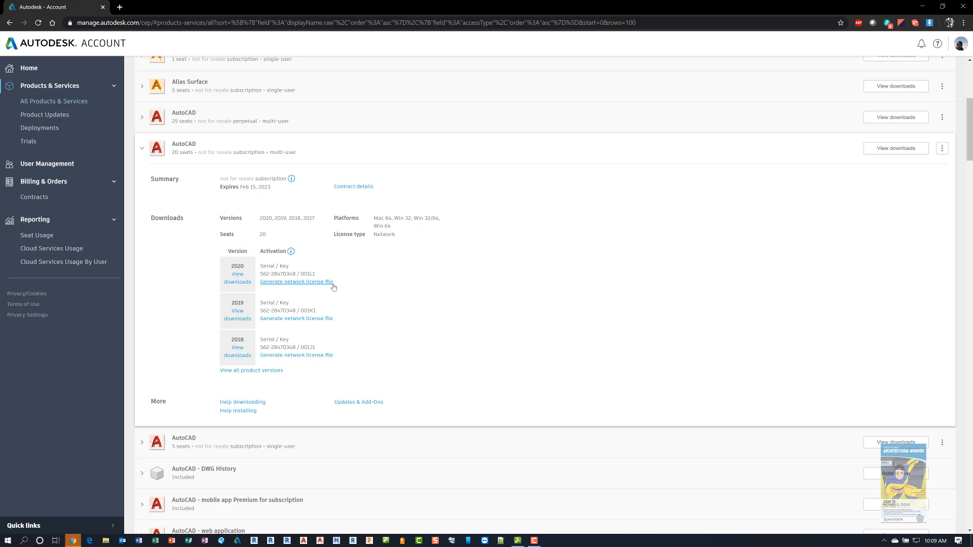
pyautogui.moveTo(331, 287)
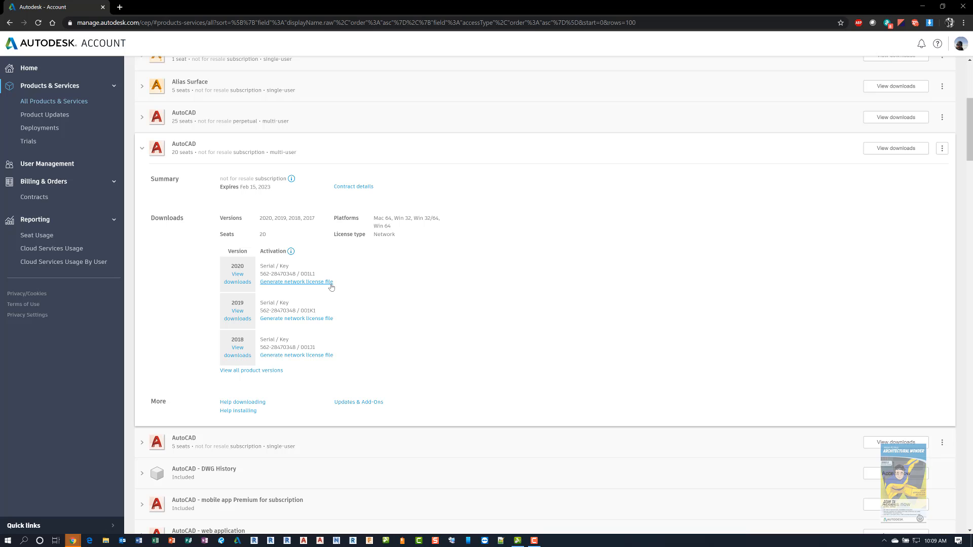
pyautogui.moveTo(358, 299)
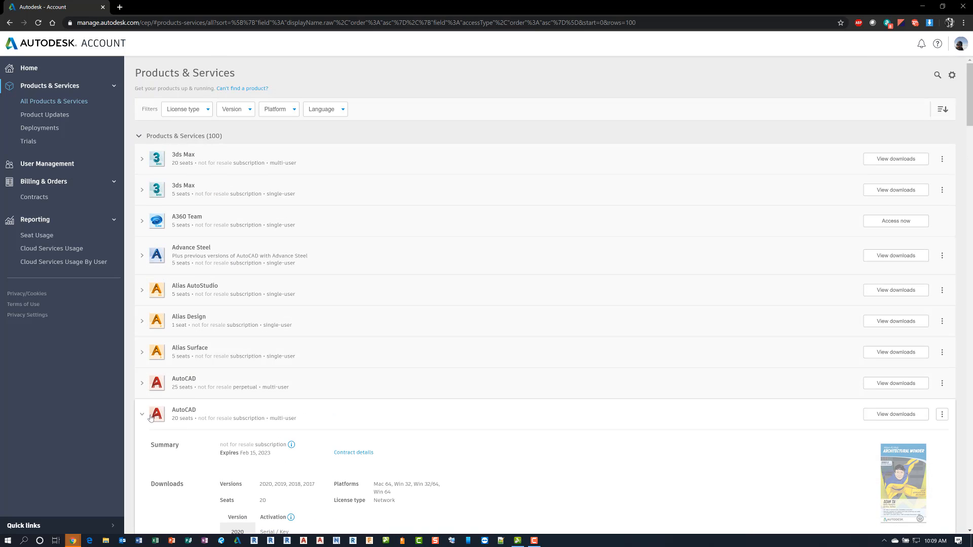
# Step: Collapse the AutoCAD details and go to the Product Updates page
pyautogui.click(142, 414)
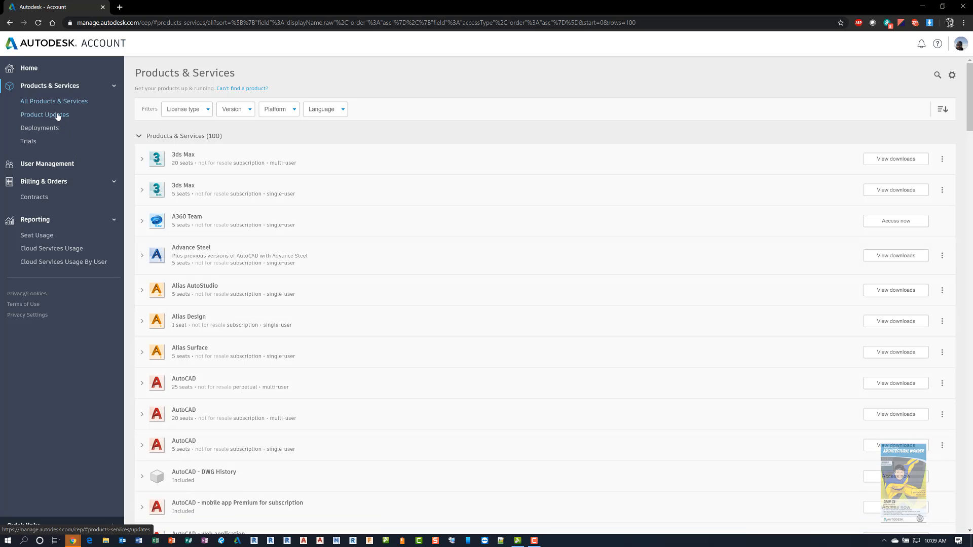
pyautogui.click(43, 115)
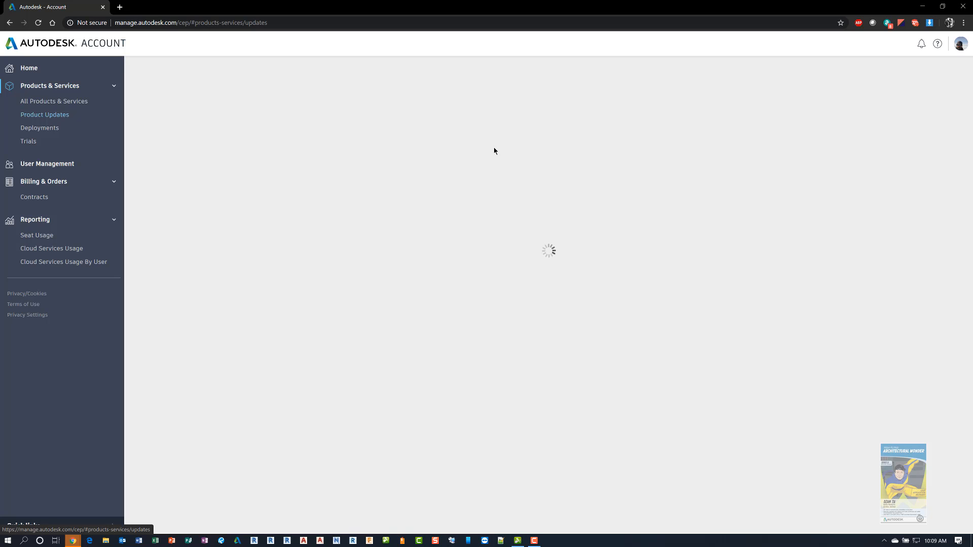
pyautogui.moveTo(505, 181)
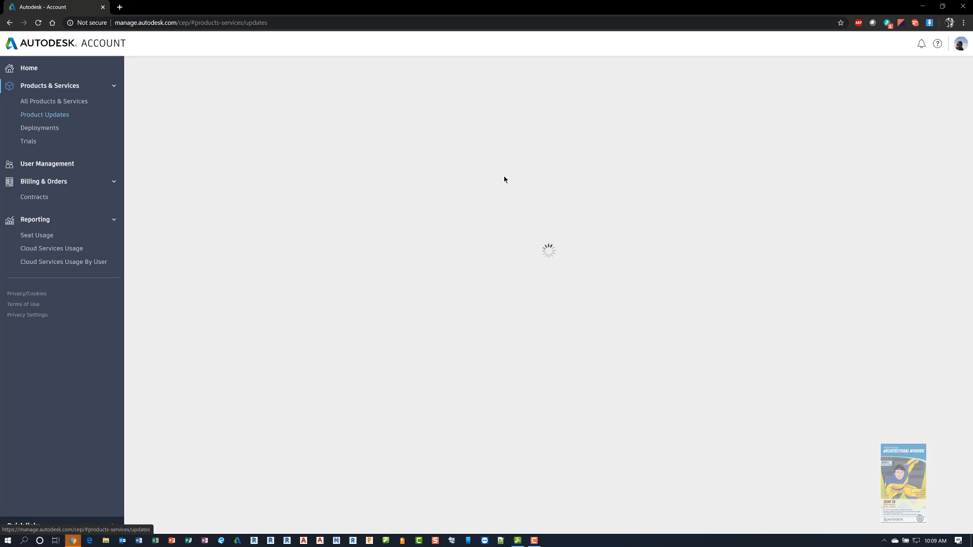
pyautogui.moveTo(486, 176)
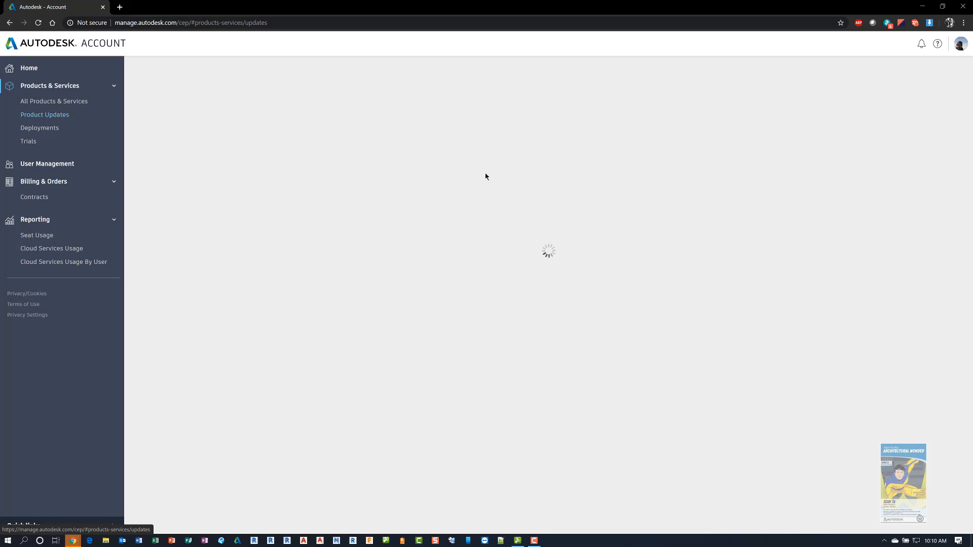
pyautogui.moveTo(100, 133)
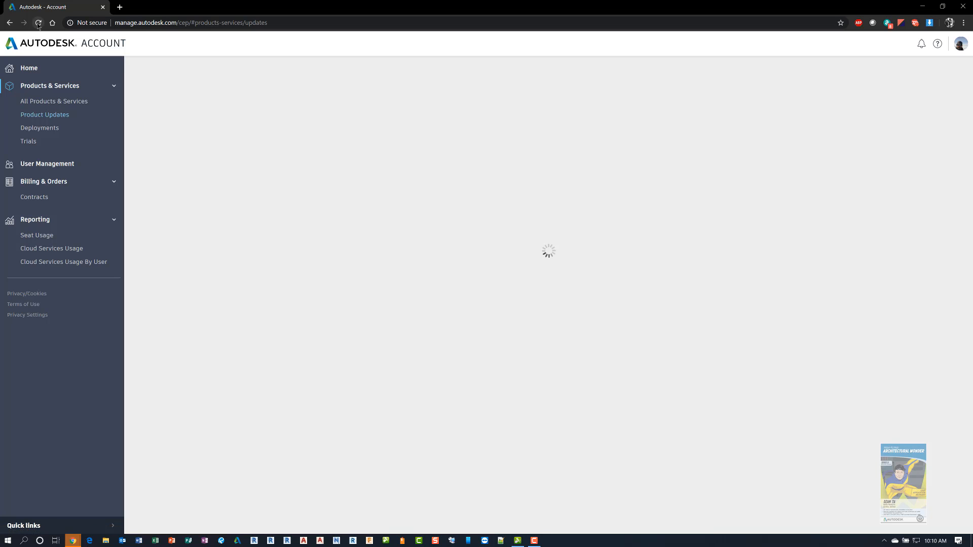
# Step: Reload the stuck page, landing back on the home page with 8 recent product updates
pyautogui.click(39, 24)
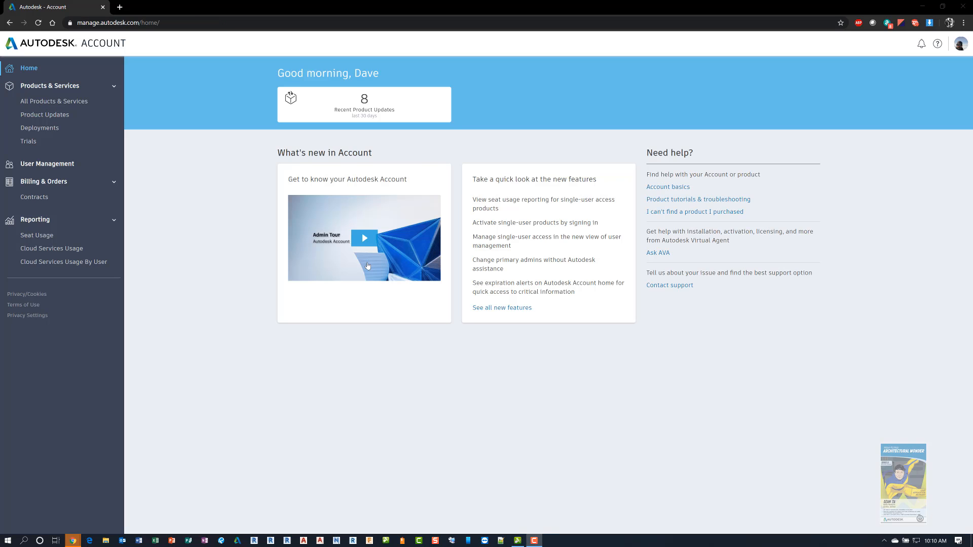
pyautogui.moveTo(220, 205)
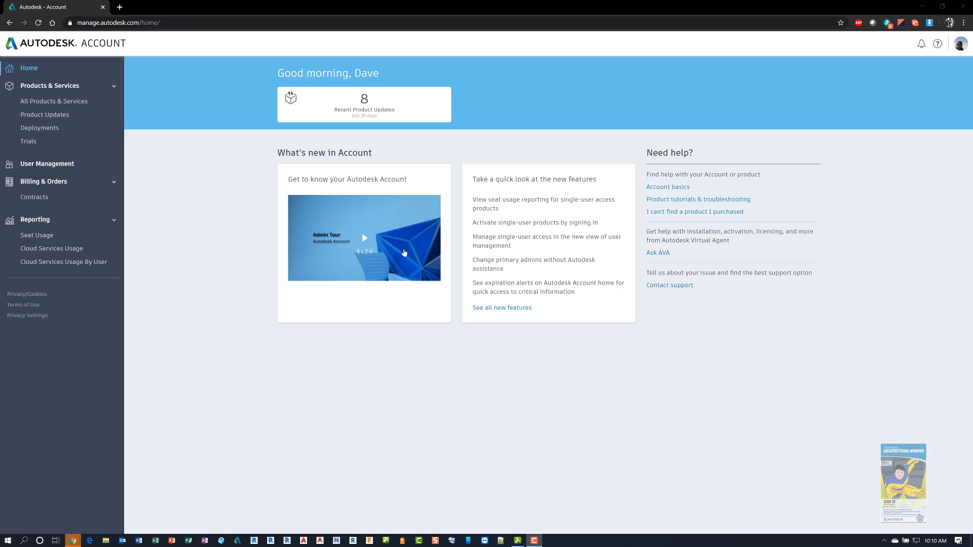
pyautogui.moveTo(374, 241)
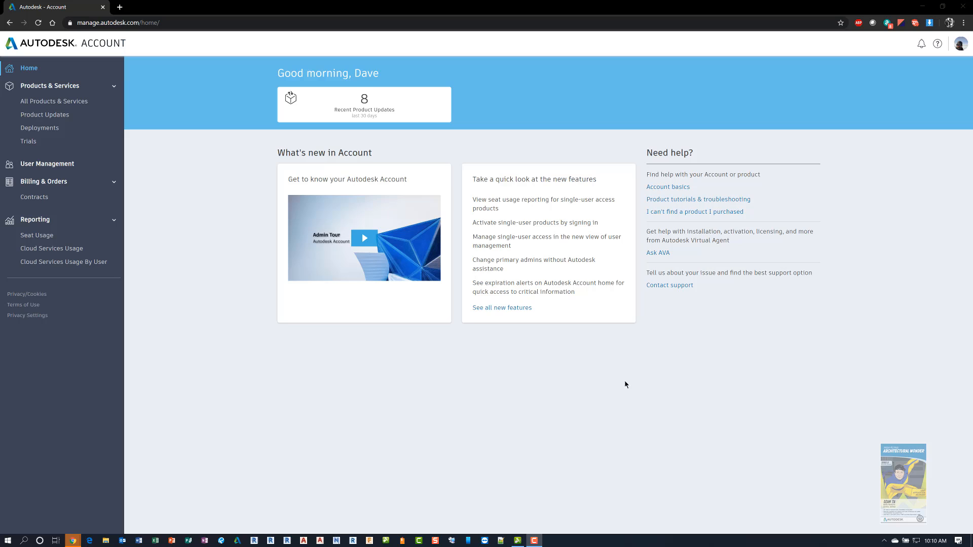
pyautogui.moveTo(502, 308)
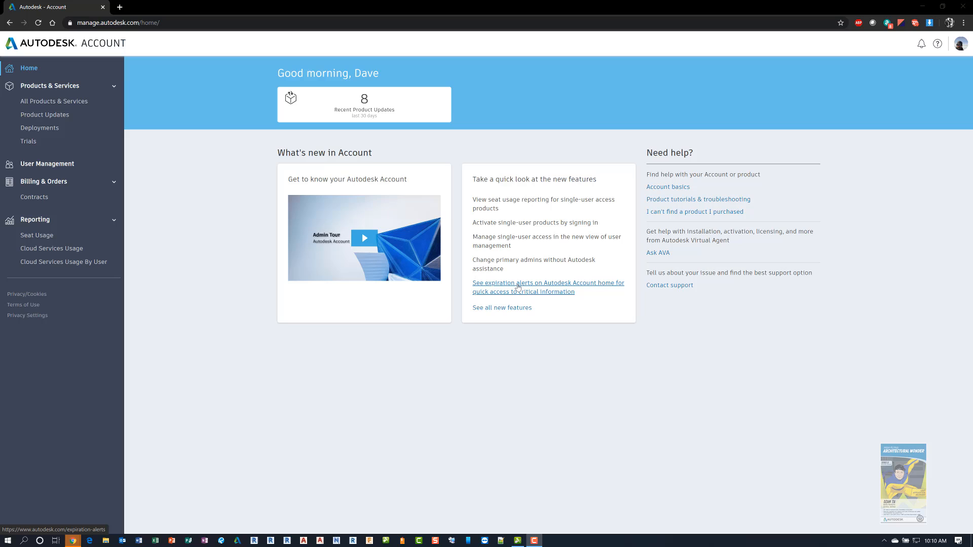
pyautogui.moveTo(88, 149)
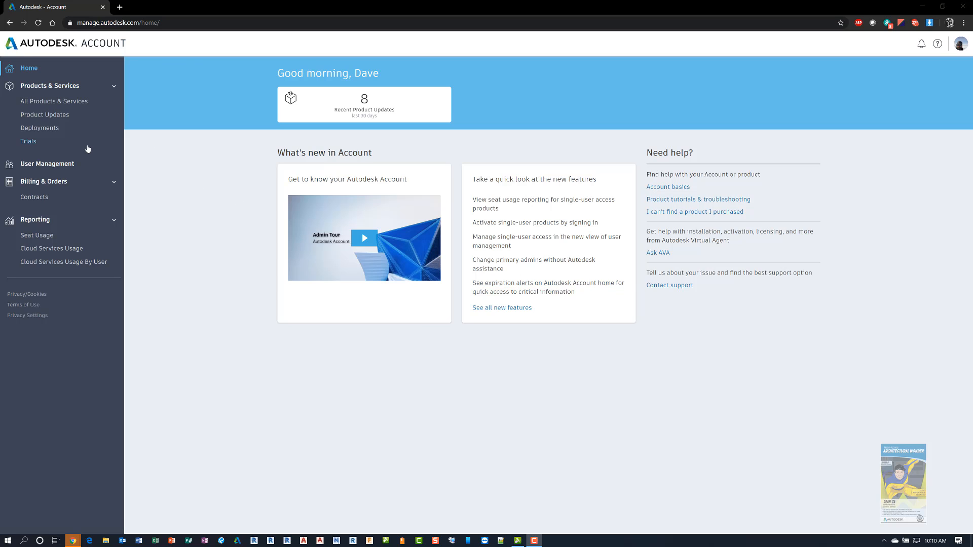
pyautogui.moveTo(86, 150)
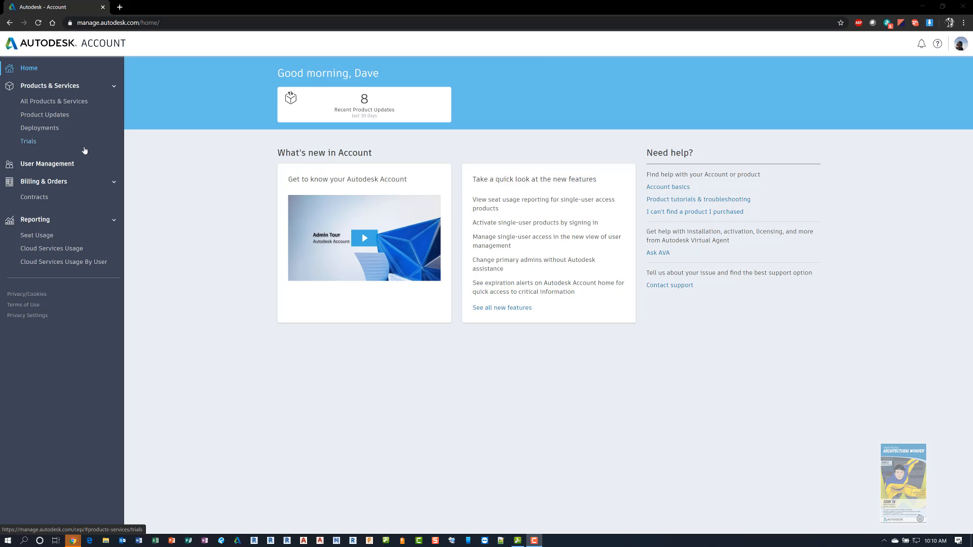
pyautogui.moveTo(54, 102)
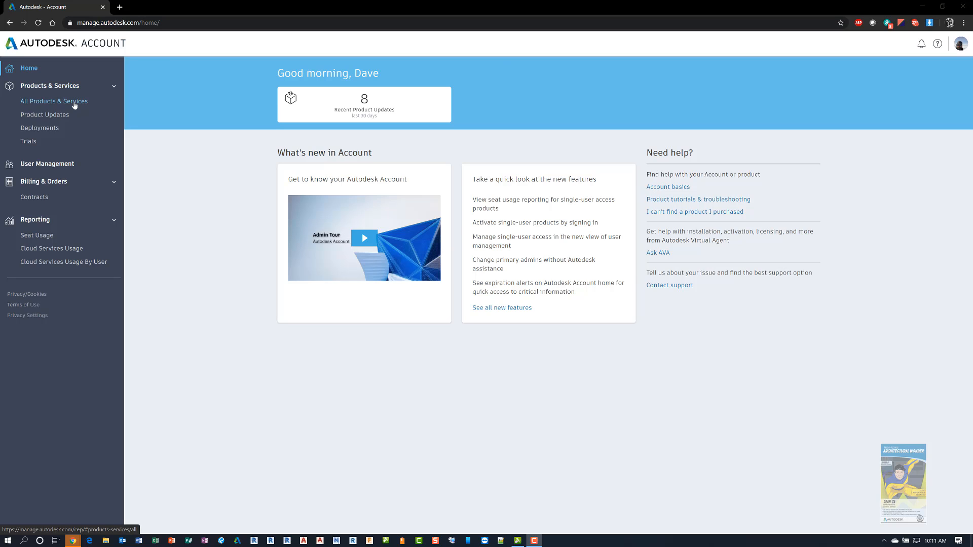
# Step: Return to All Products & Services and browse down to the Revit subscriptions
pyautogui.click(53, 101)
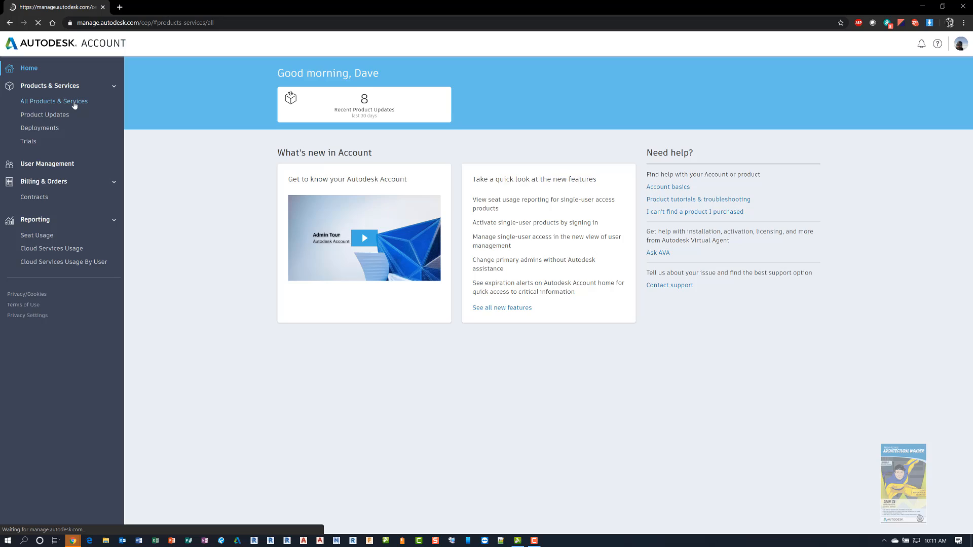
pyautogui.click(54, 100)
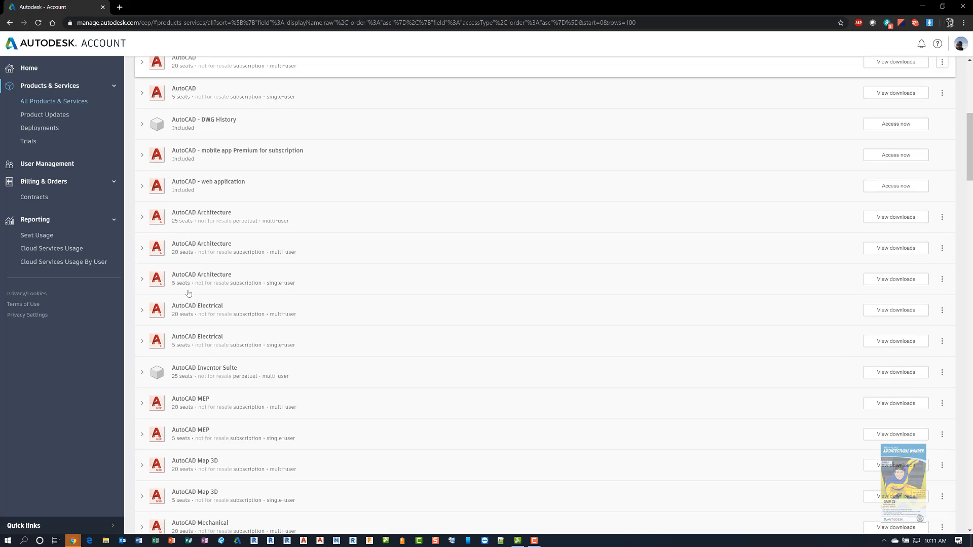
pyautogui.scroll(-3)
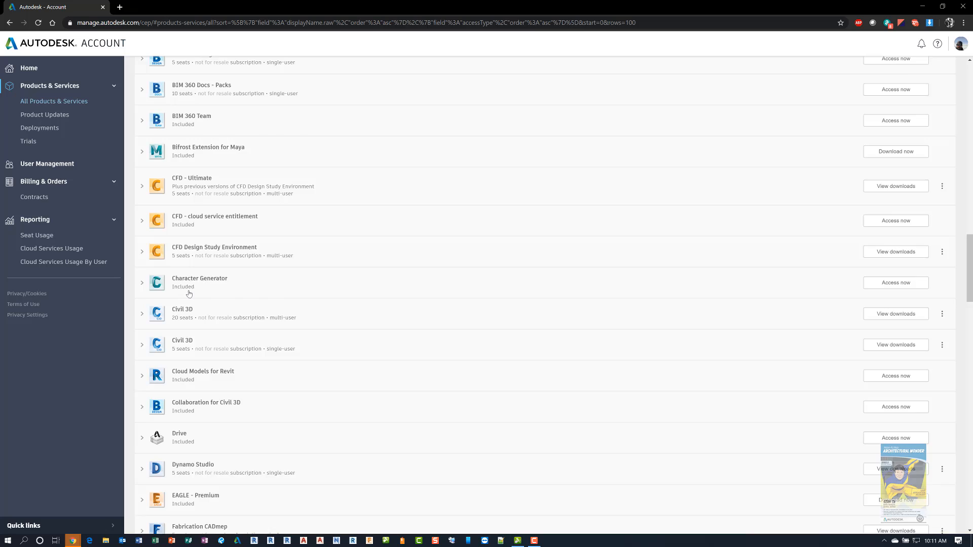
pyautogui.scroll(-3)
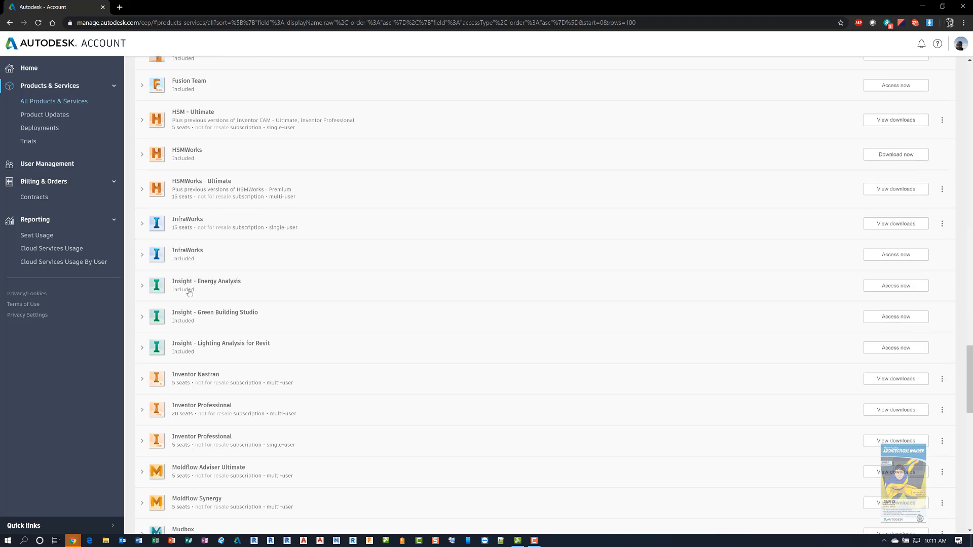
pyautogui.scroll(-3)
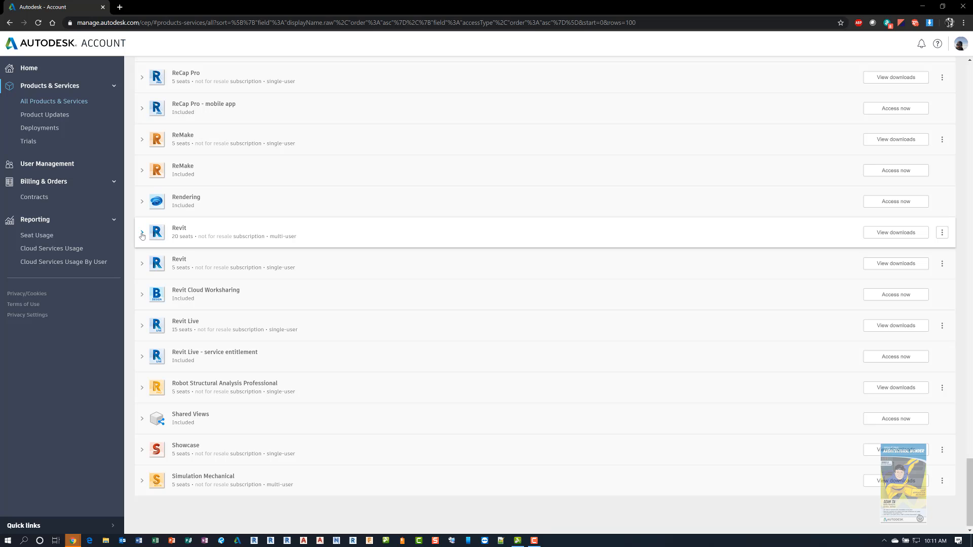
# Step: Expand the 20-seat multi-user Revit row to see network license options for 2020, 2019 and 2018
pyautogui.click(142, 236)
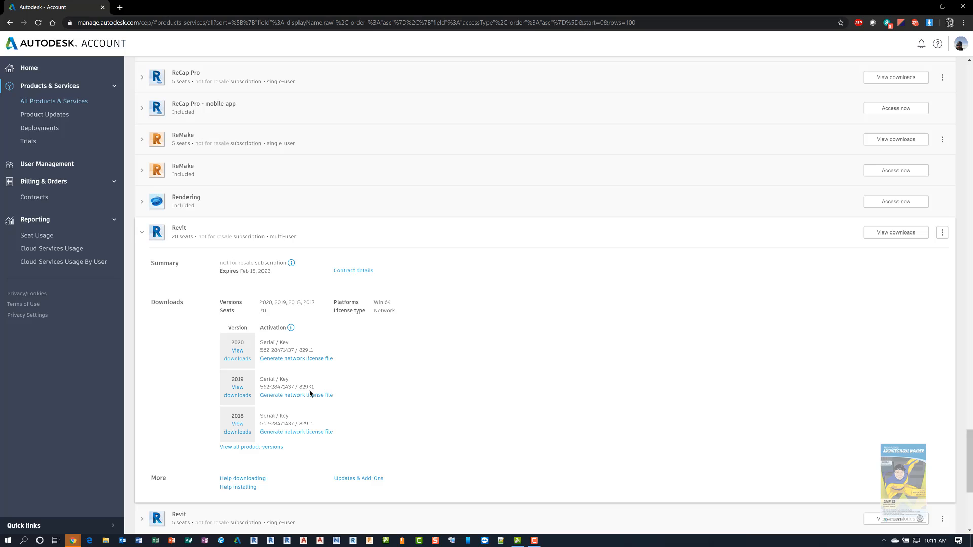
pyautogui.moveTo(313, 375)
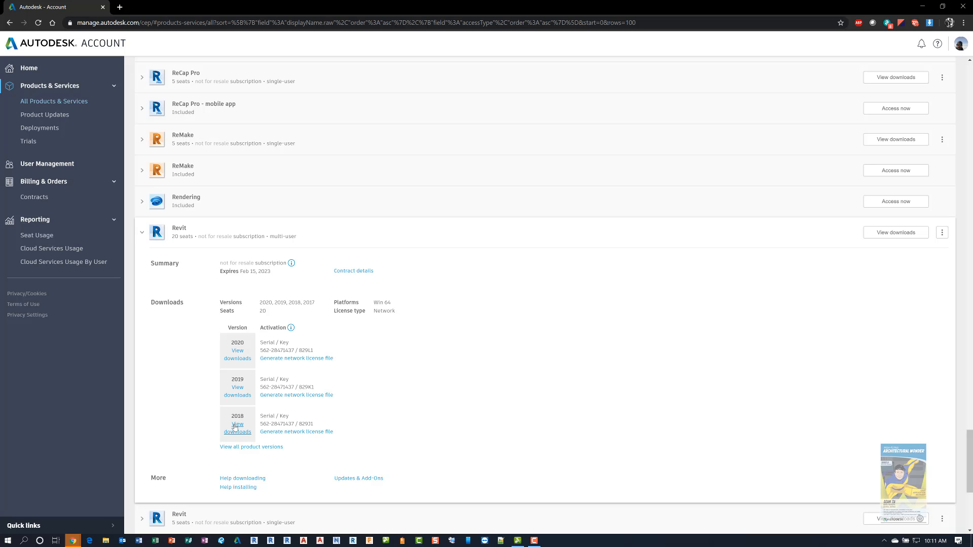
pyautogui.moveTo(237, 428)
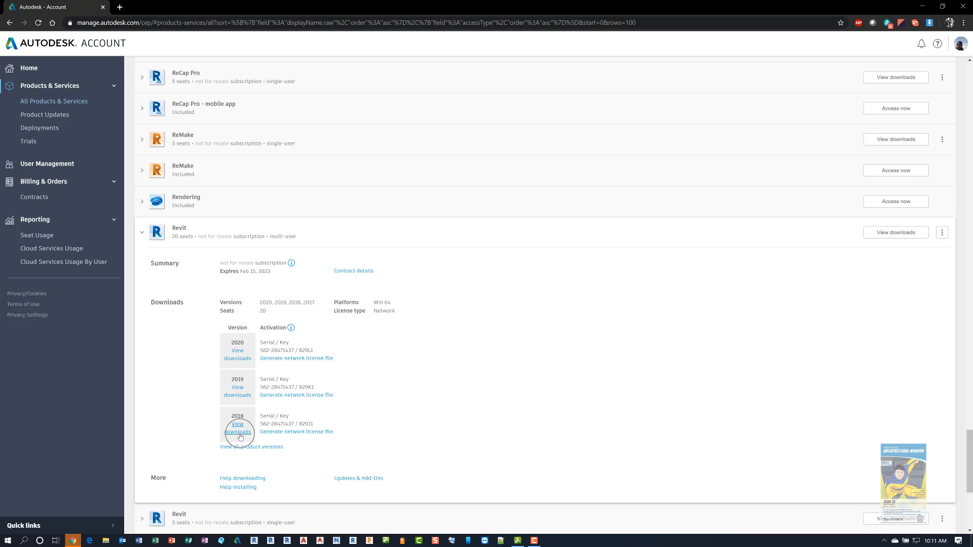
pyautogui.click(237, 428)
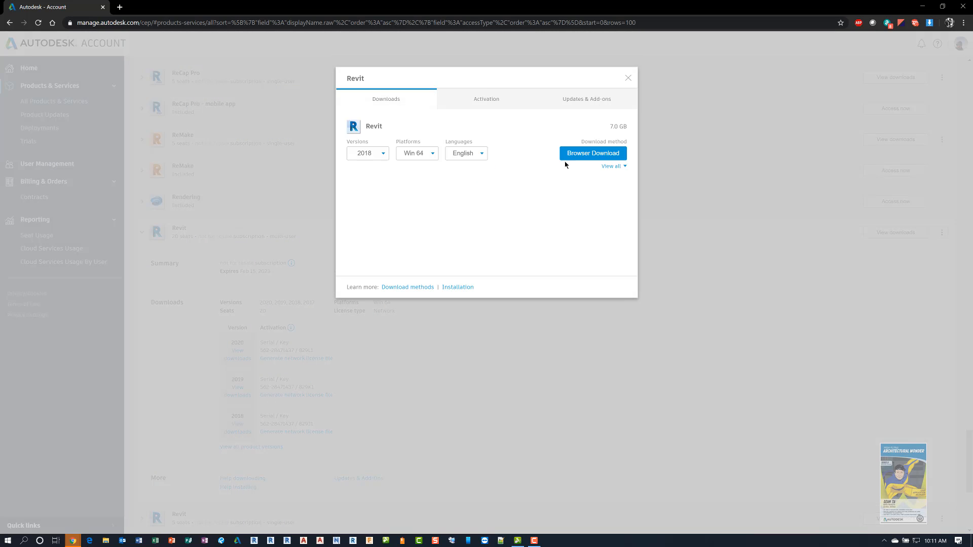
pyautogui.moveTo(607, 79)
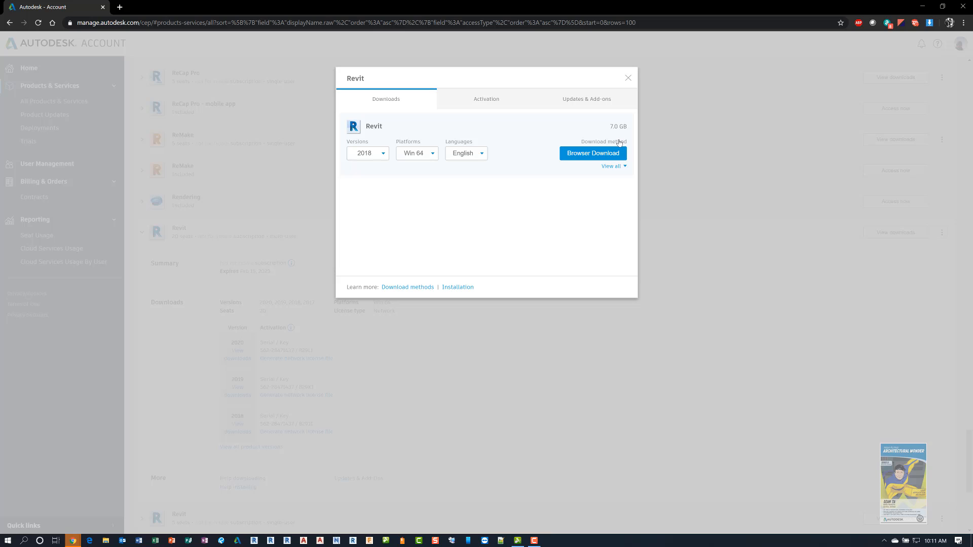
pyautogui.click(610, 165)
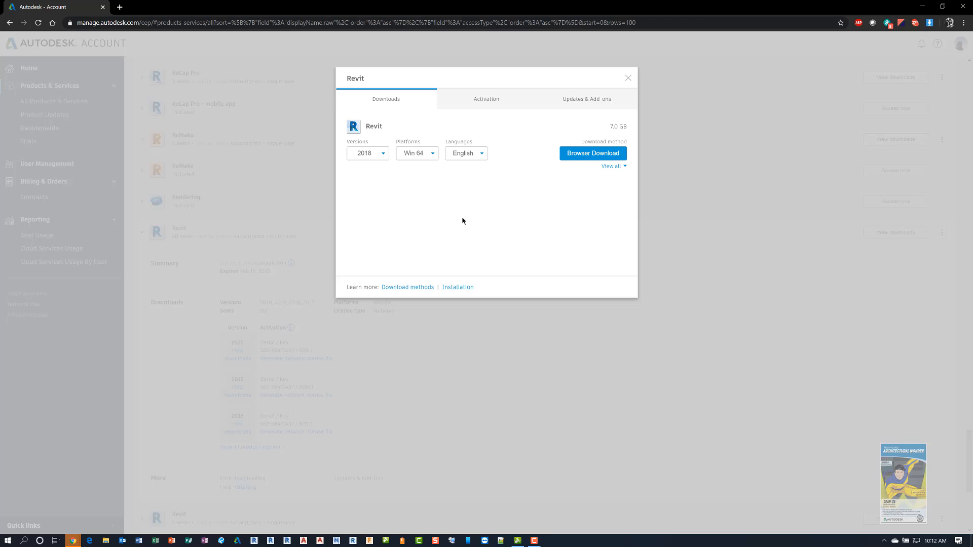
pyautogui.moveTo(496, 184)
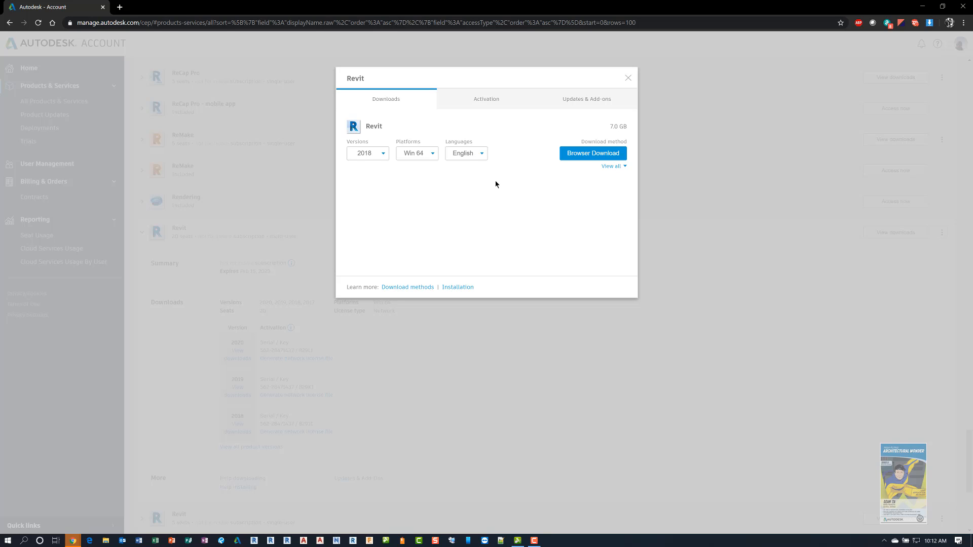
pyautogui.moveTo(613, 91)
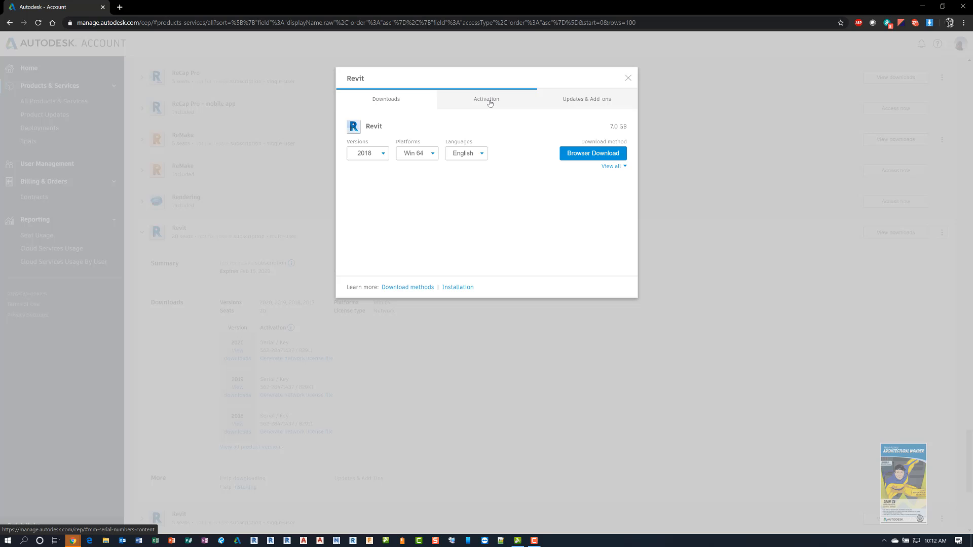
pyautogui.click(628, 78)
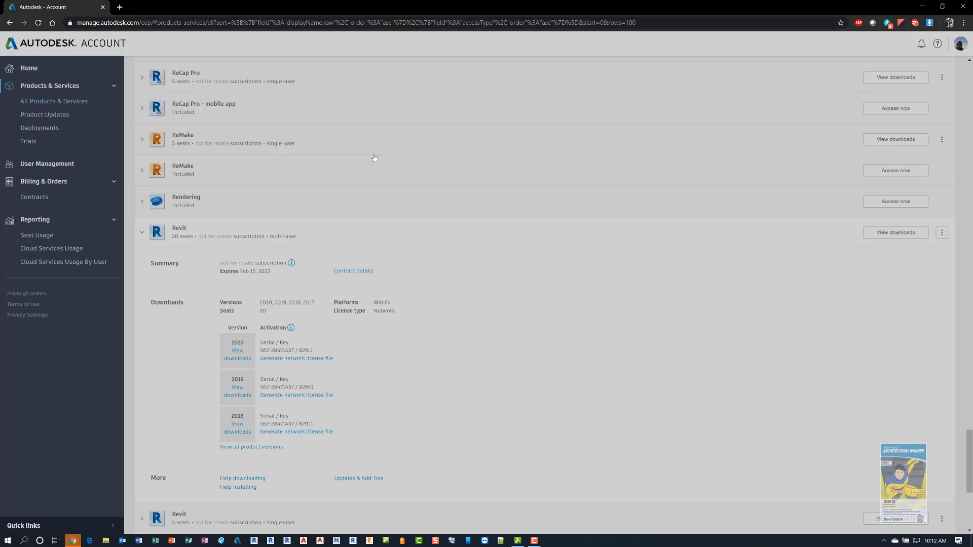
# Step: Expand the 5-seat single-user Revit row to see its standalone serial keys for 2020–2017
pyautogui.click(142, 232)
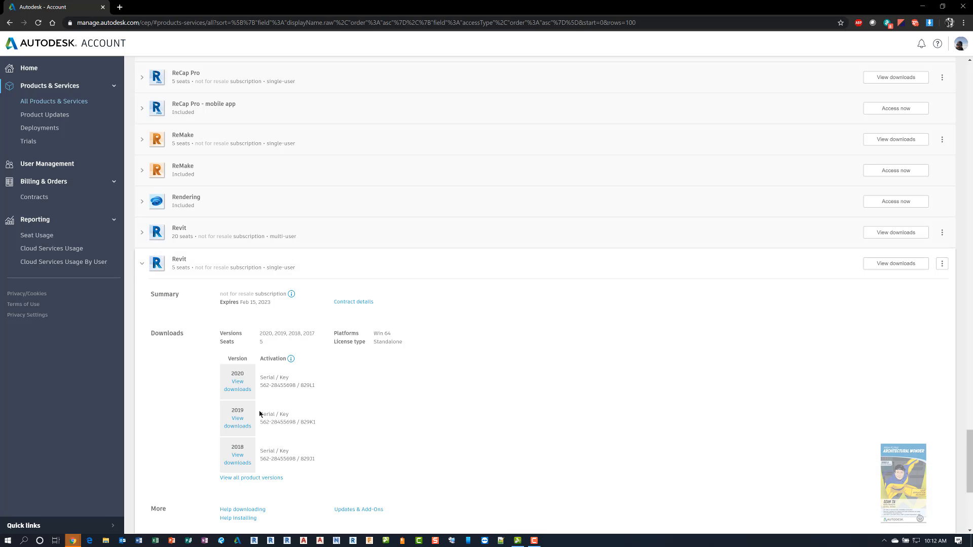
pyautogui.moveTo(283, 392)
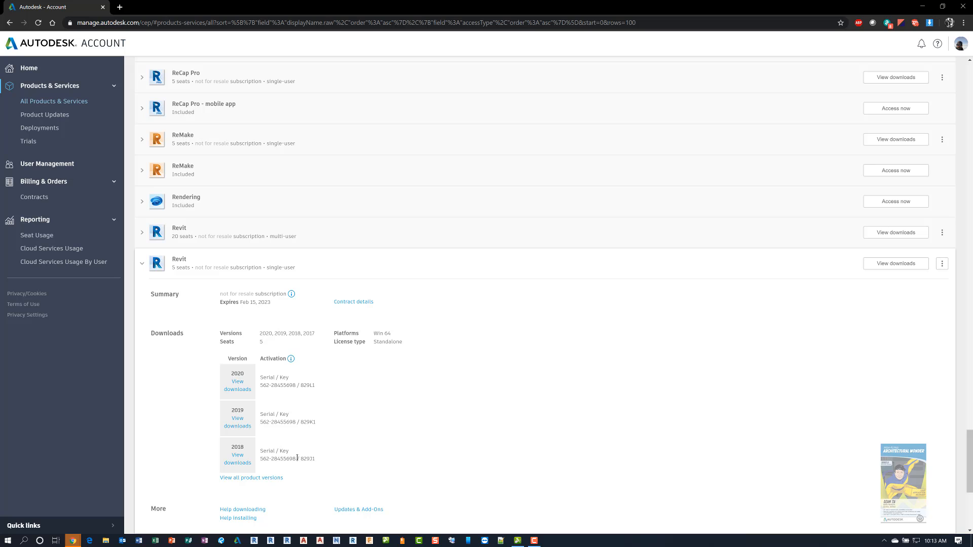
pyautogui.moveTo(254, 333)
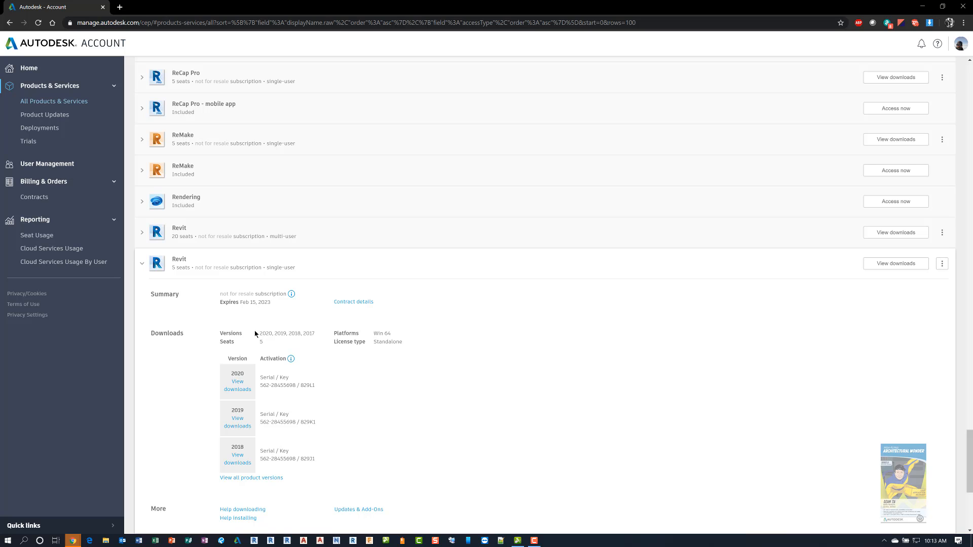
pyautogui.moveTo(224, 272)
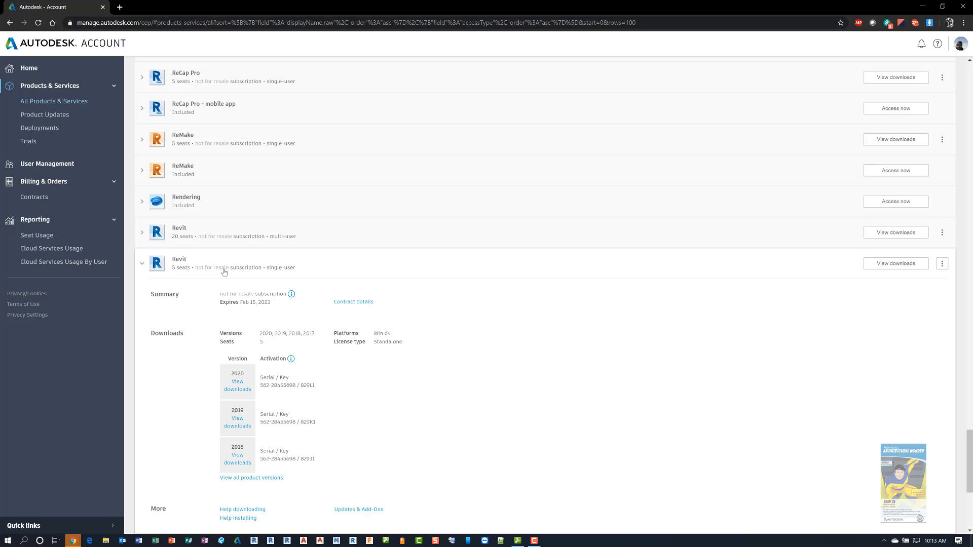
pyautogui.moveTo(494, 4)
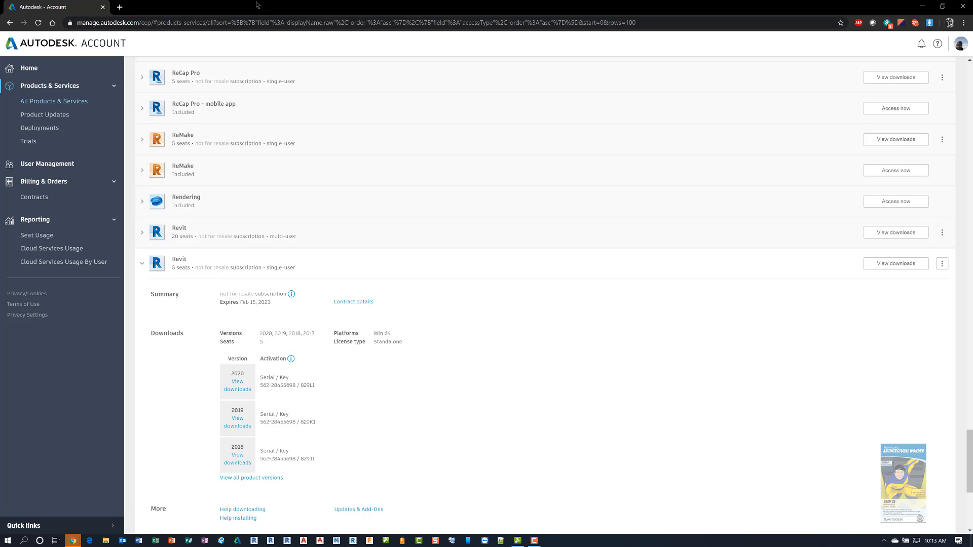
pyautogui.moveTo(46, 164)
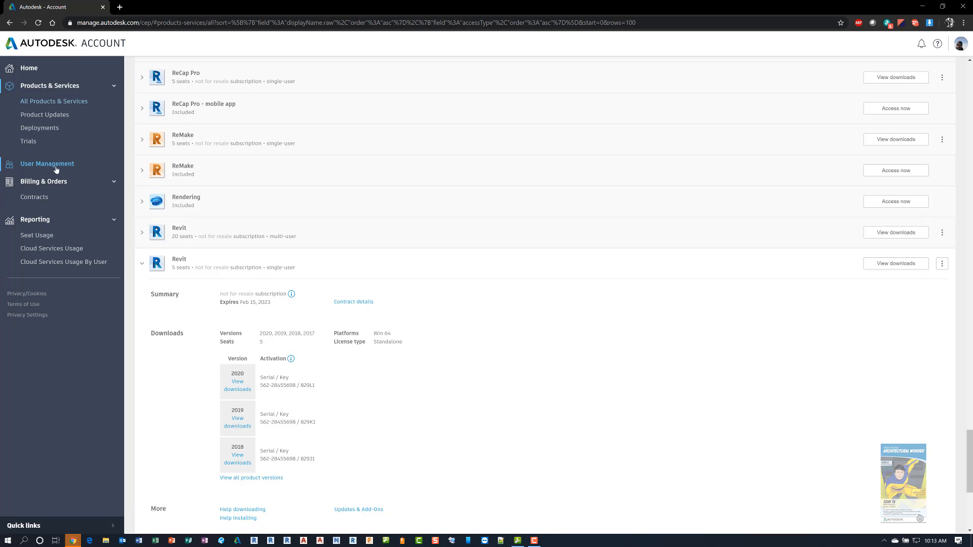
# Step: Go to User Management and view the list of all 11 users with product and benefit counts
pyautogui.click(46, 164)
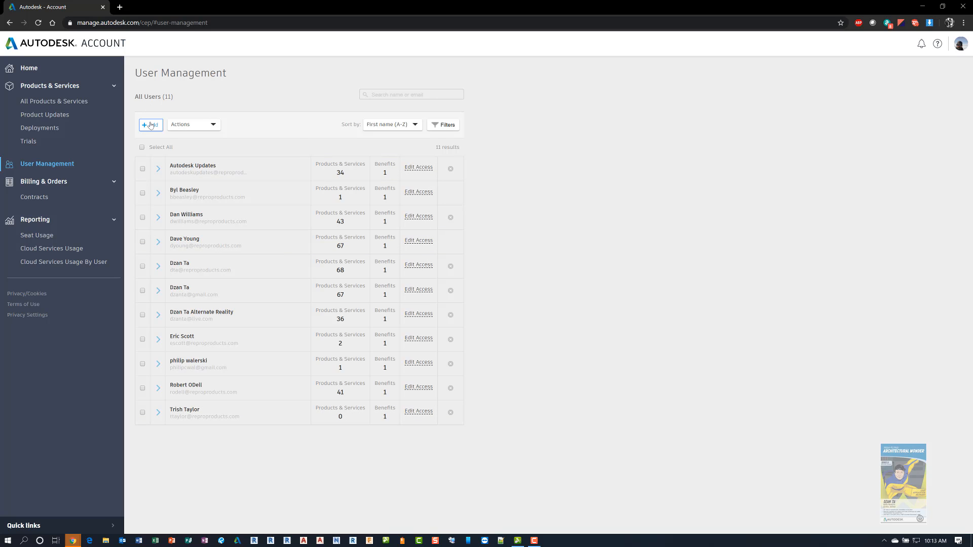
pyautogui.click(150, 124)
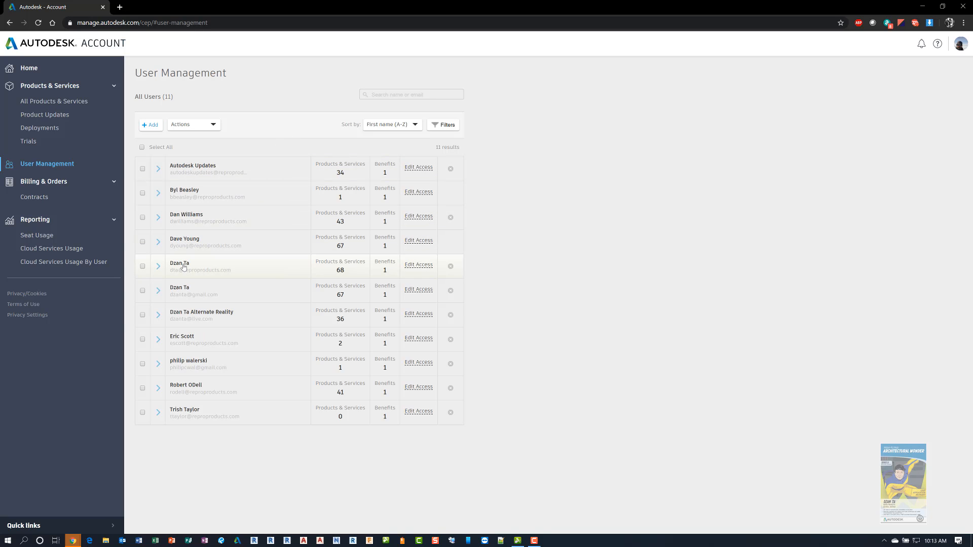
pyautogui.click(158, 265)
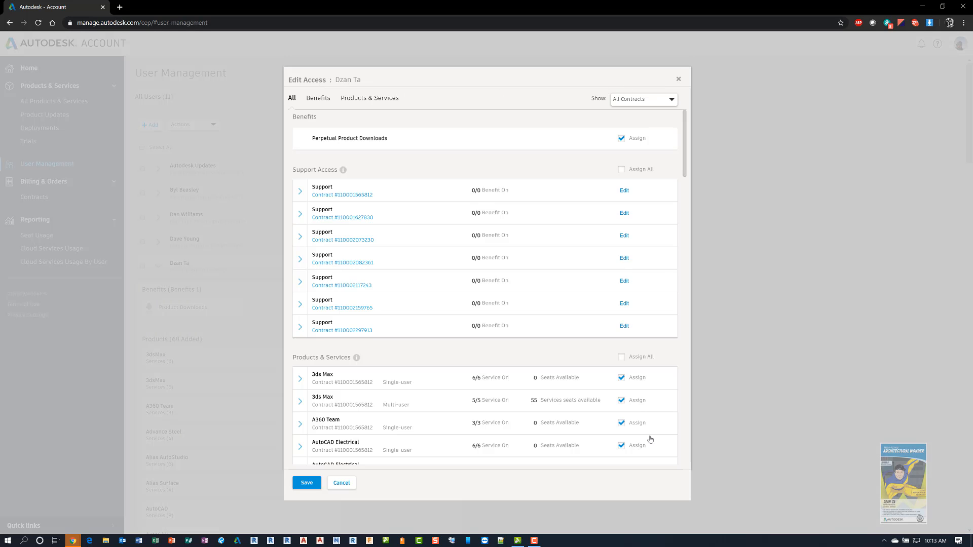
pyautogui.moveTo(402, 488)
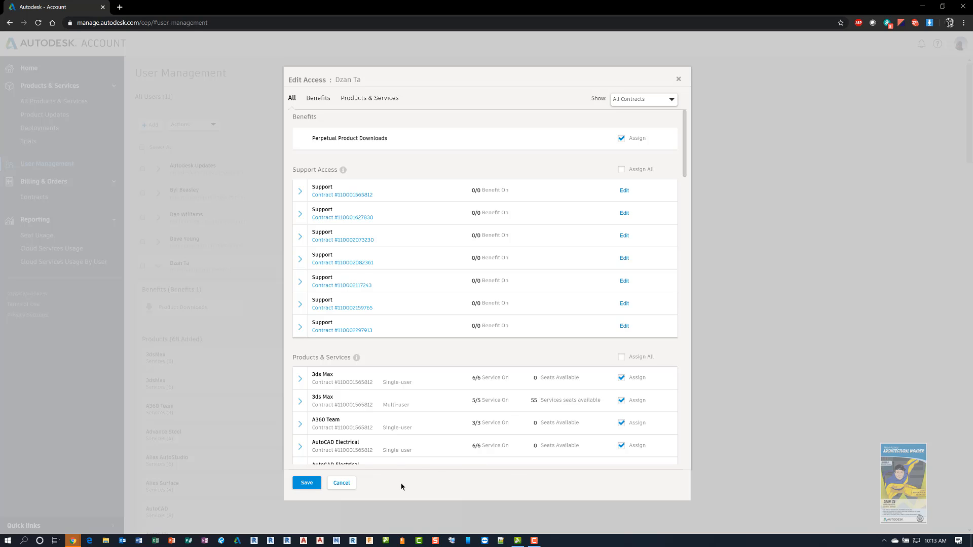
pyautogui.moveTo(354, 82)
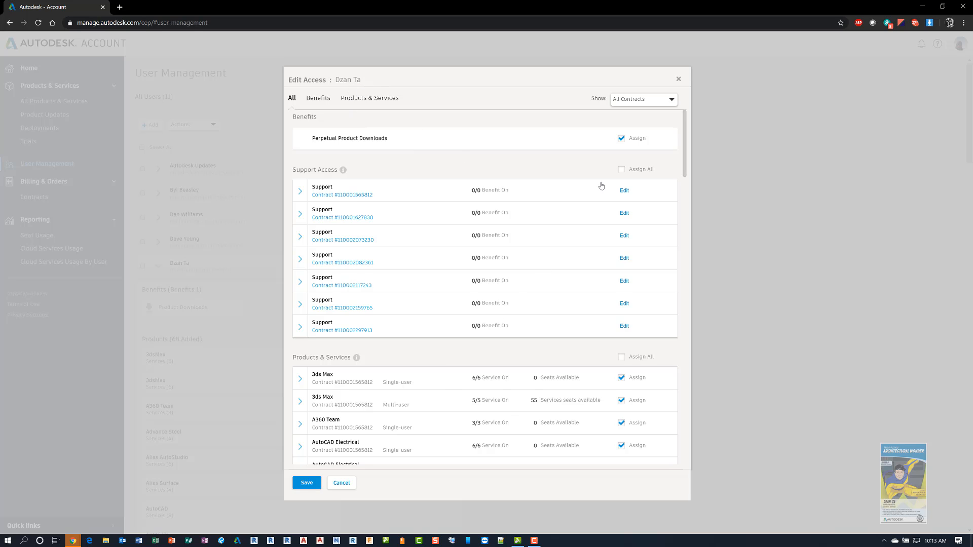
pyautogui.moveTo(684, 133)
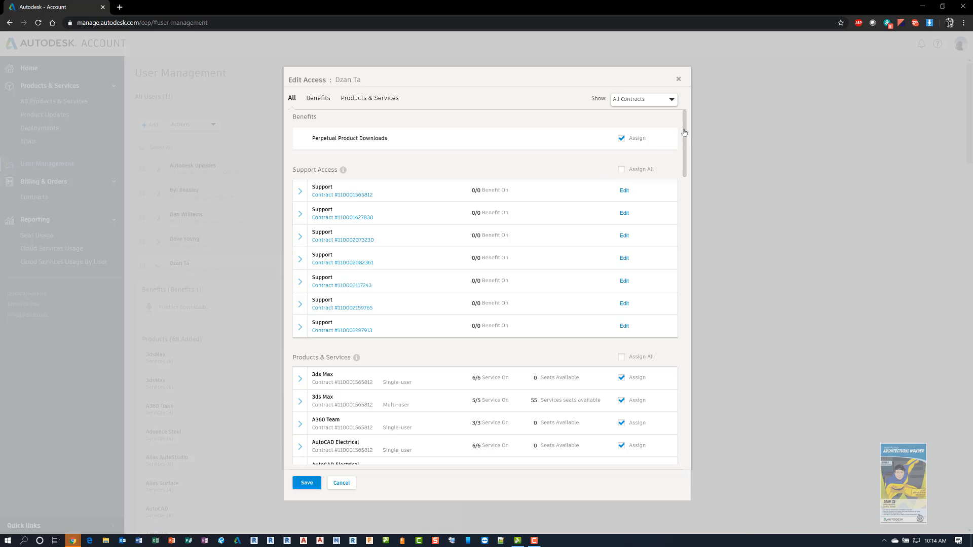
pyautogui.scroll(-3)
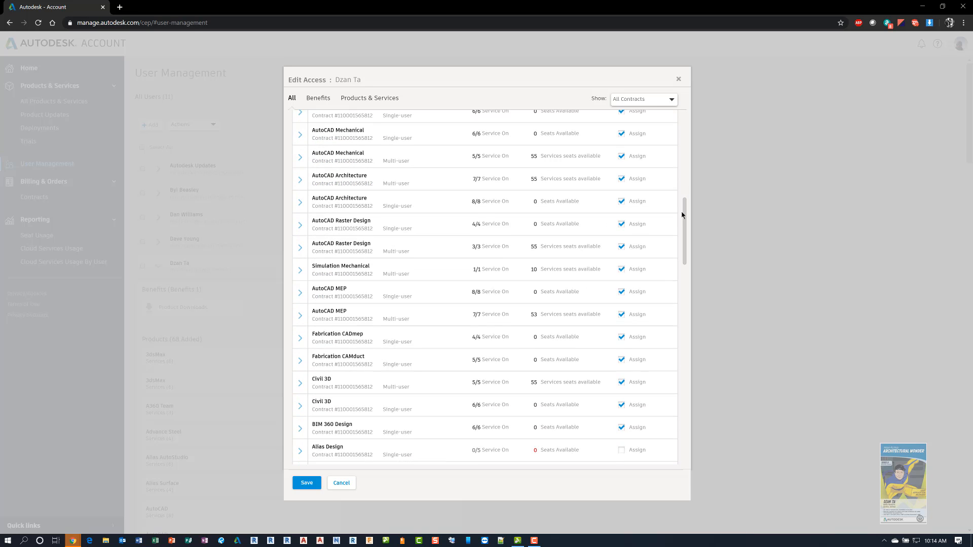
pyautogui.scroll(-3)
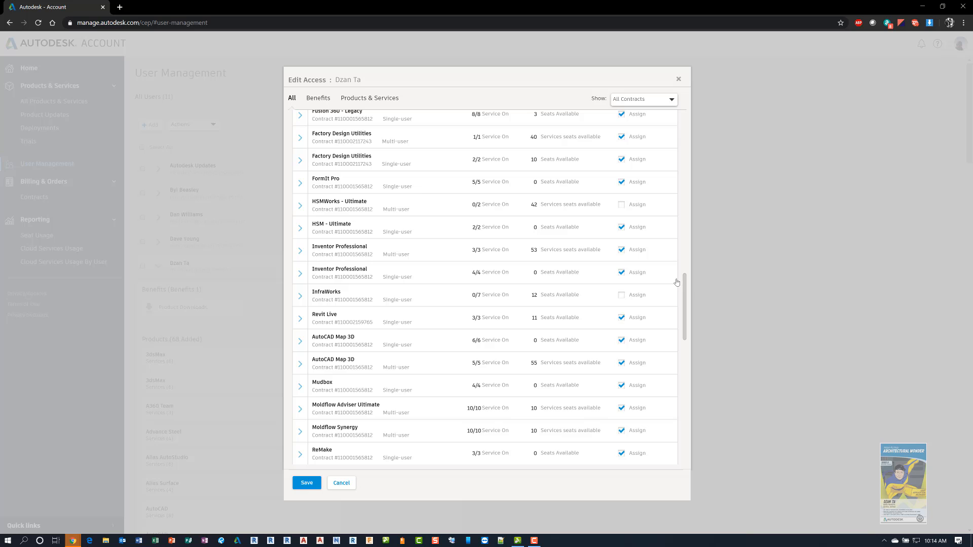
pyautogui.scroll(-3)
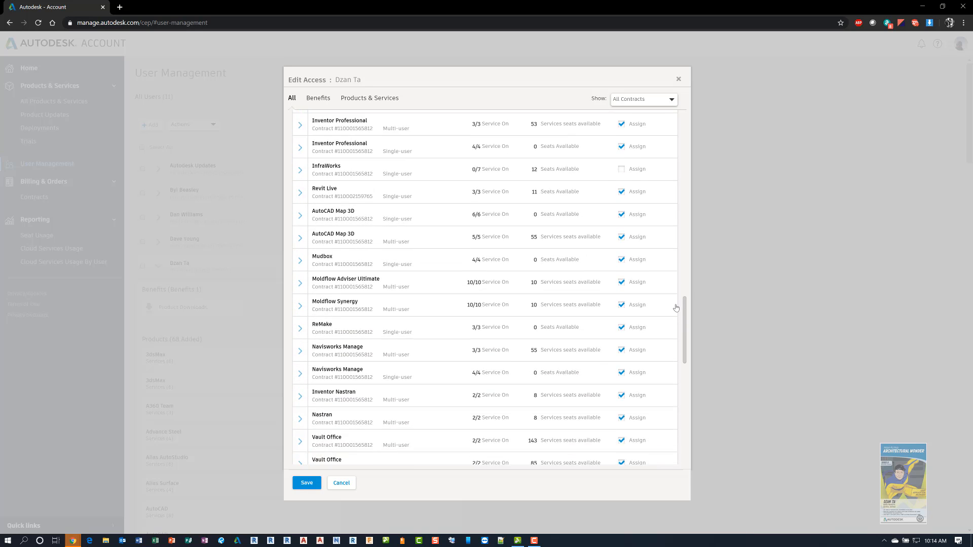
pyautogui.scroll(-3)
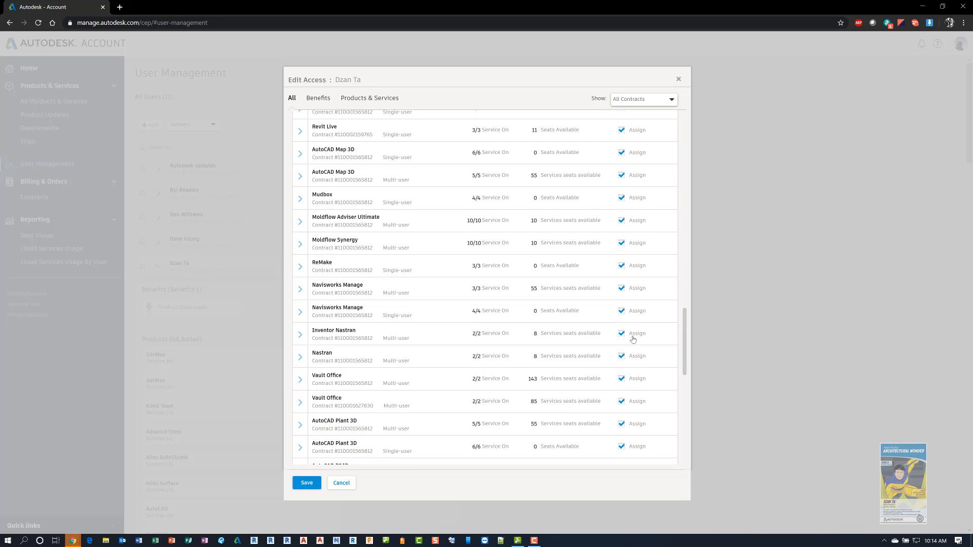
pyautogui.moveTo(686, 325)
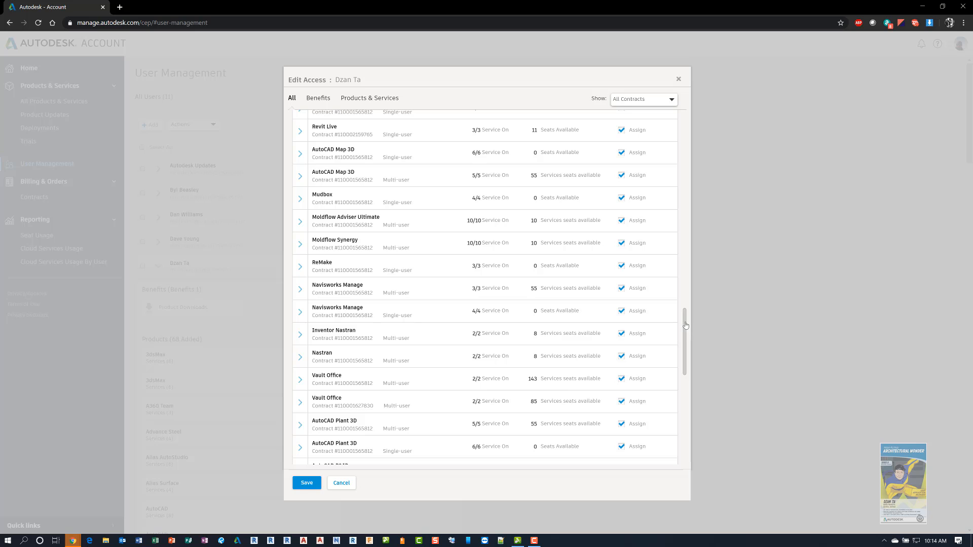
pyautogui.scroll(-3)
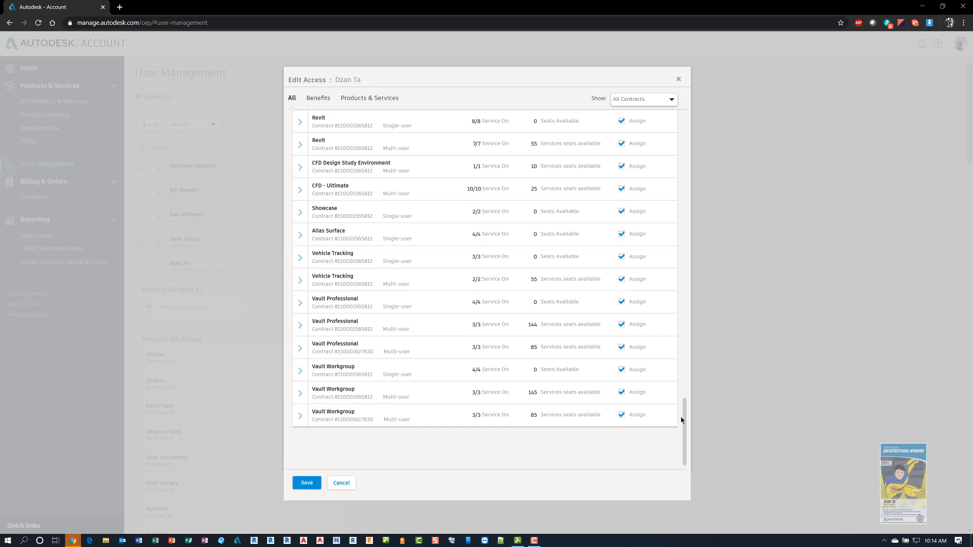
pyautogui.moveTo(685, 403)
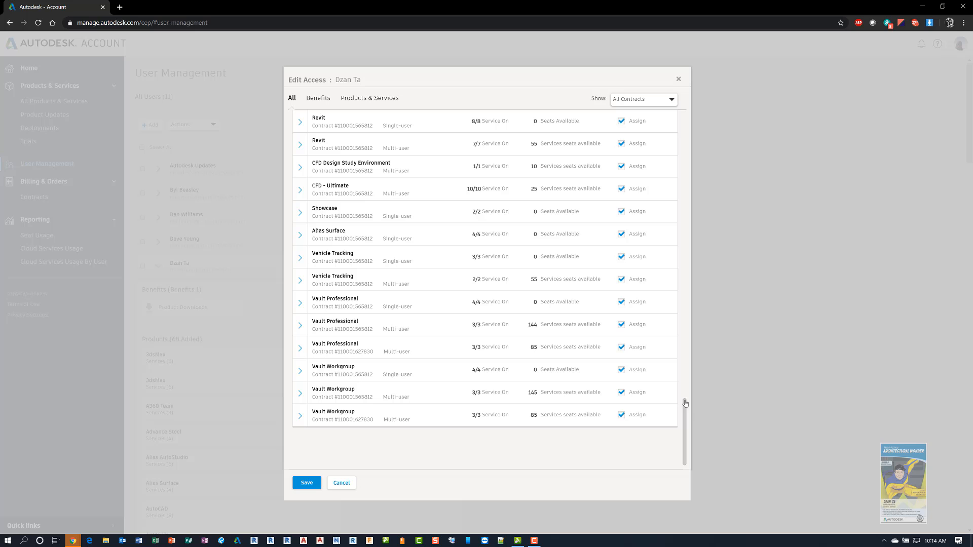
pyautogui.moveTo(341, 482)
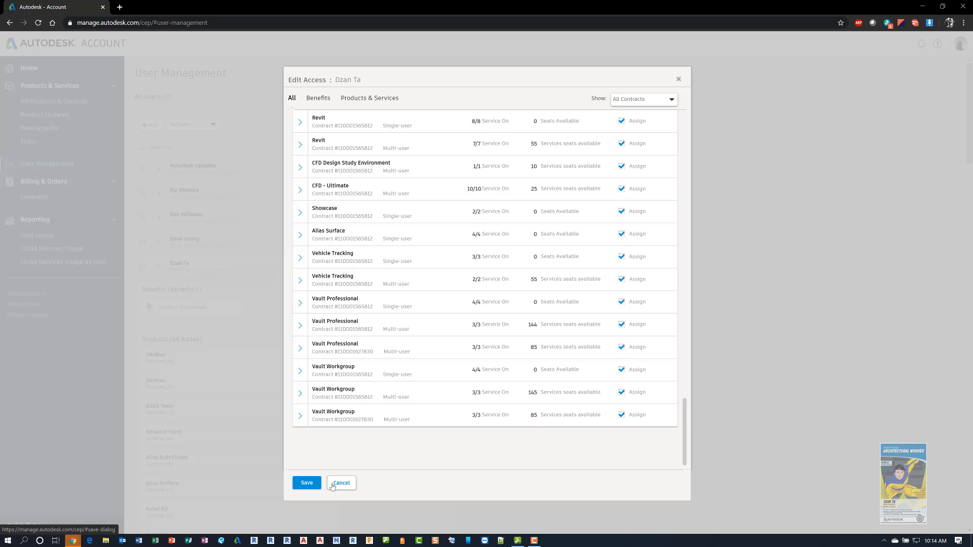
pyautogui.moveTo(372, 466)
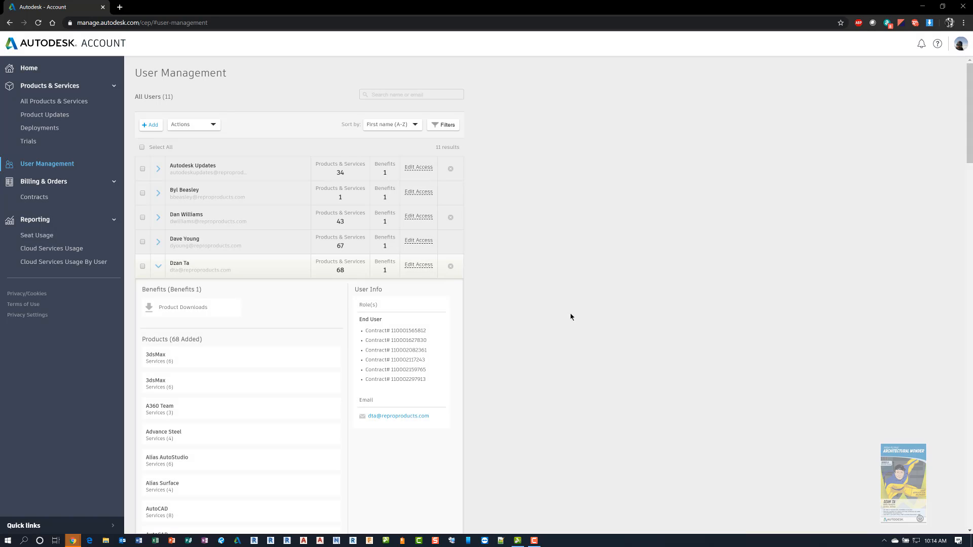
pyautogui.moveTo(520, 341)
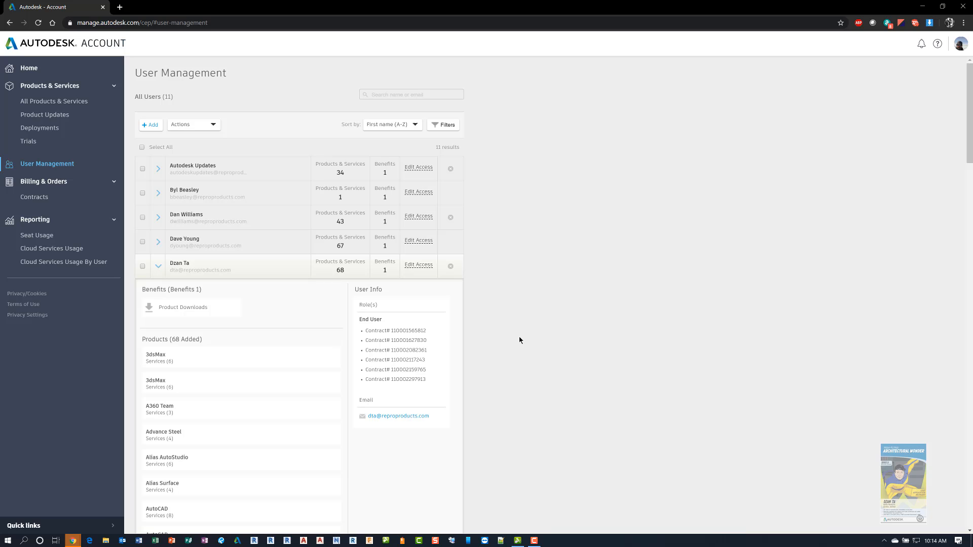
pyautogui.moveTo(235, 261)
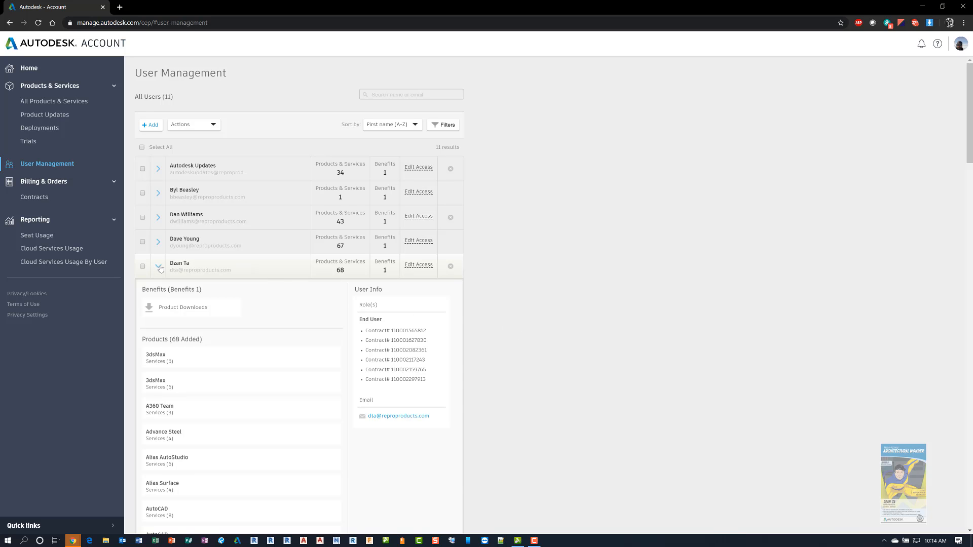
pyautogui.click(159, 268)
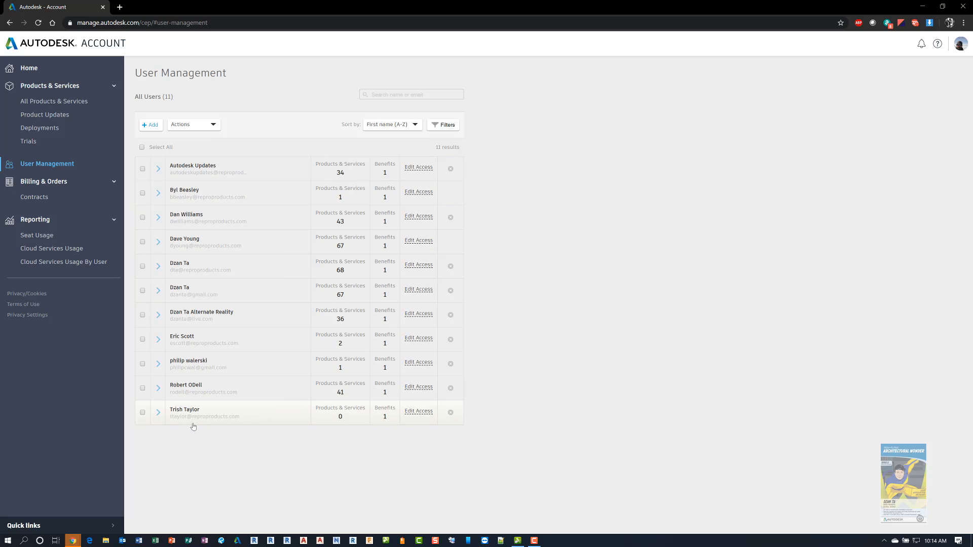
pyautogui.moveTo(195, 448)
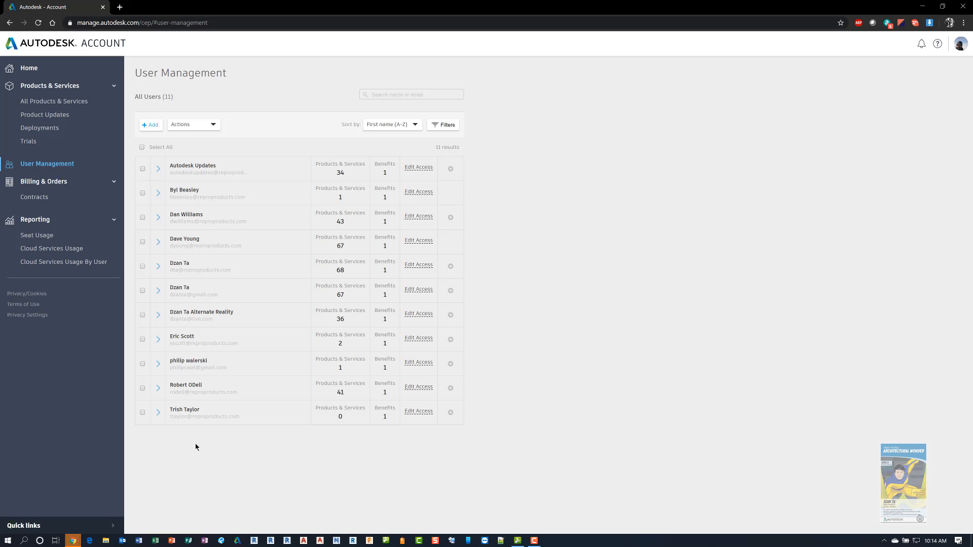
pyautogui.moveTo(618, 252)
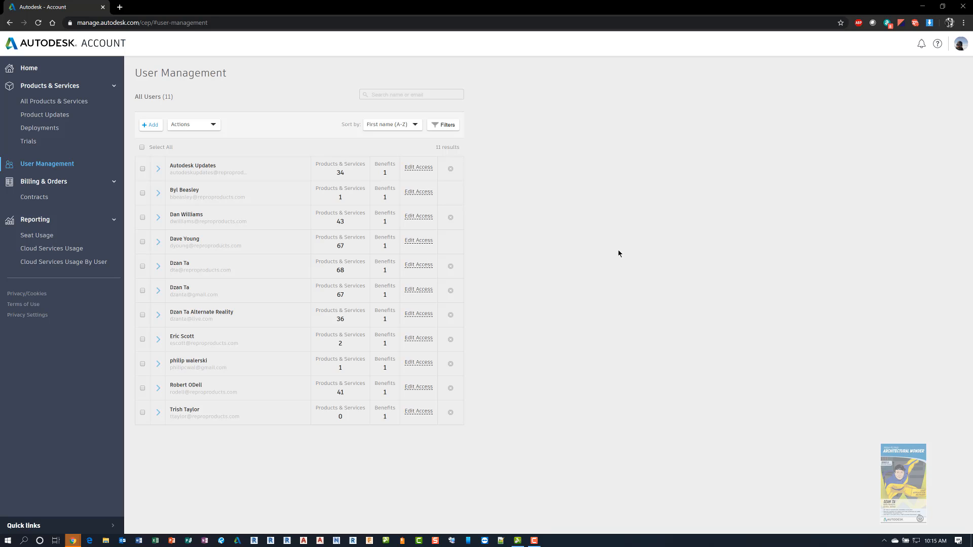
pyautogui.moveTo(92, 114)
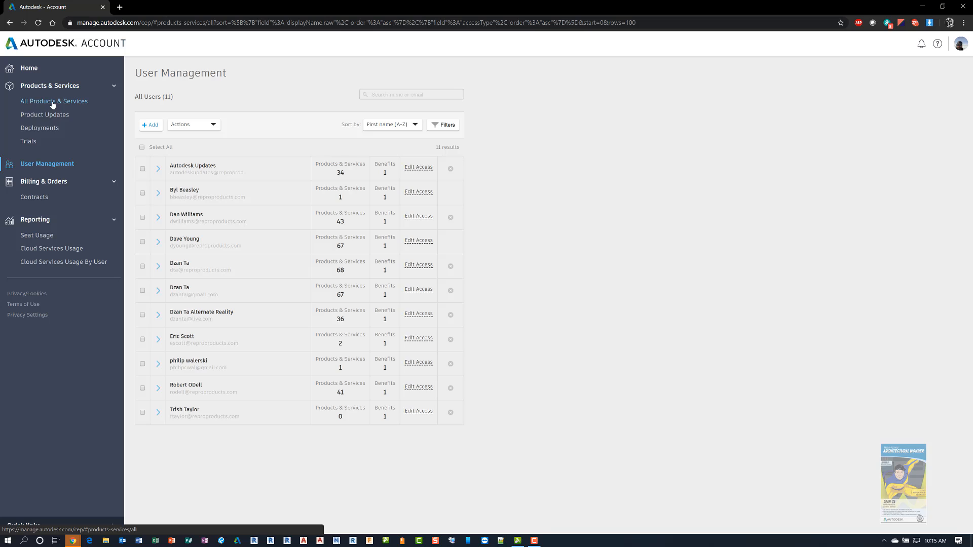
# Step: Expand the 25-seat perpetual multi-user AutoCAD 2011 entry and review its updates and add-ons
pyautogui.click(53, 101)
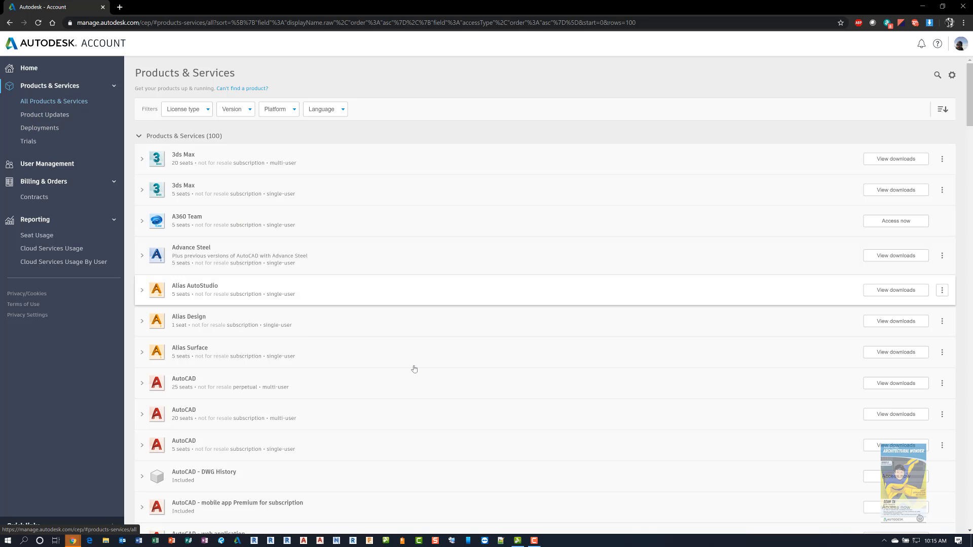
pyautogui.scroll(-3)
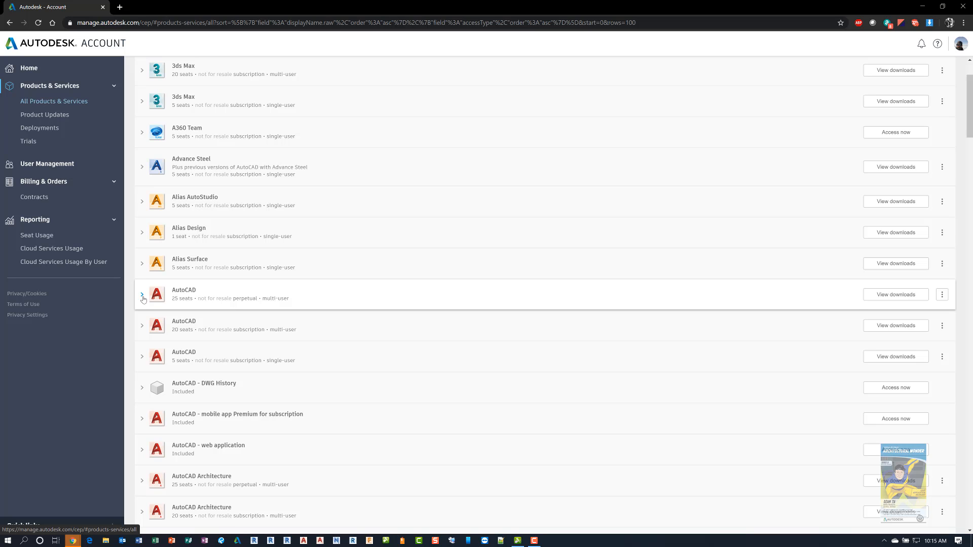
pyautogui.click(142, 295)
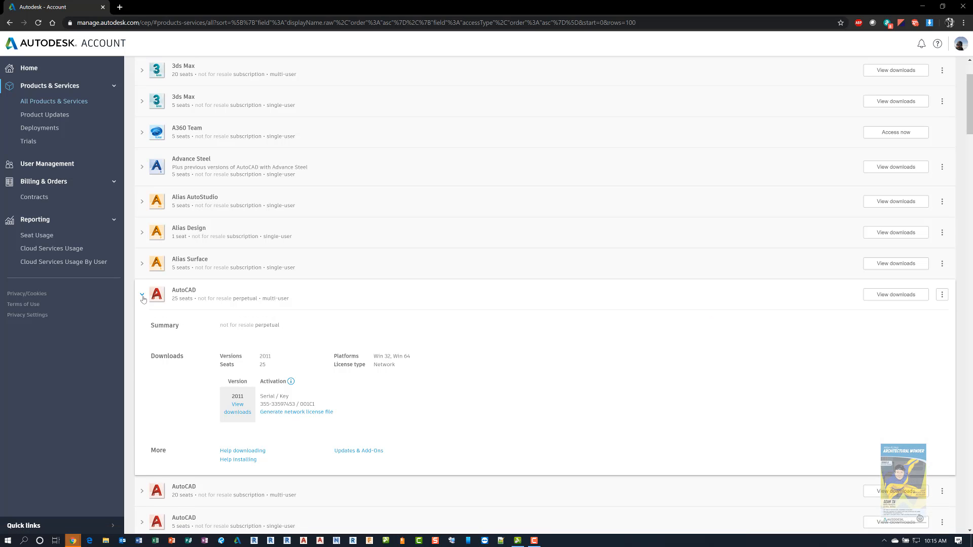
pyautogui.moveTo(359, 450)
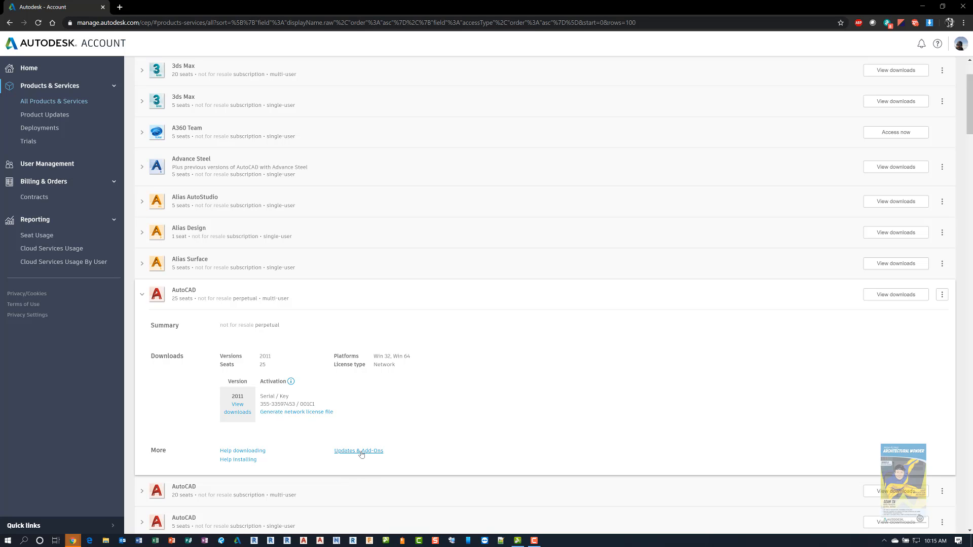
pyautogui.click(358, 450)
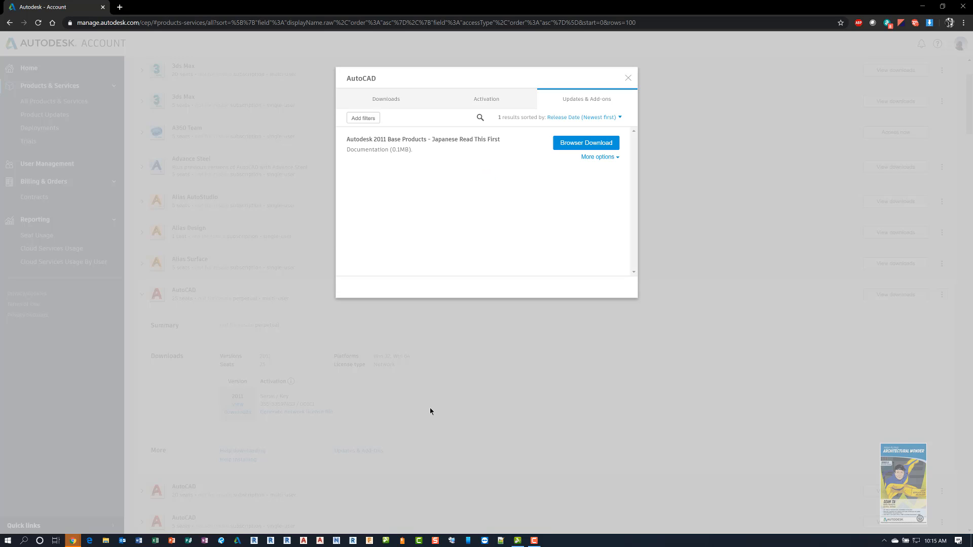
pyautogui.moveTo(628, 83)
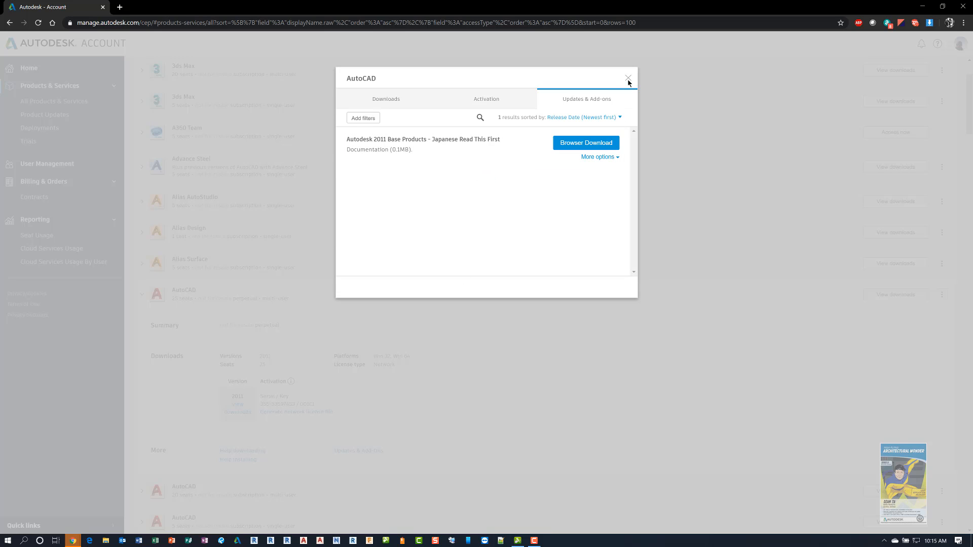
pyautogui.click(628, 78)
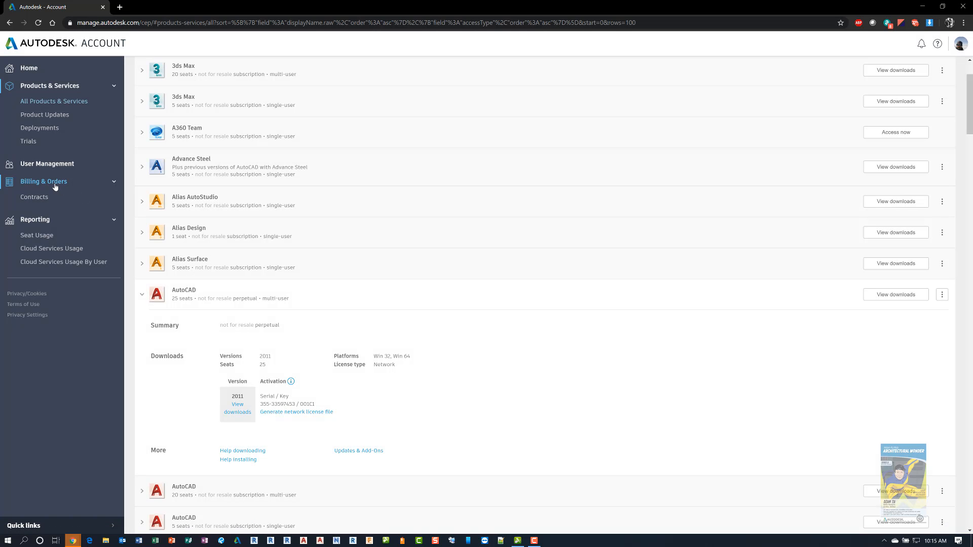
pyautogui.moveTo(35, 197)
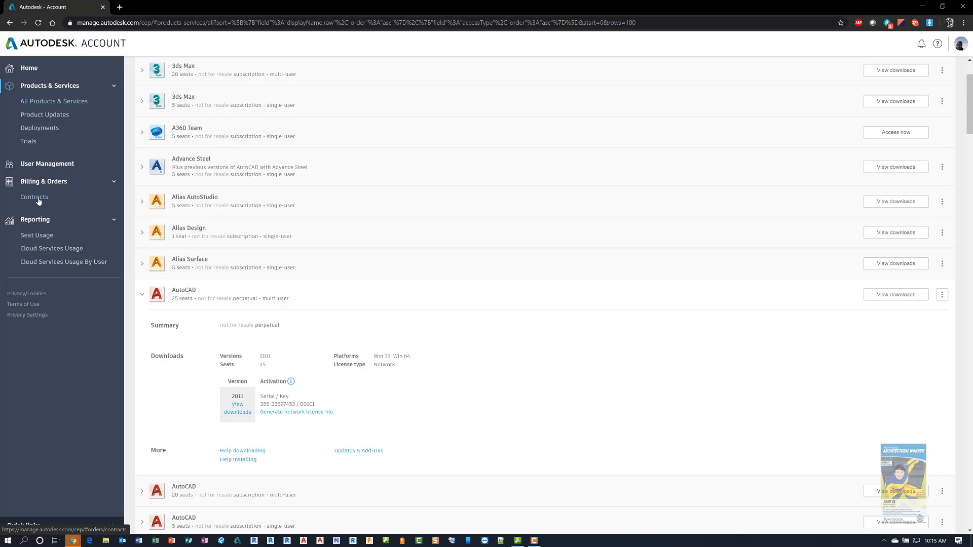
pyautogui.click(35, 197)
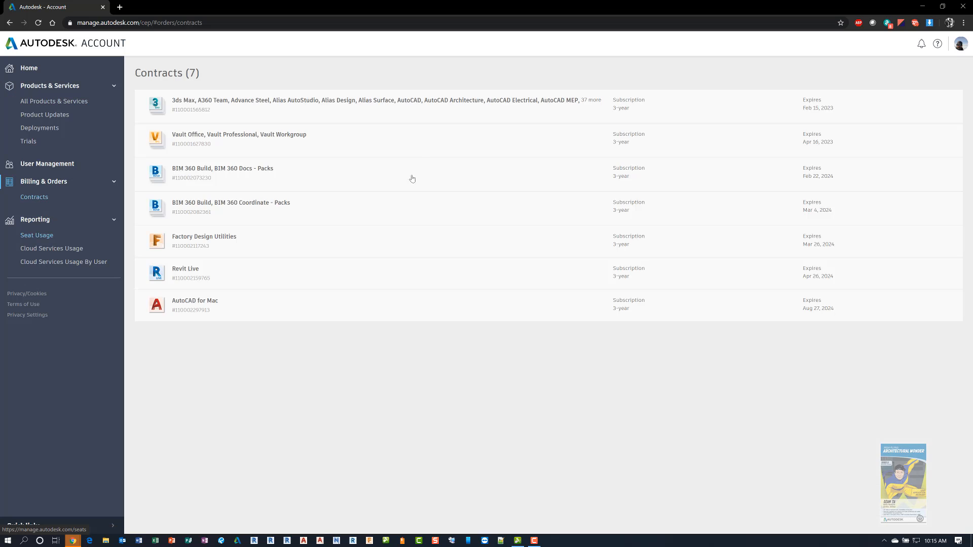
pyautogui.moveTo(455, 387)
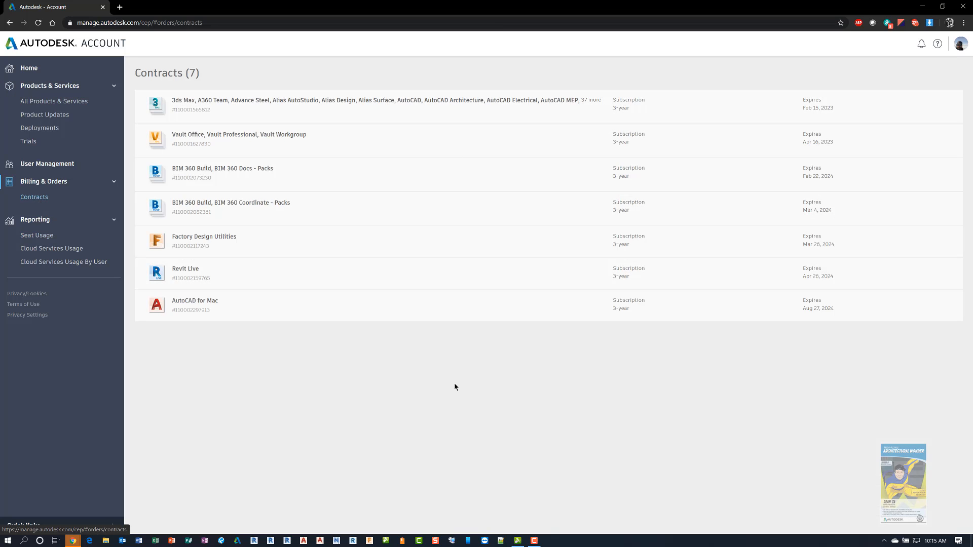
pyautogui.moveTo(732, 176)
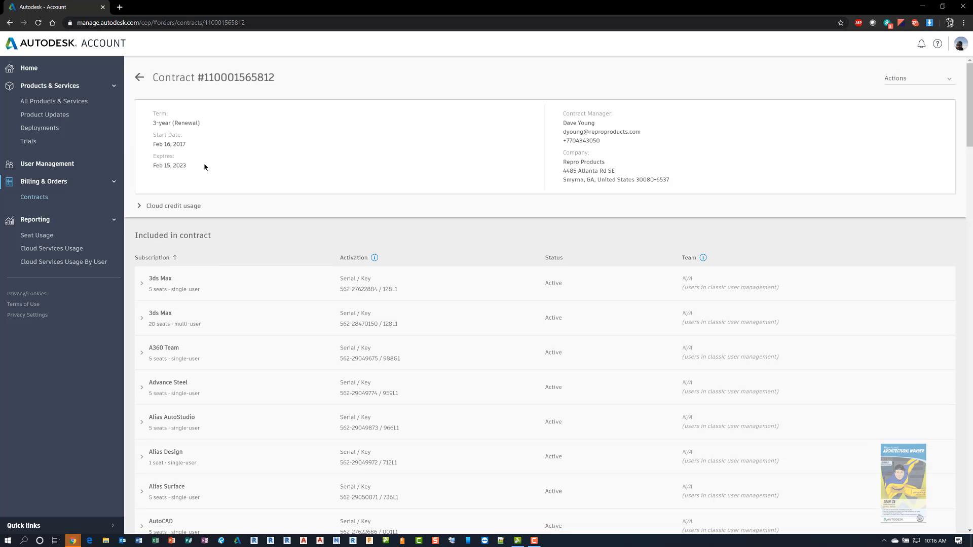
pyautogui.moveTo(198, 169)
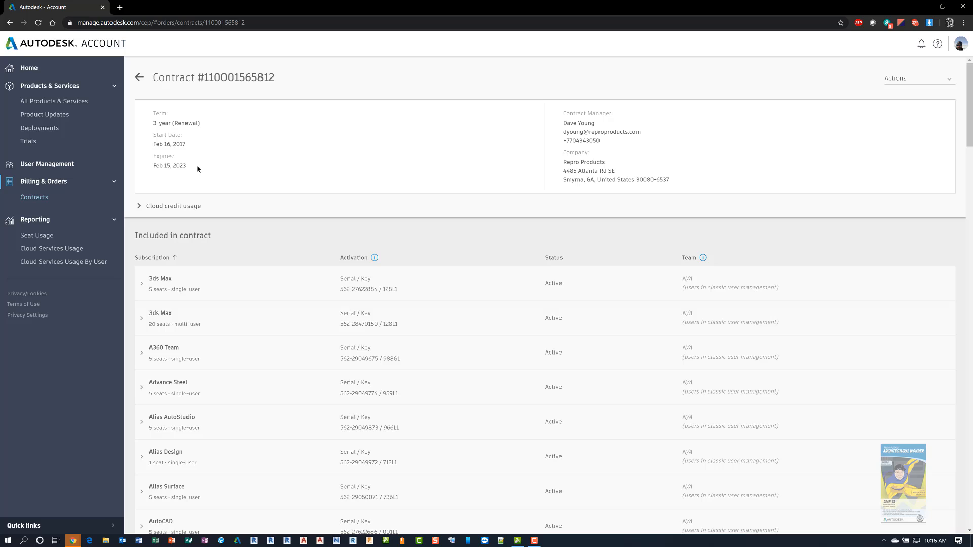
pyautogui.moveTo(458, 114)
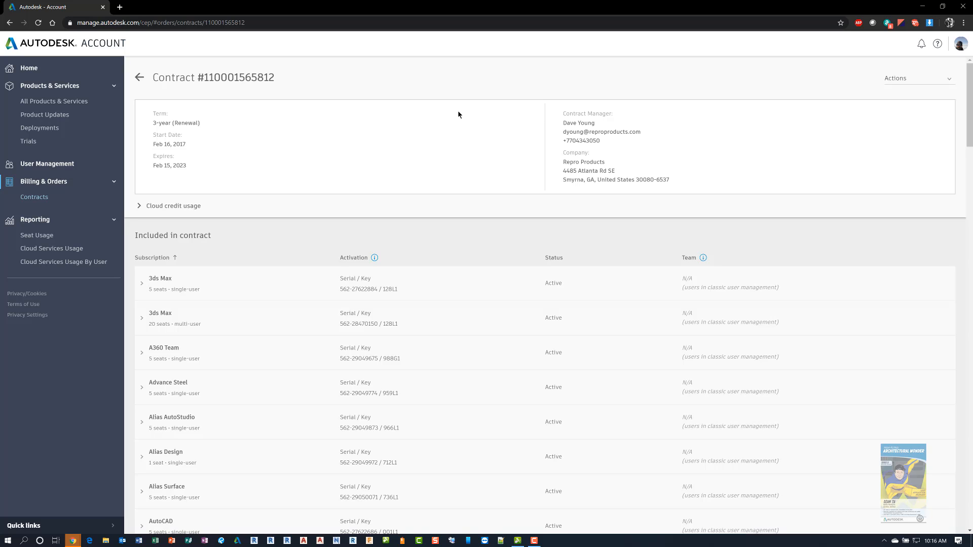
pyautogui.moveTo(544, 170)
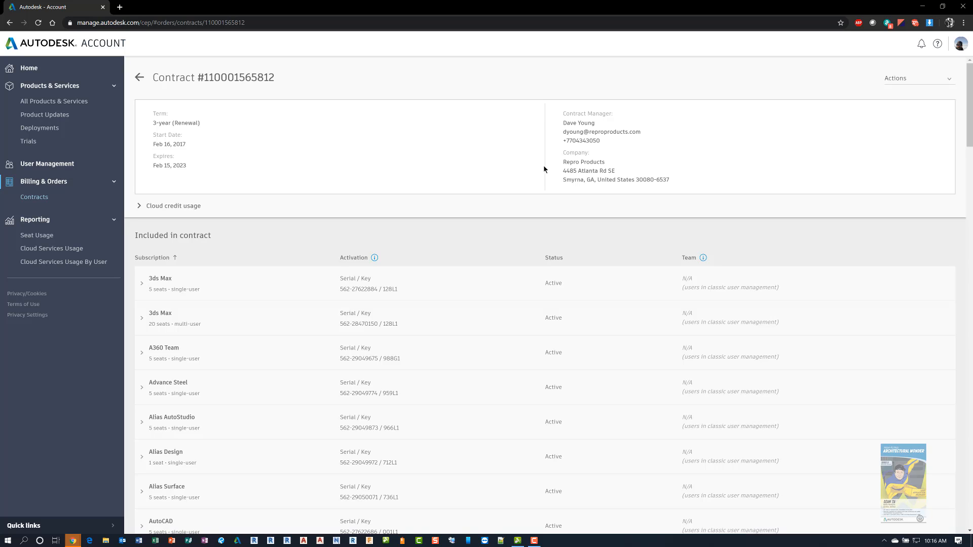
pyautogui.moveTo(347, 185)
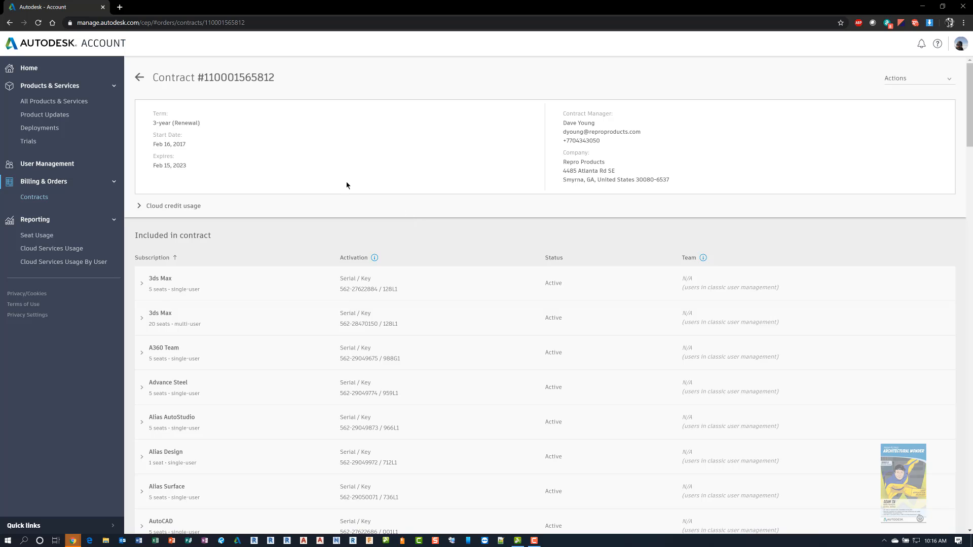
pyautogui.moveTo(225, 378)
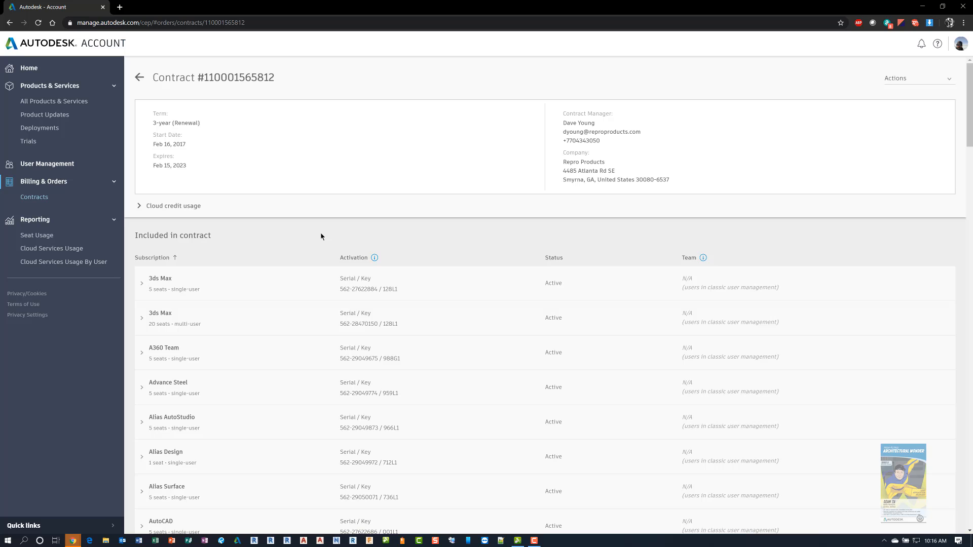
pyautogui.moveTo(37, 235)
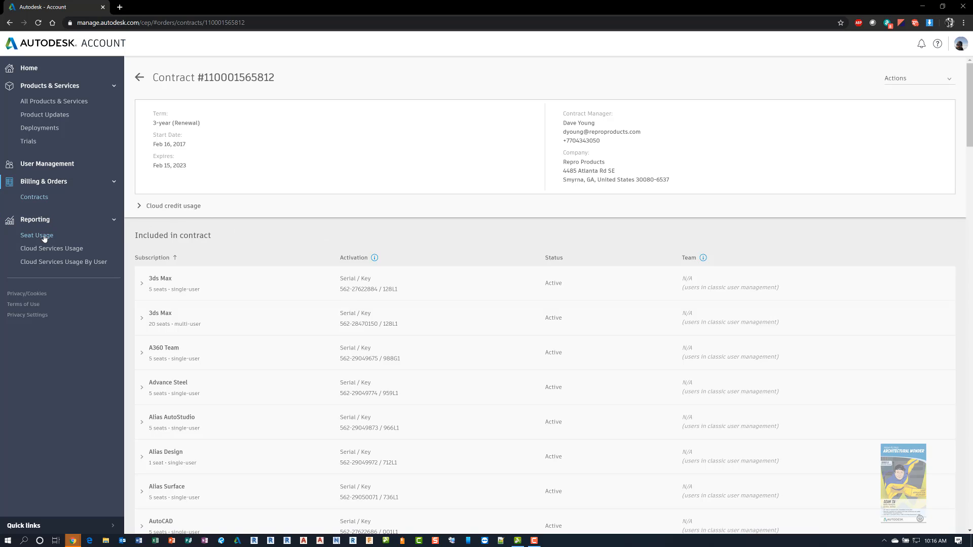
pyautogui.click(35, 219)
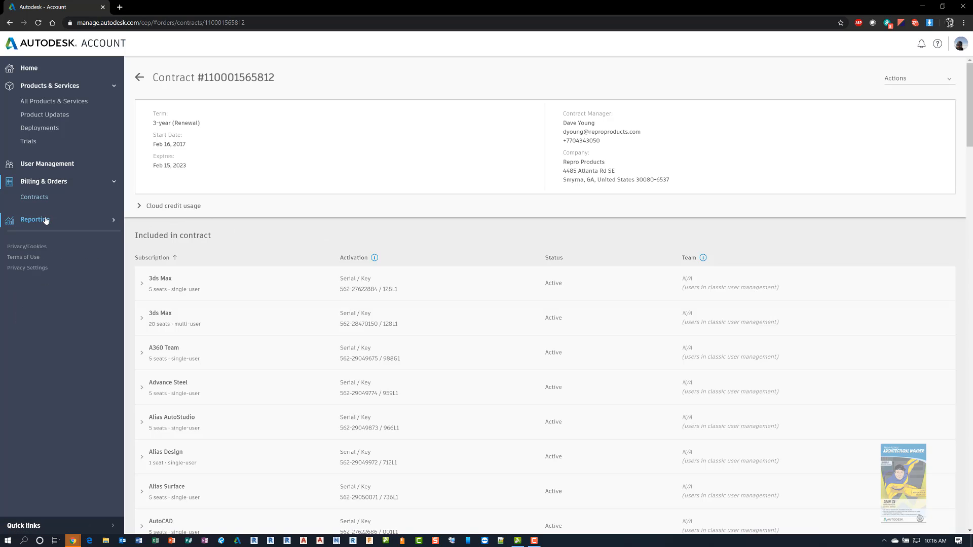
pyautogui.click(34, 219)
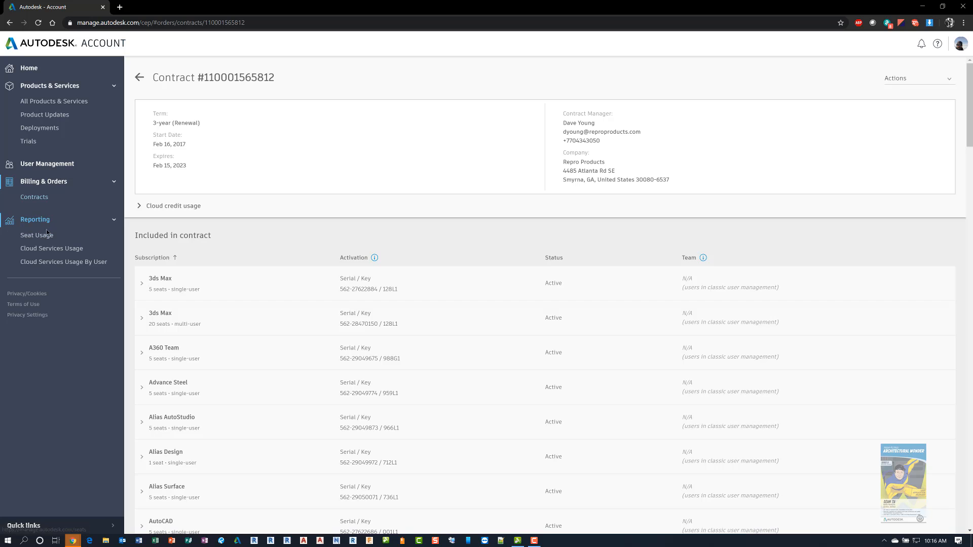
# Step: Show the Seat Usage report: 4 users, 9 products used, 206 seats
pyautogui.click(36, 238)
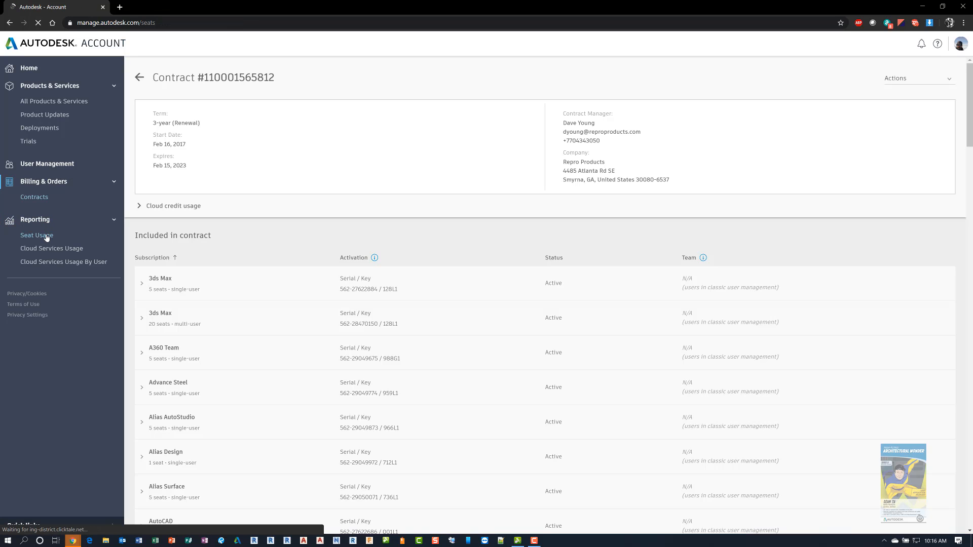
pyautogui.click(36, 235)
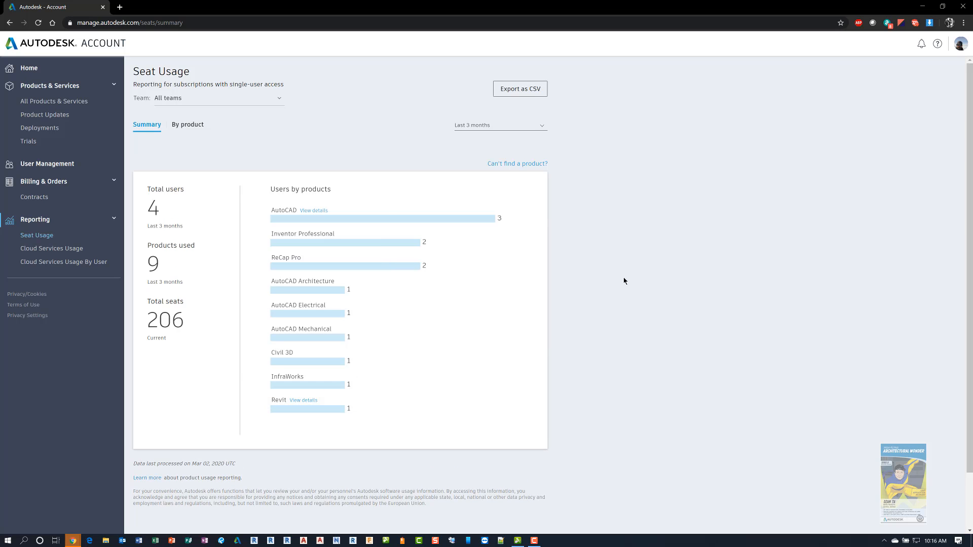
pyautogui.moveTo(189, 196)
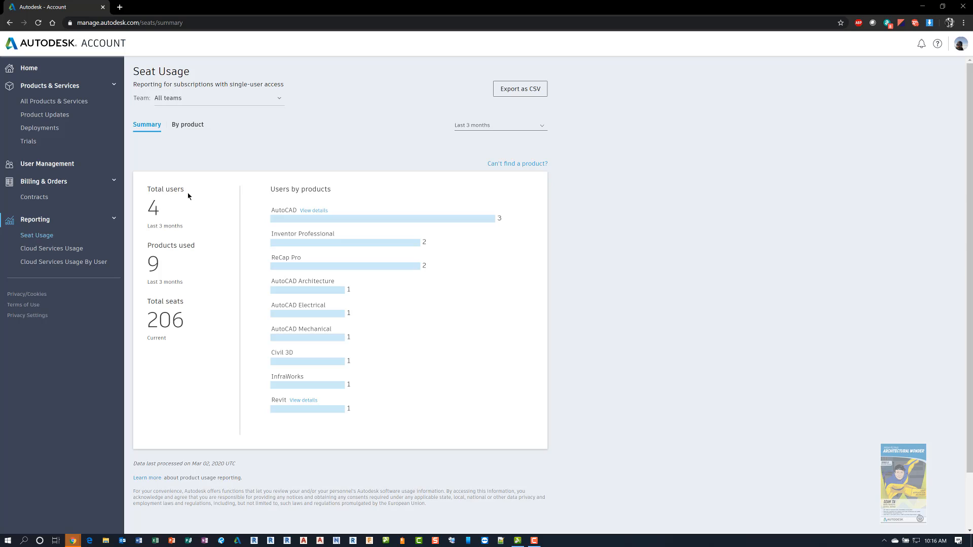
pyautogui.moveTo(190, 265)
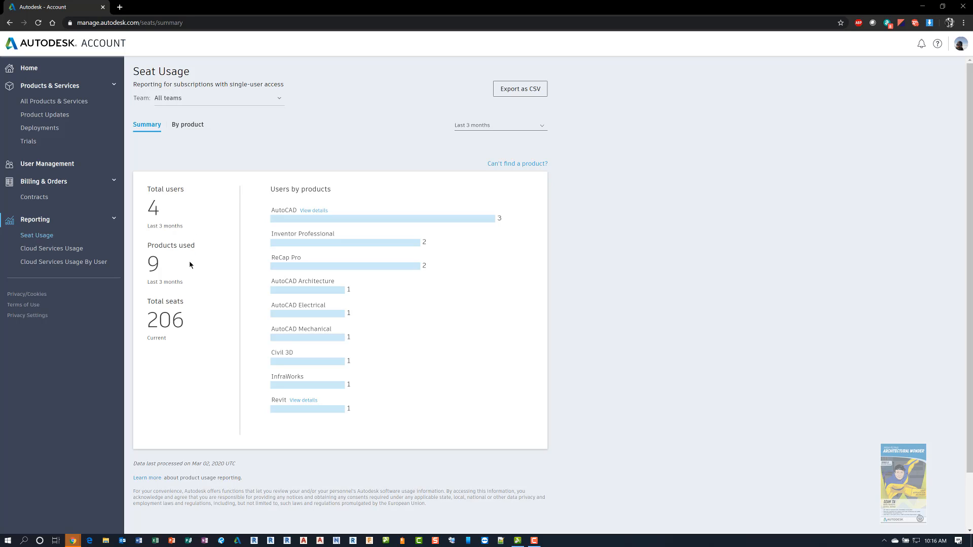
pyautogui.moveTo(191, 306)
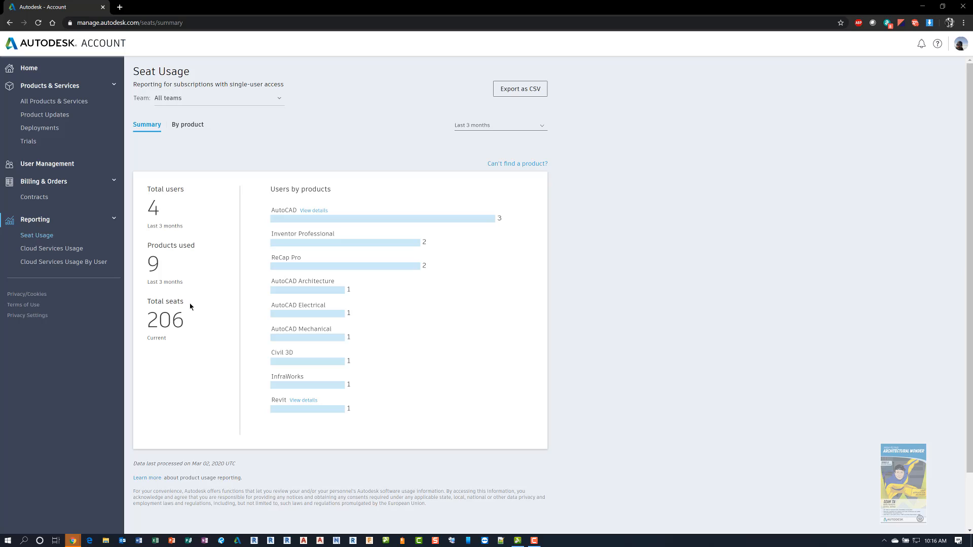
pyautogui.moveTo(290, 345)
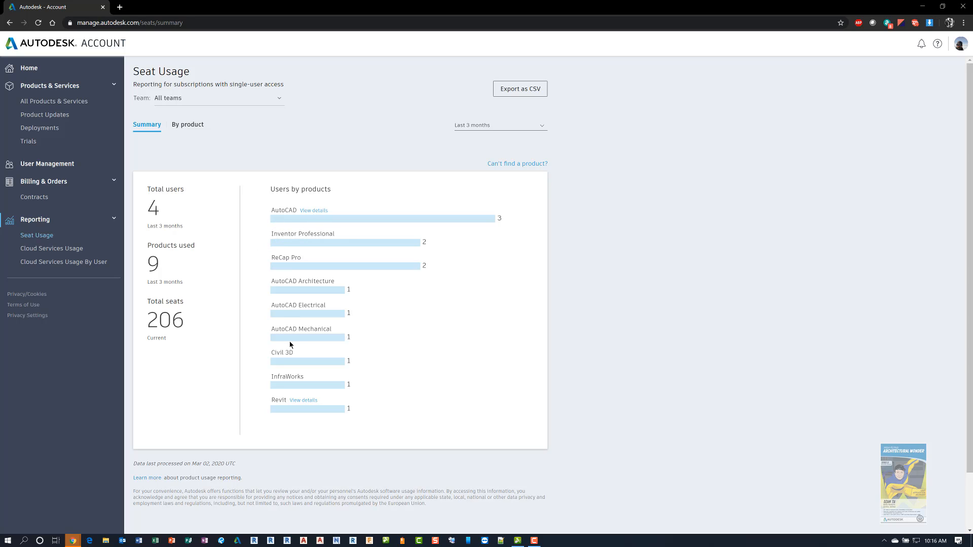
pyautogui.moveTo(420, 385)
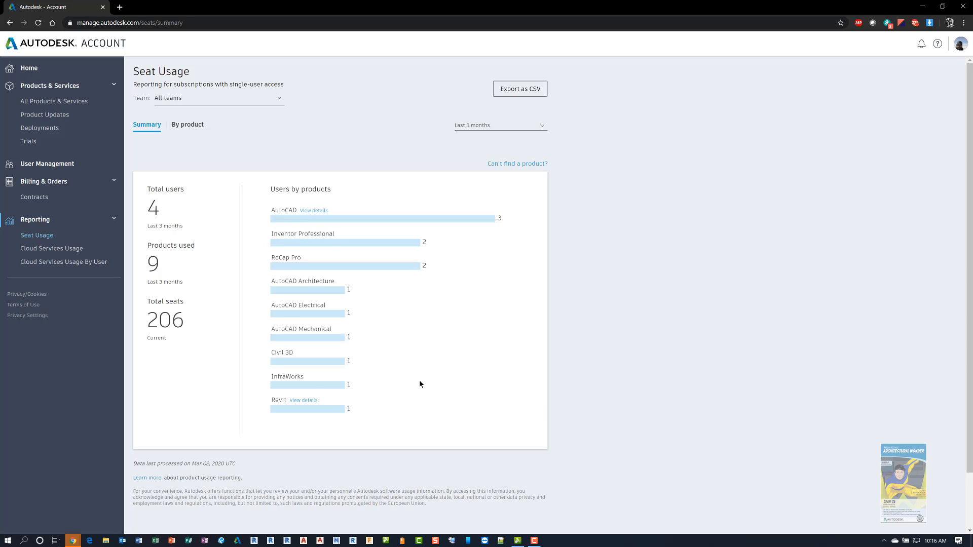
pyautogui.moveTo(52, 248)
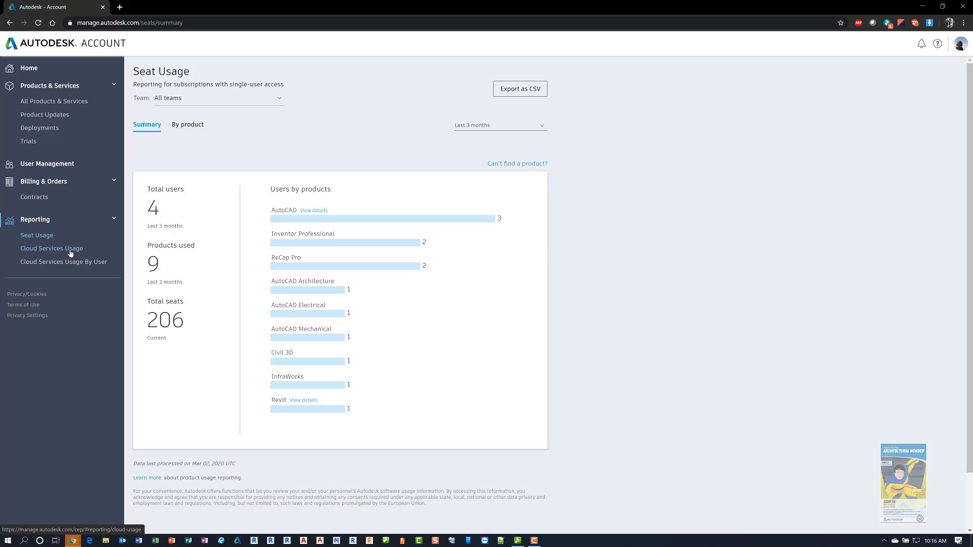
# Step: Show Cloud Services Usage with shared cloud credits per contract
pyautogui.click(51, 248)
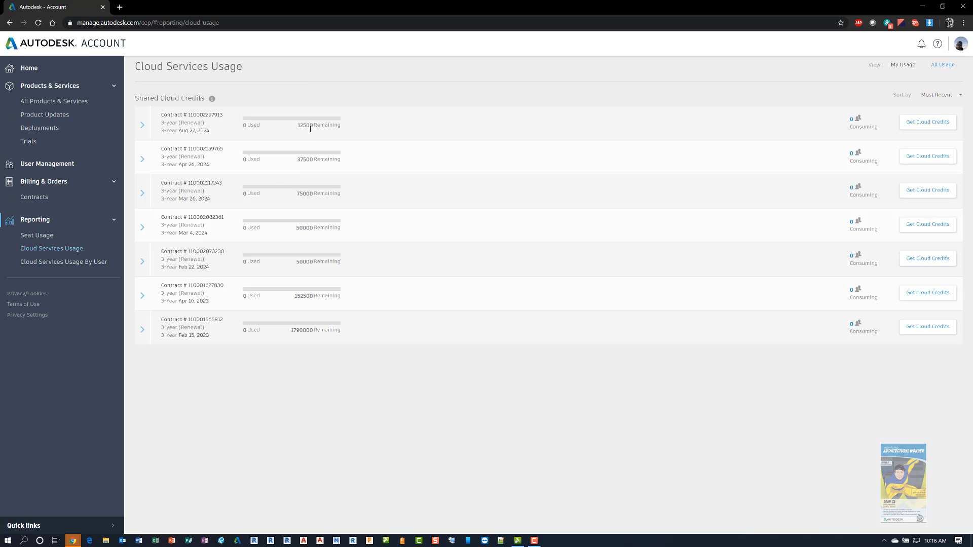
pyautogui.moveTo(330, 275)
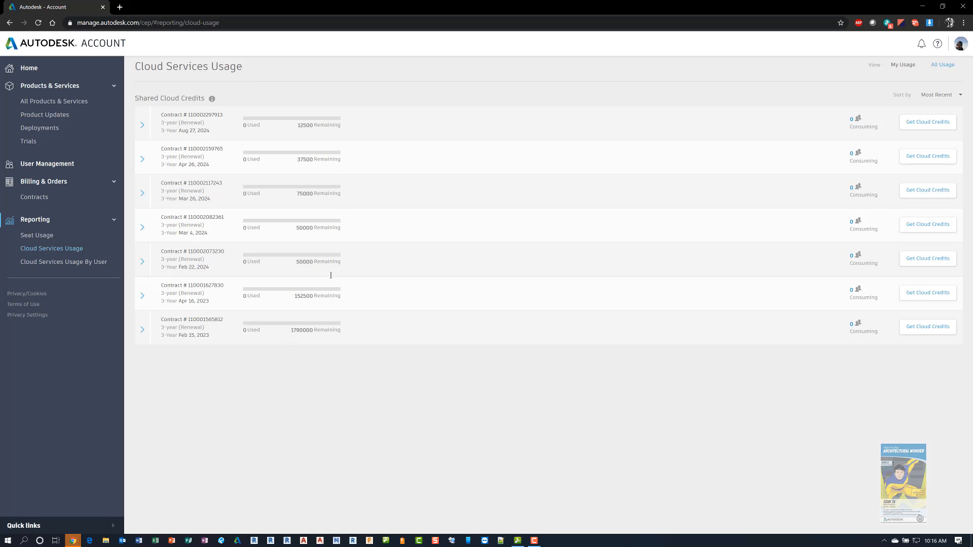
pyautogui.moveTo(64, 262)
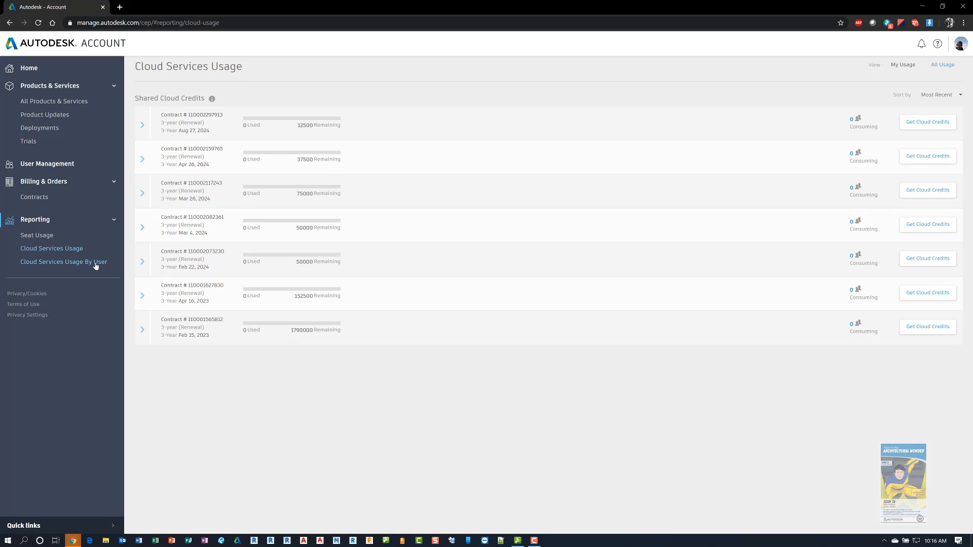
# Step: Show Cloud Services Usage By User, then return to the account home page
pyautogui.click(62, 262)
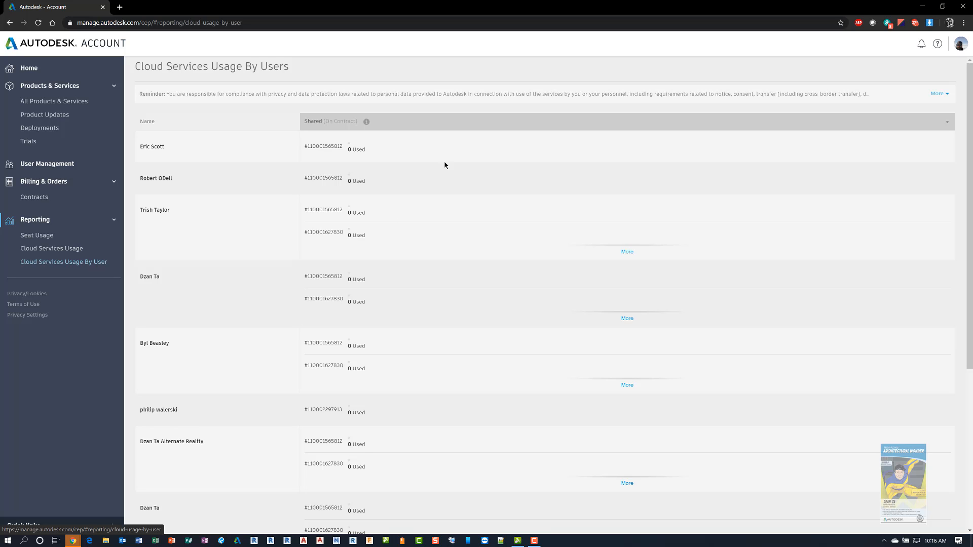
pyautogui.moveTo(423, 406)
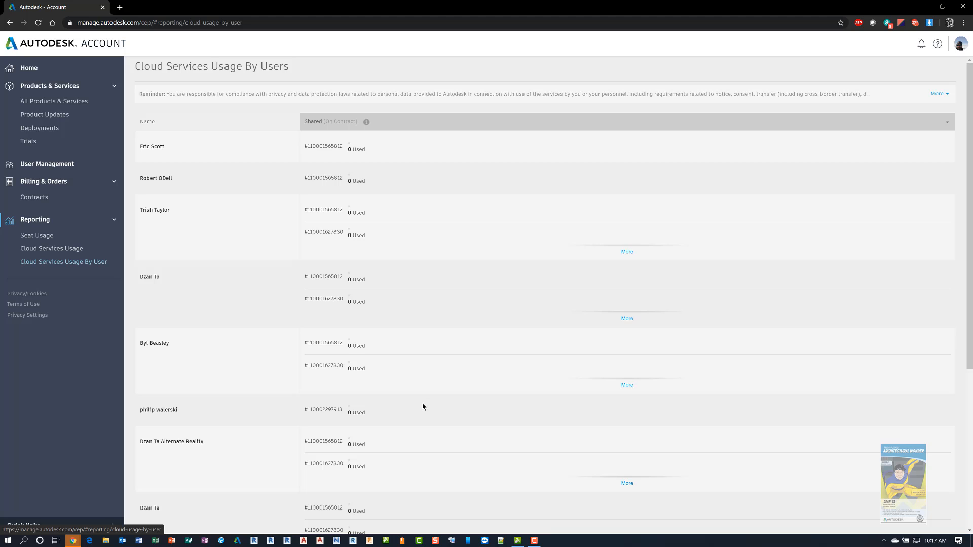
pyautogui.moveTo(432, 341)
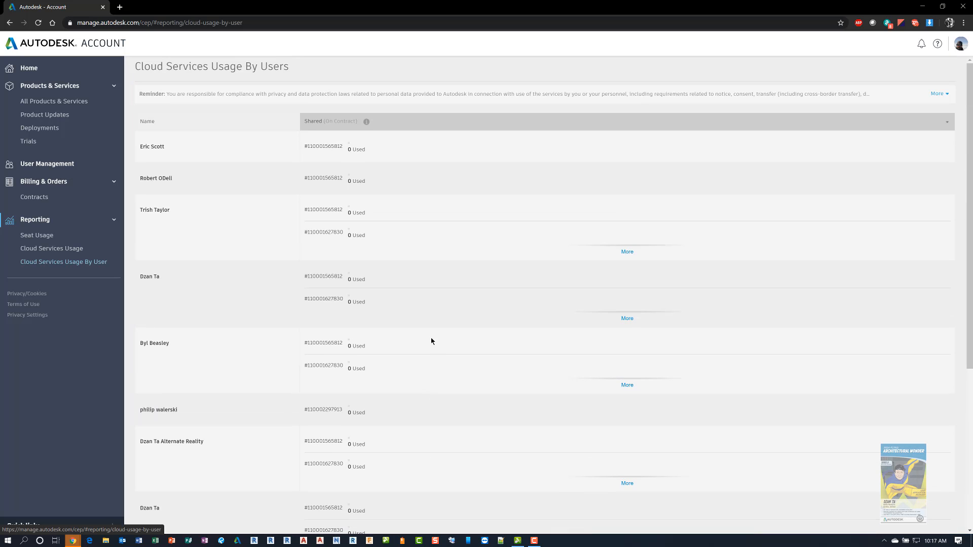
pyautogui.click(28, 68)
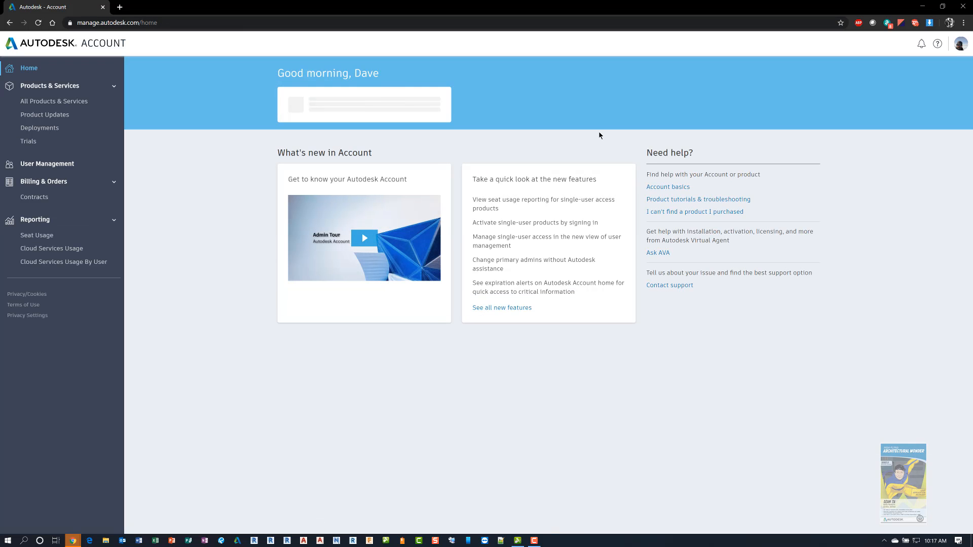
pyautogui.moveTo(749, 136)
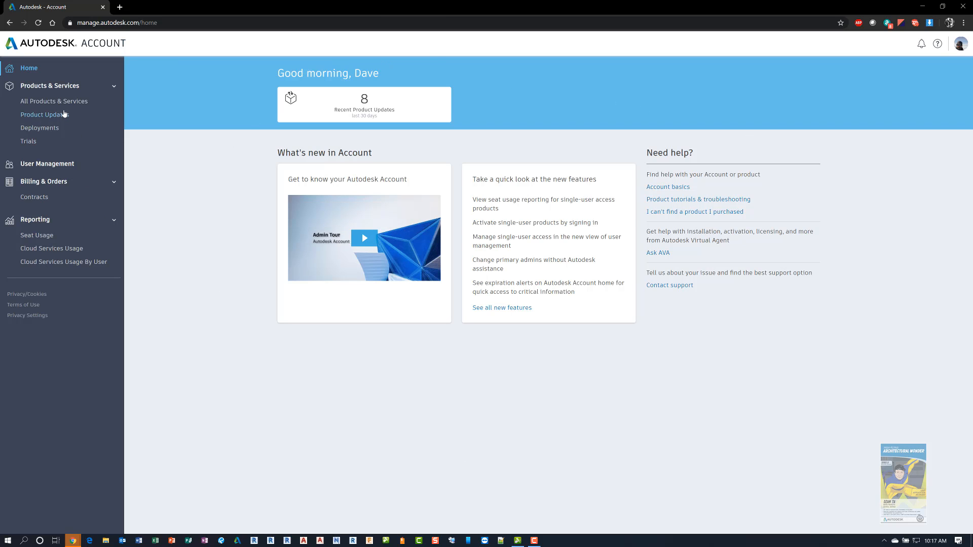
pyautogui.moveTo(168, 348)
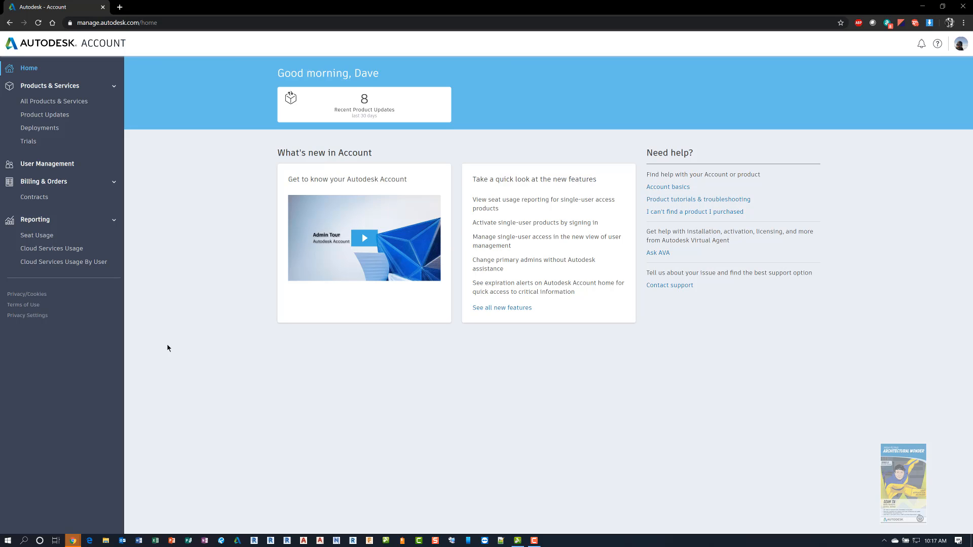
pyautogui.moveTo(182, 310)
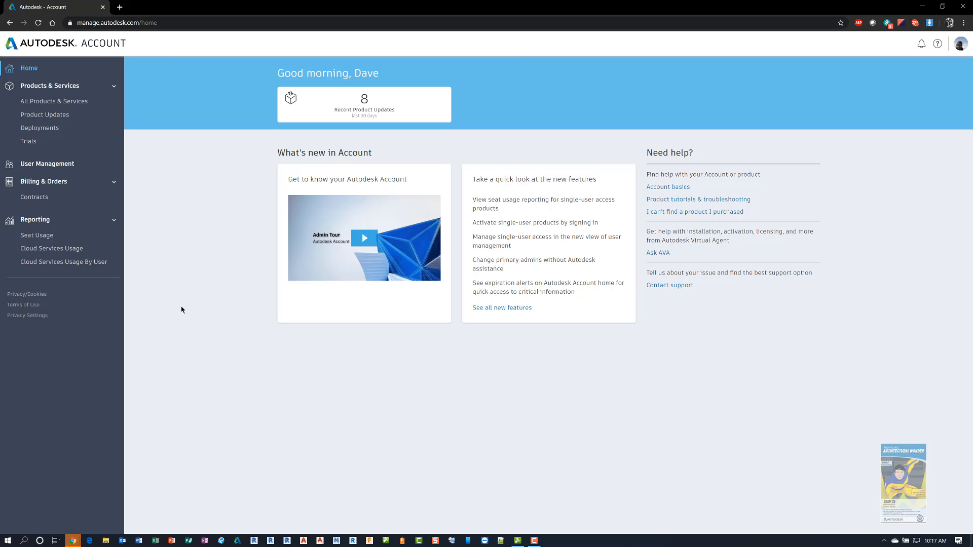
pyautogui.moveTo(54, 102)
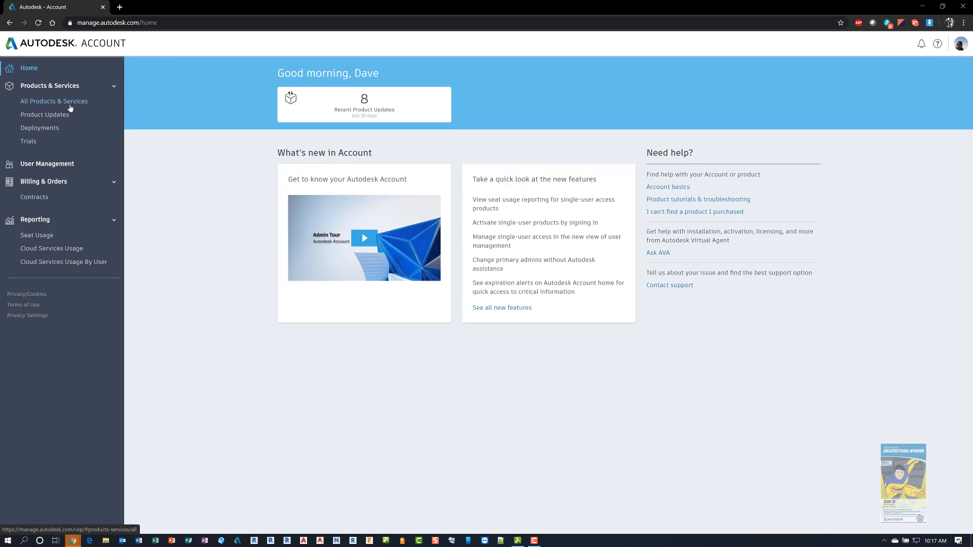
# Step: Leave the Home page with its 8 recent product updates for Products & Services
pyautogui.click(53, 101)
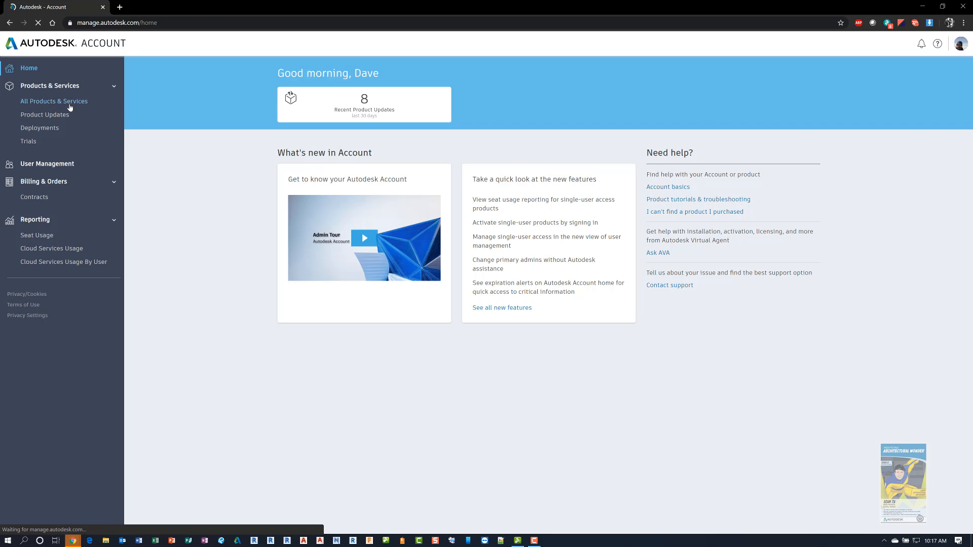
# Step: Filter All Products & Services to the 34 network-licensed products
pyautogui.click(53, 101)
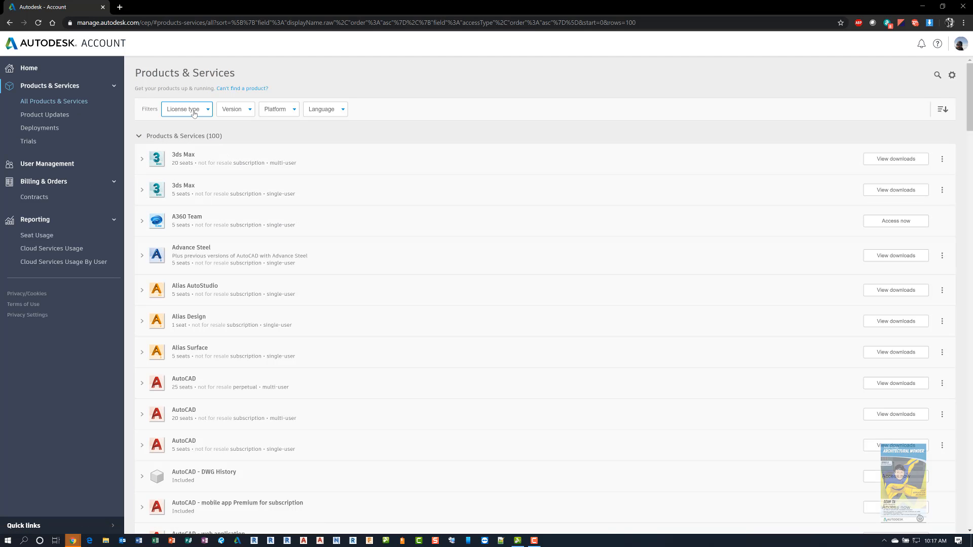
pyautogui.click(187, 108)
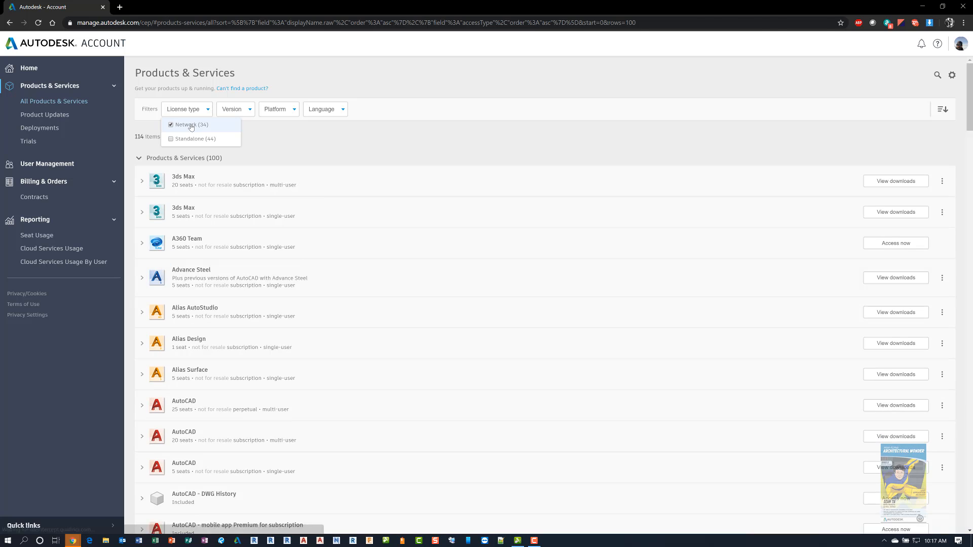
pyautogui.click(170, 124)
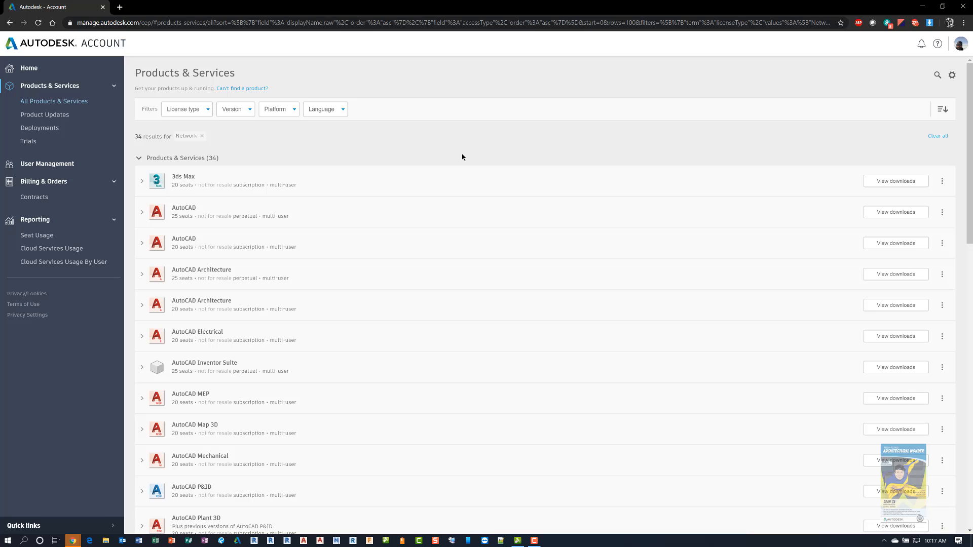
pyautogui.moveTo(435, 219)
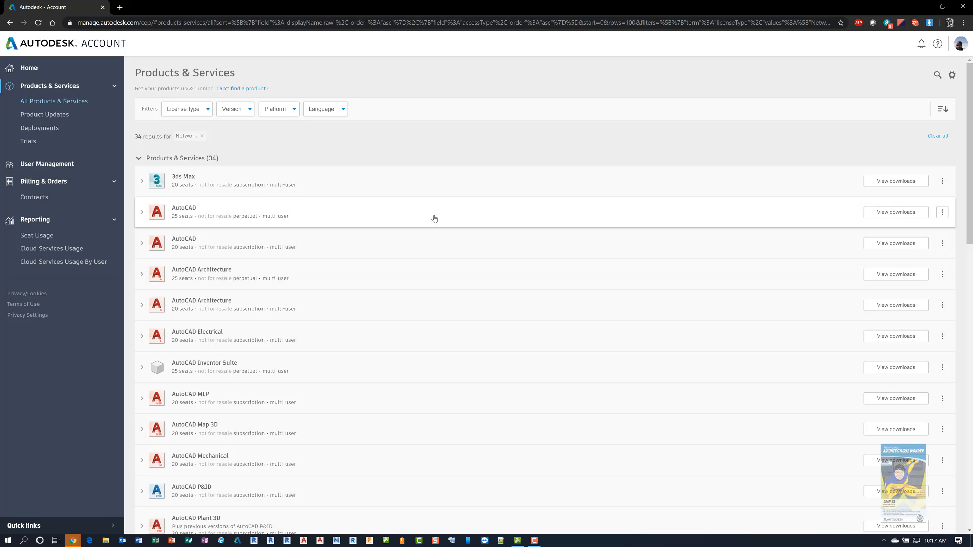
# Step: Expand the perpetual AutoCAD entry and start generating its network license file
pyautogui.click(142, 212)
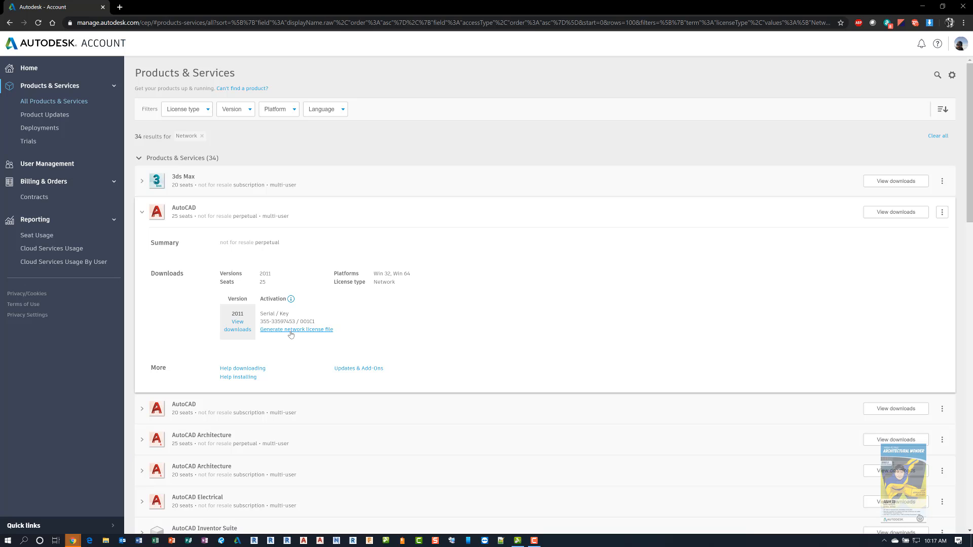
pyautogui.click(296, 329)
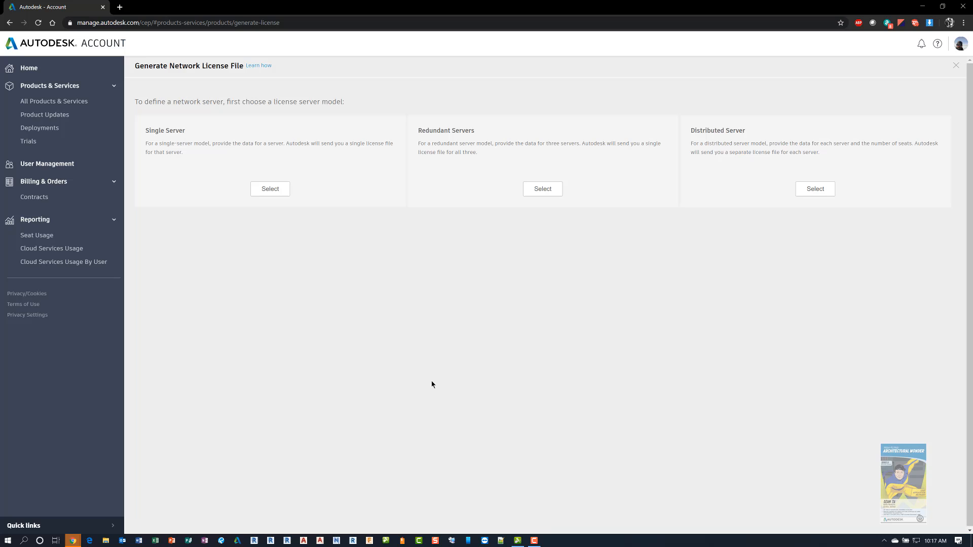
pyautogui.moveTo(358, 267)
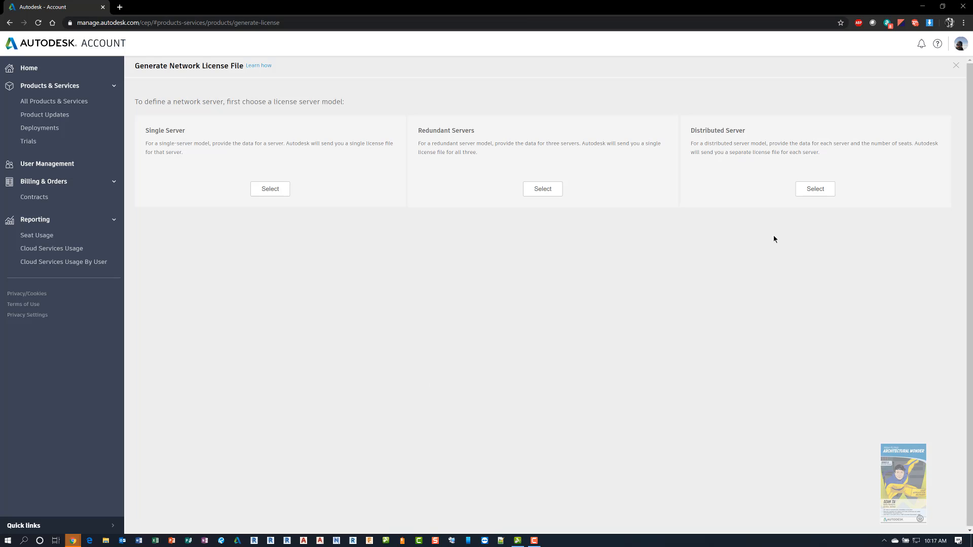
pyautogui.moveTo(591, 207)
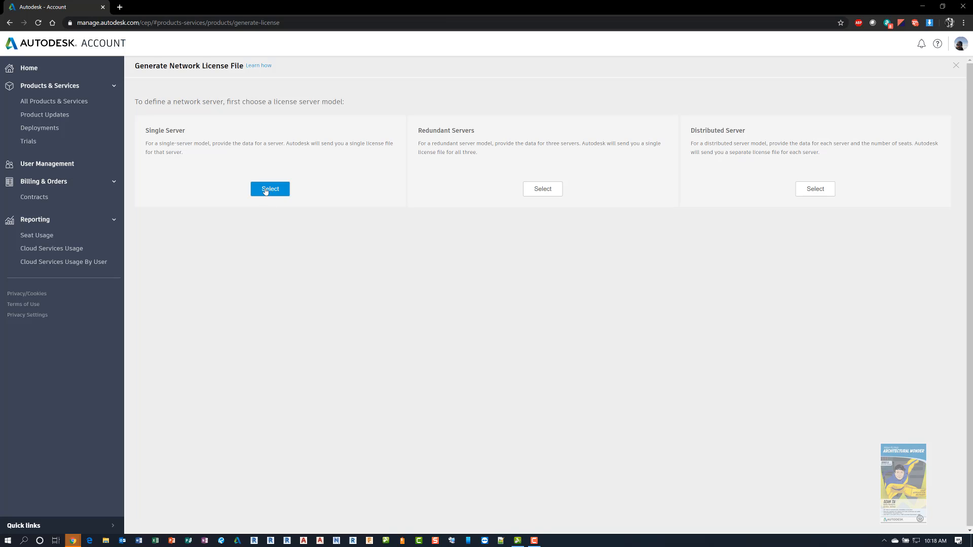
# Step: Choose the Single Server model and start adding products to the server
pyautogui.click(270, 189)
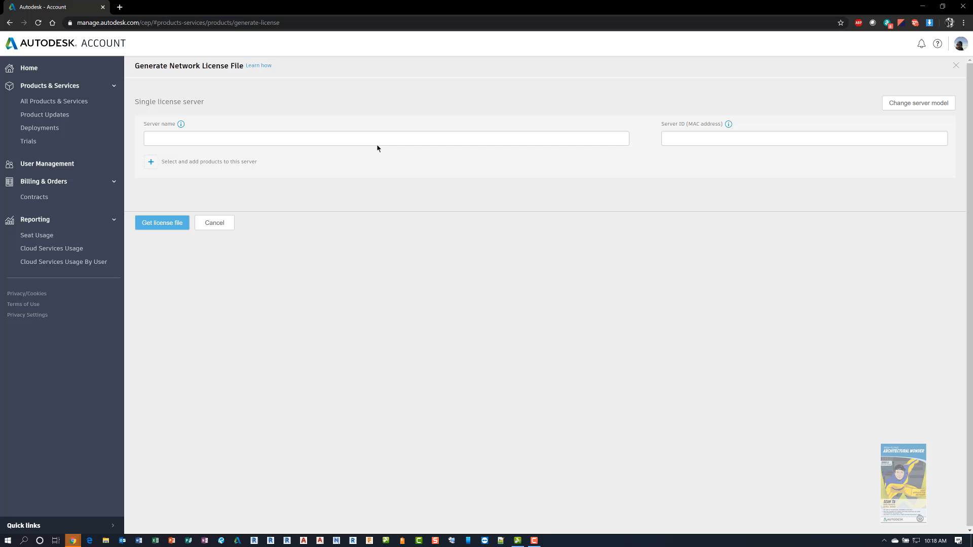
pyautogui.click(385, 138)
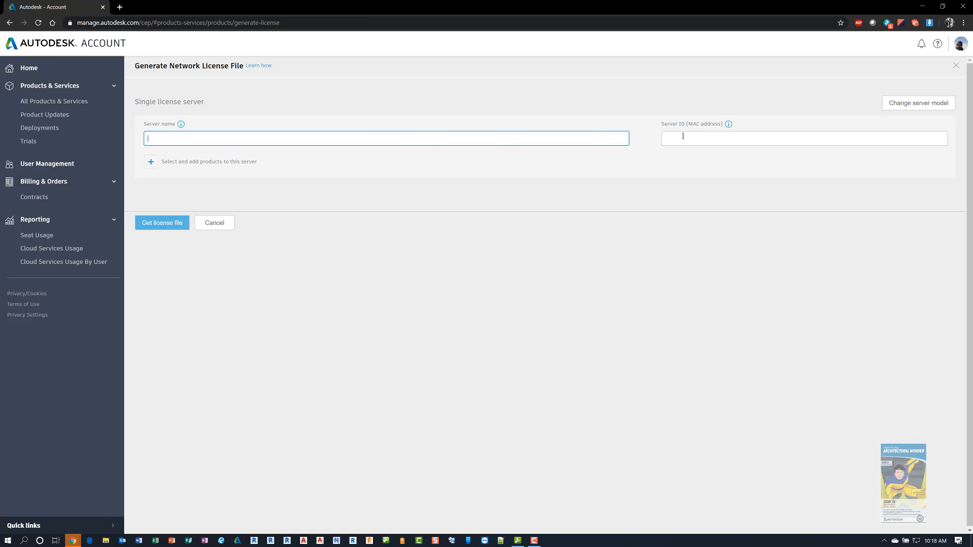
pyautogui.click(804, 138)
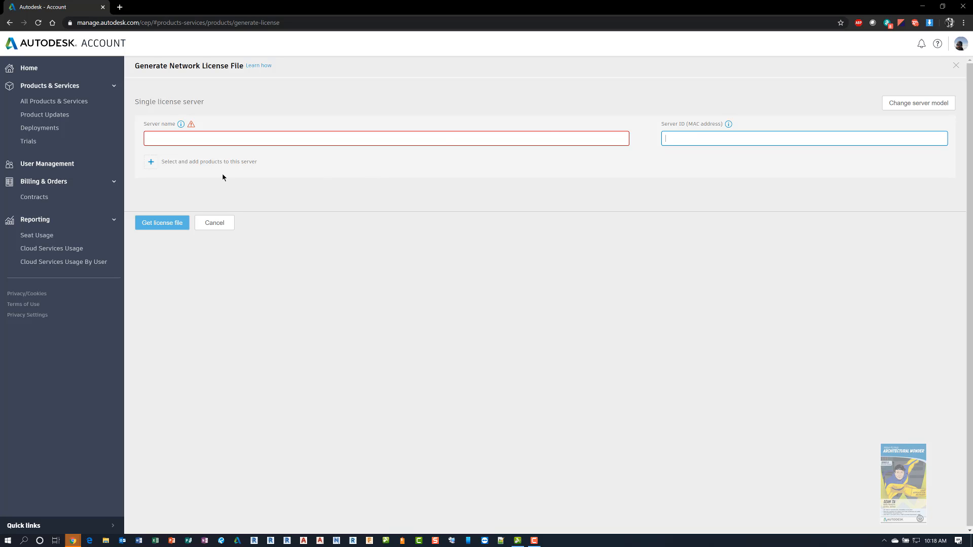
pyautogui.click(161, 222)
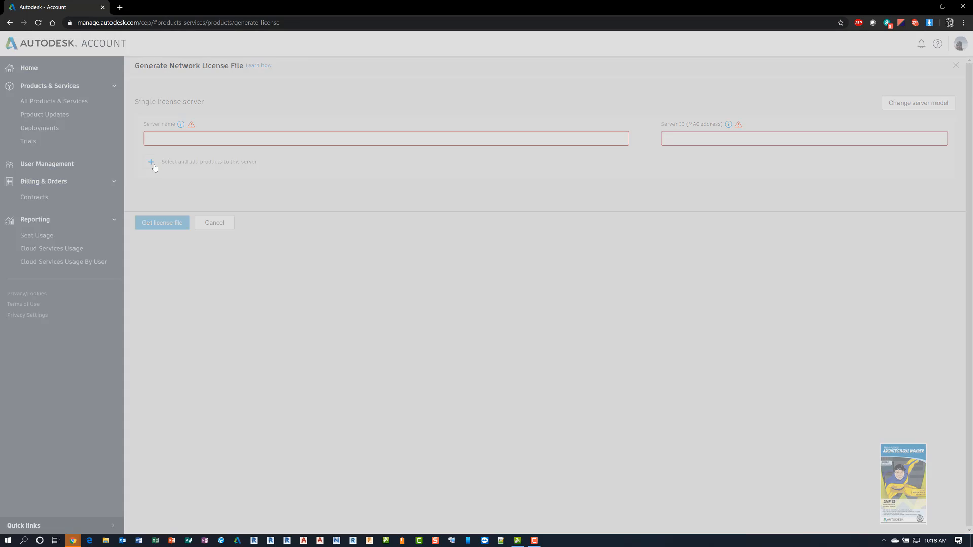
# Step: Select all network products and add them to the single license server
pyautogui.click(151, 162)
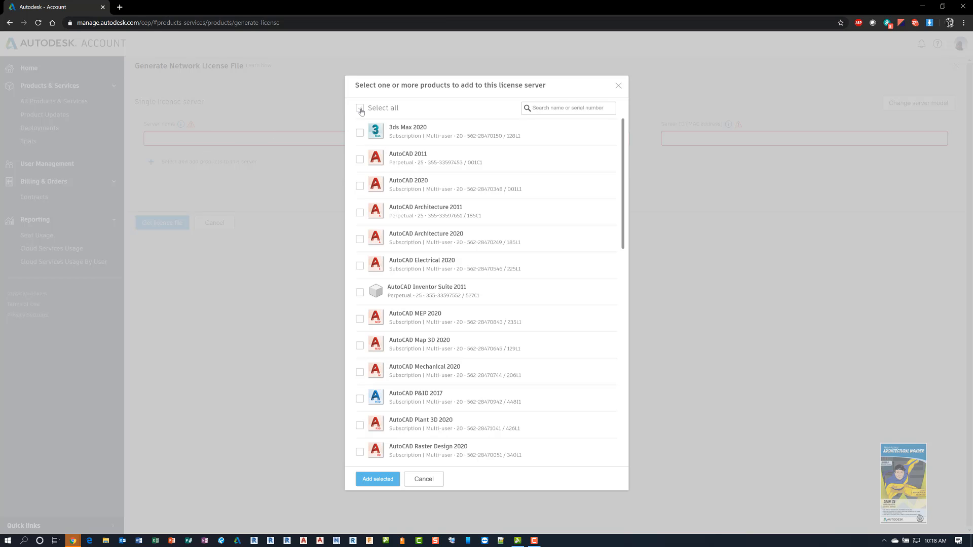
pyautogui.click(360, 108)
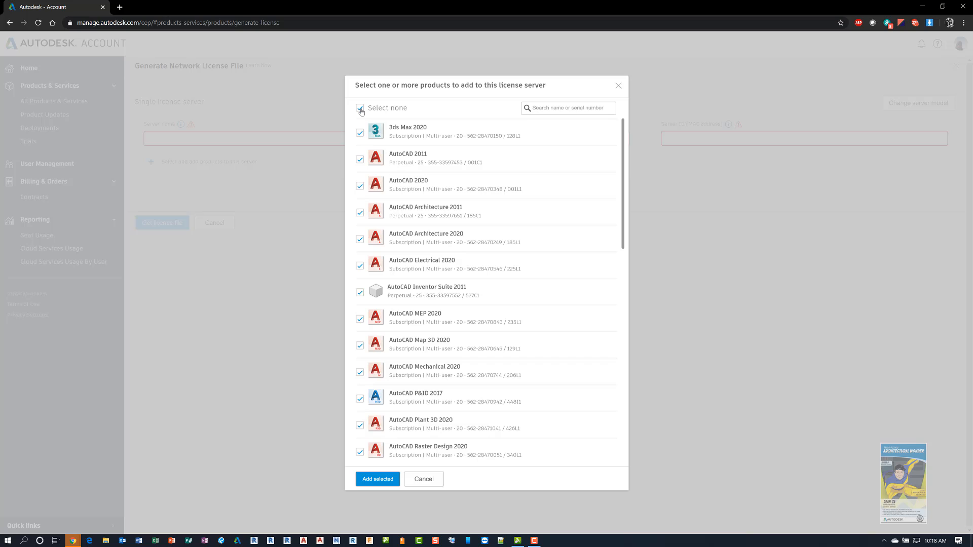
pyautogui.moveTo(496, 132)
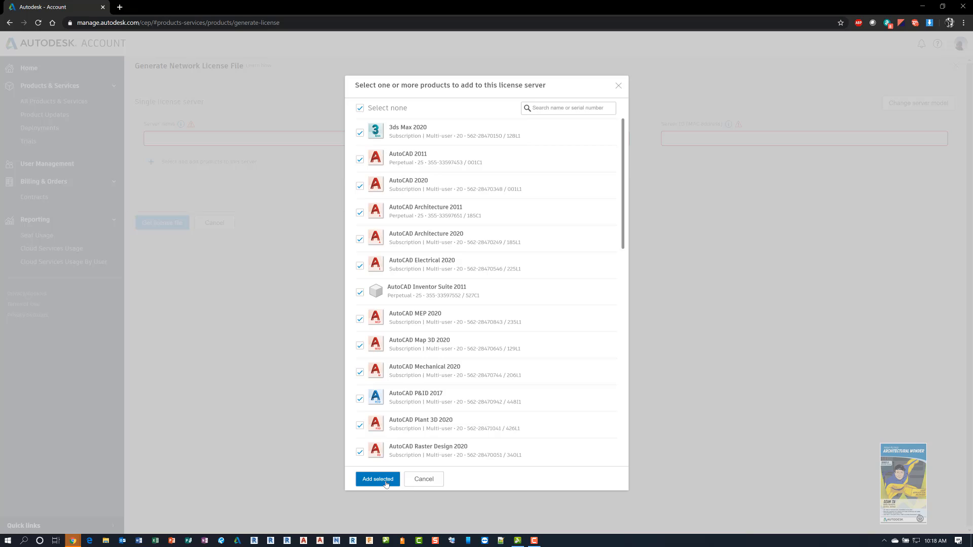
pyautogui.click(377, 479)
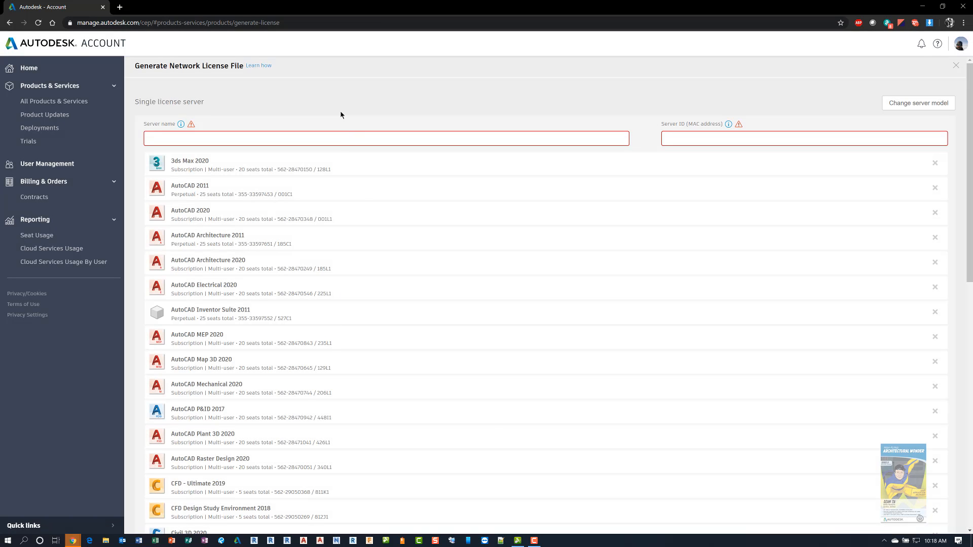
pyautogui.moveTo(357, 199)
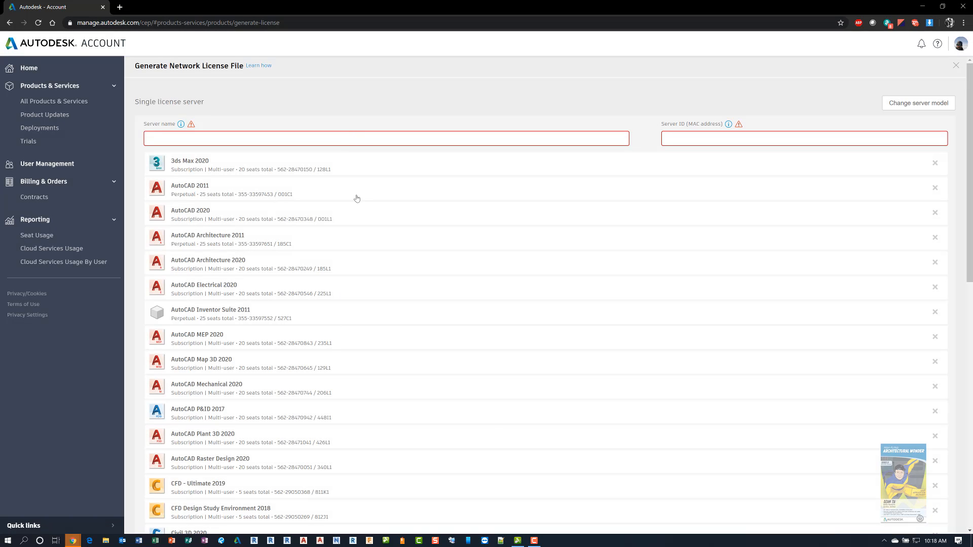
pyautogui.moveTo(270, 321)
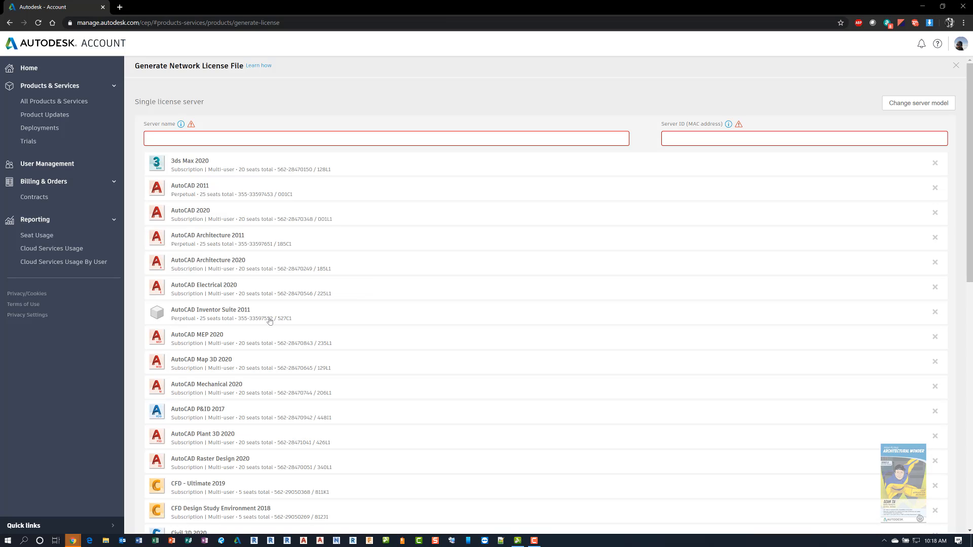
pyautogui.click(386, 138)
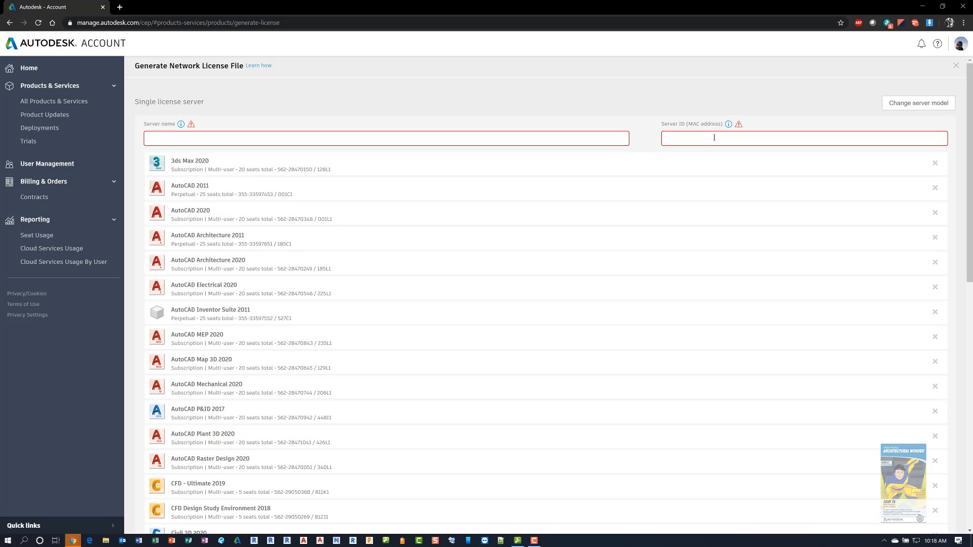
pyautogui.moveTo(714, 133)
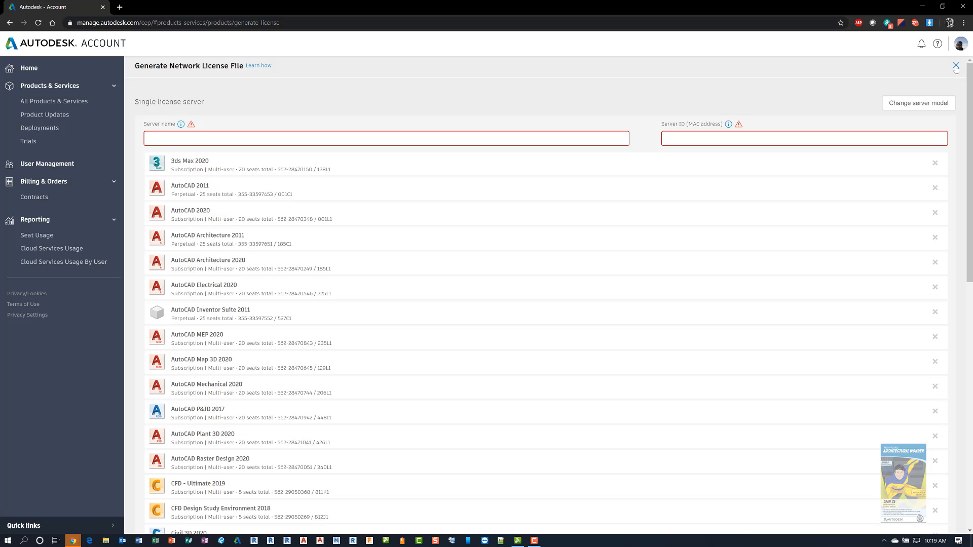
pyautogui.click(956, 66)
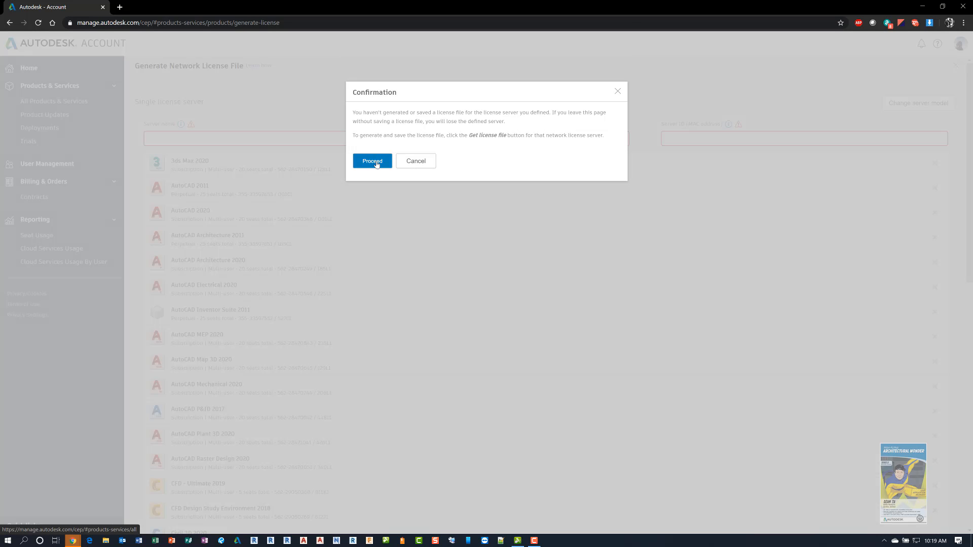
# Step: Confirm Proceed to leave the license generator without saving the server
pyautogui.click(372, 161)
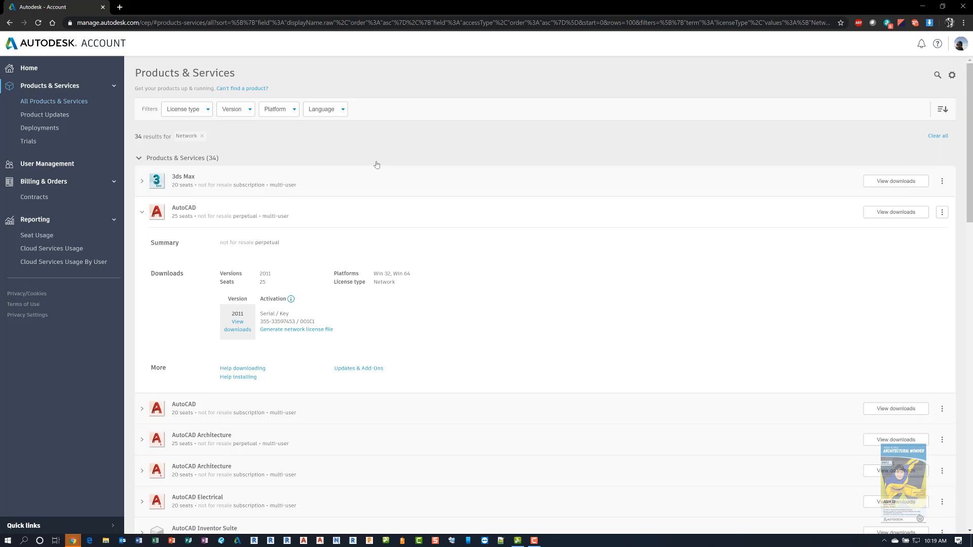
pyautogui.moveTo(337, 163)
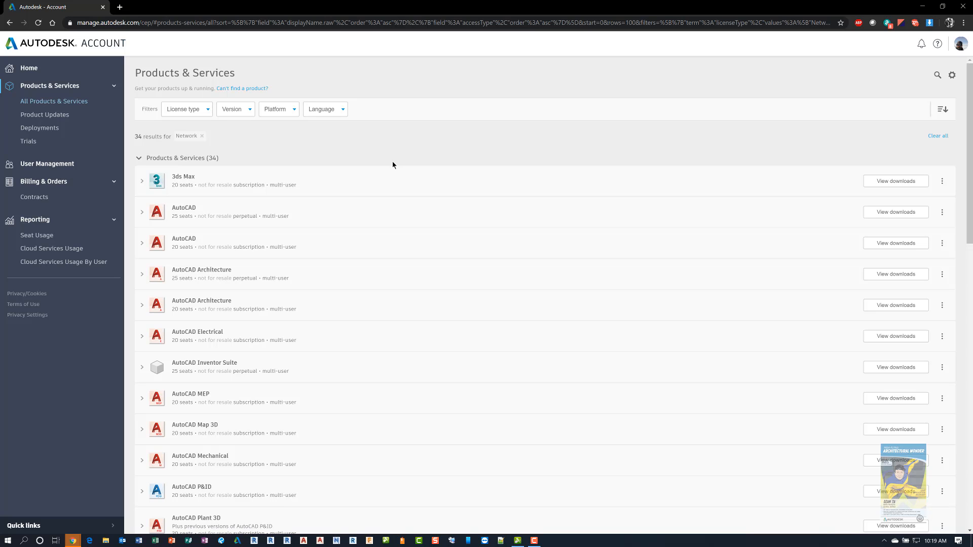
pyautogui.moveTo(432, 195)
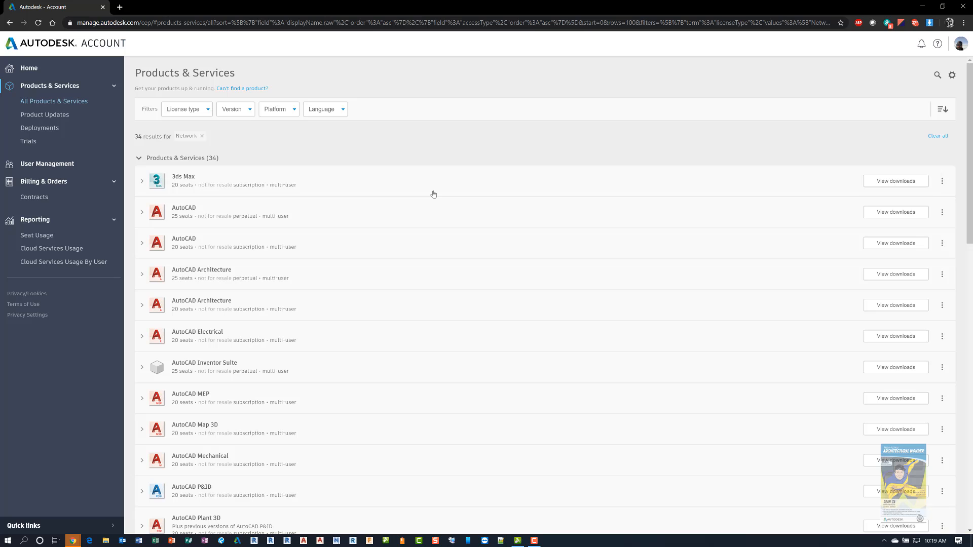
pyautogui.moveTo(484, 167)
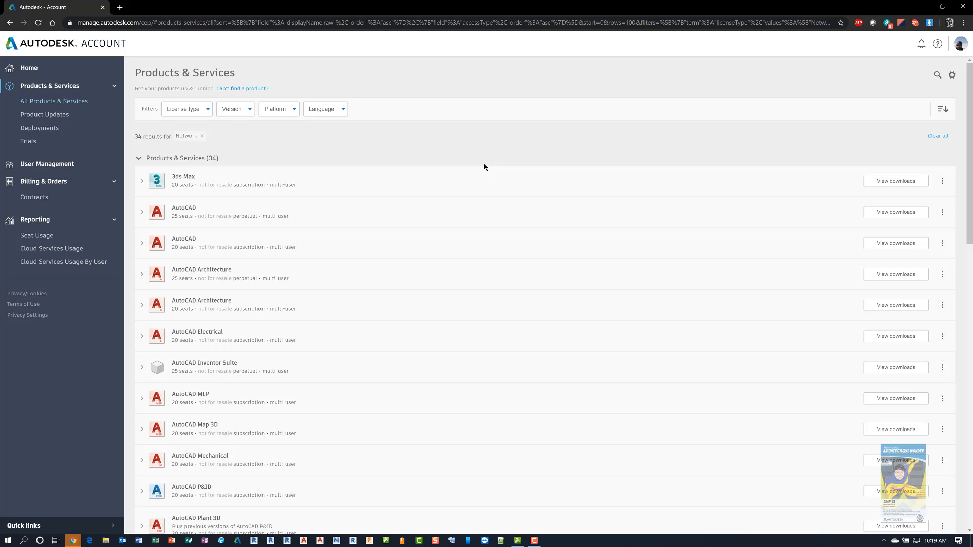
pyautogui.moveTo(263, 95)
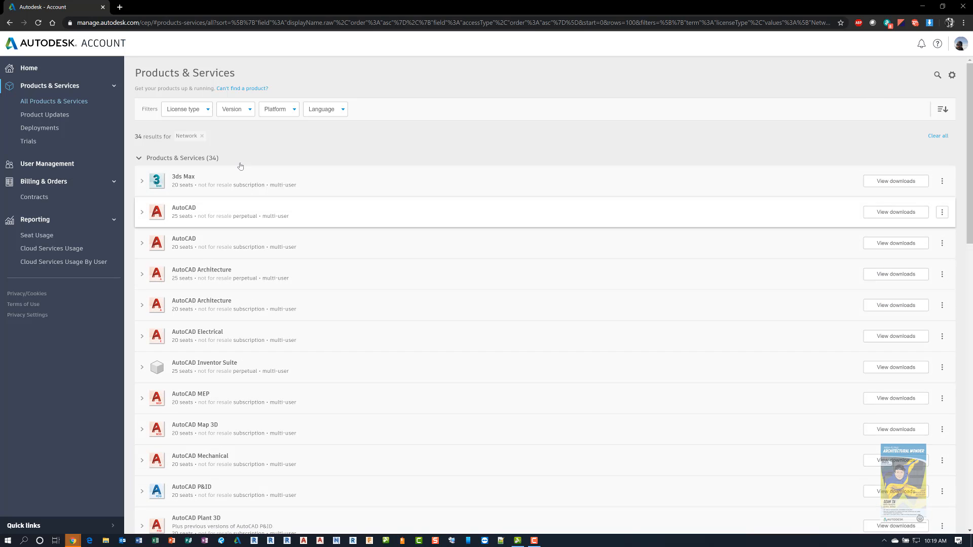
pyautogui.moveTo(39, 128)
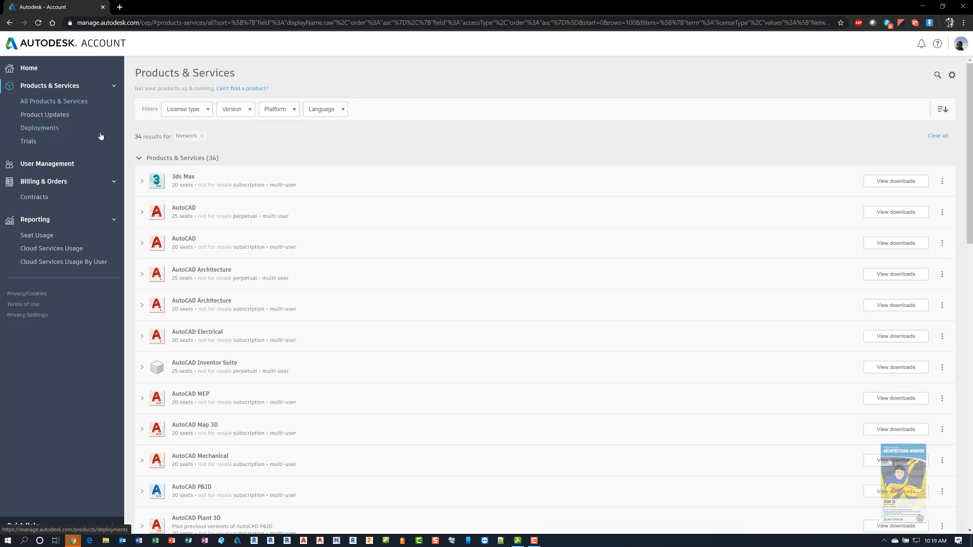
pyautogui.moveTo(92, 363)
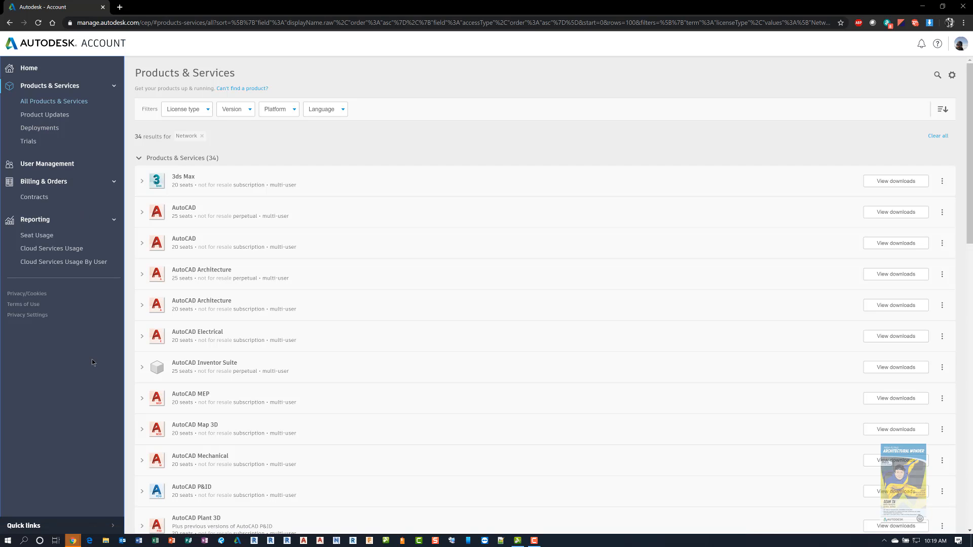